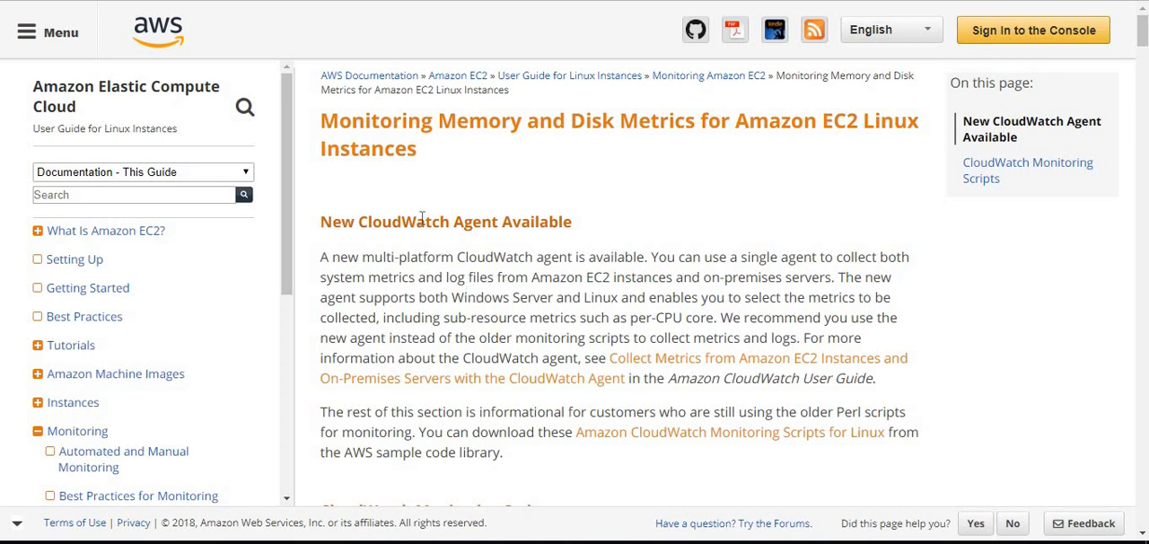
mouse_move(482, 178)
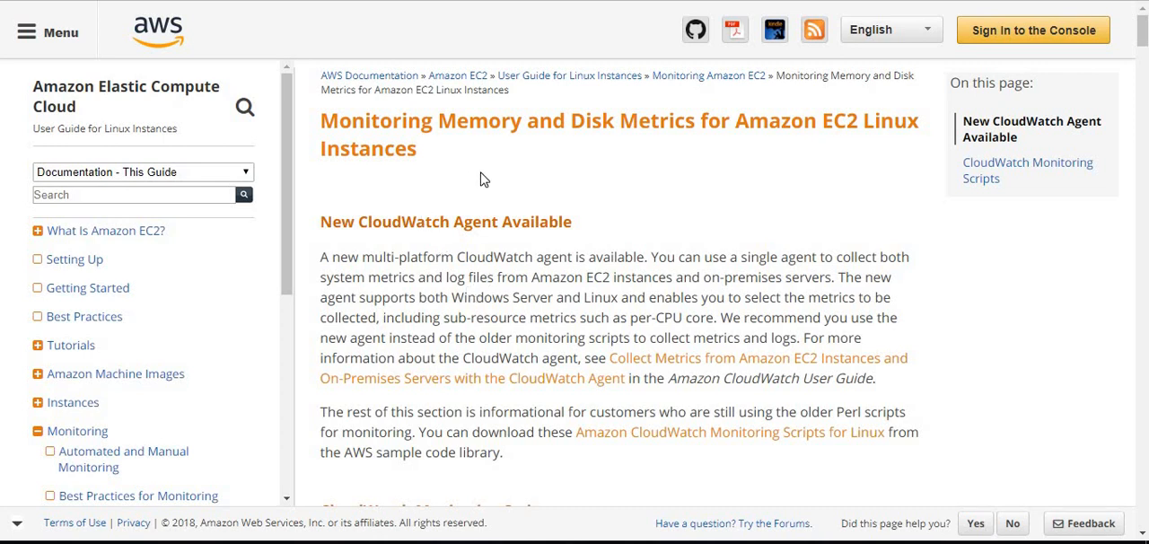
mouse_move(595, 165)
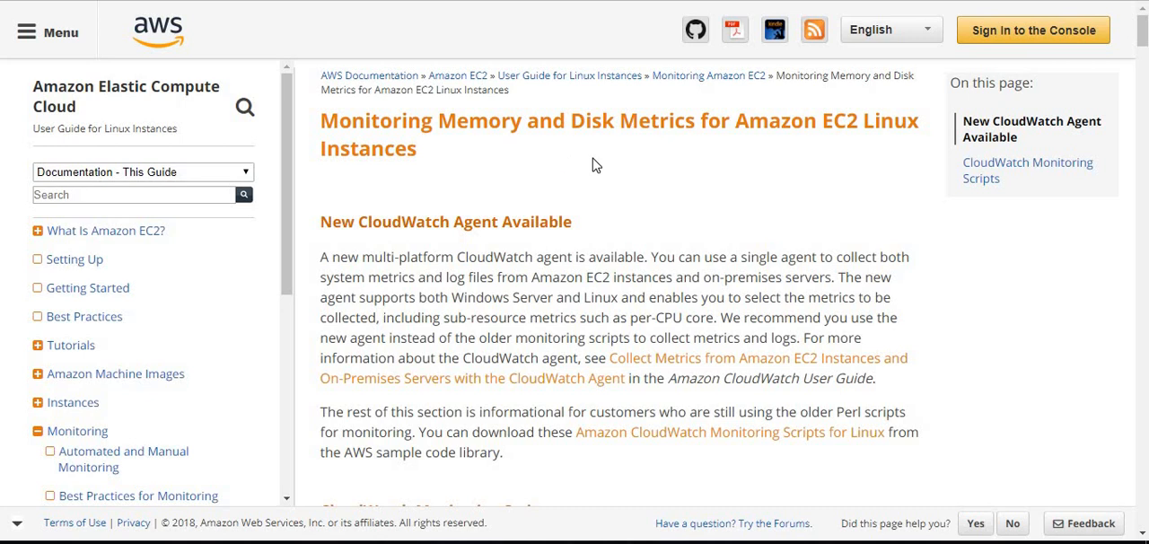
mouse_move(584, 104)
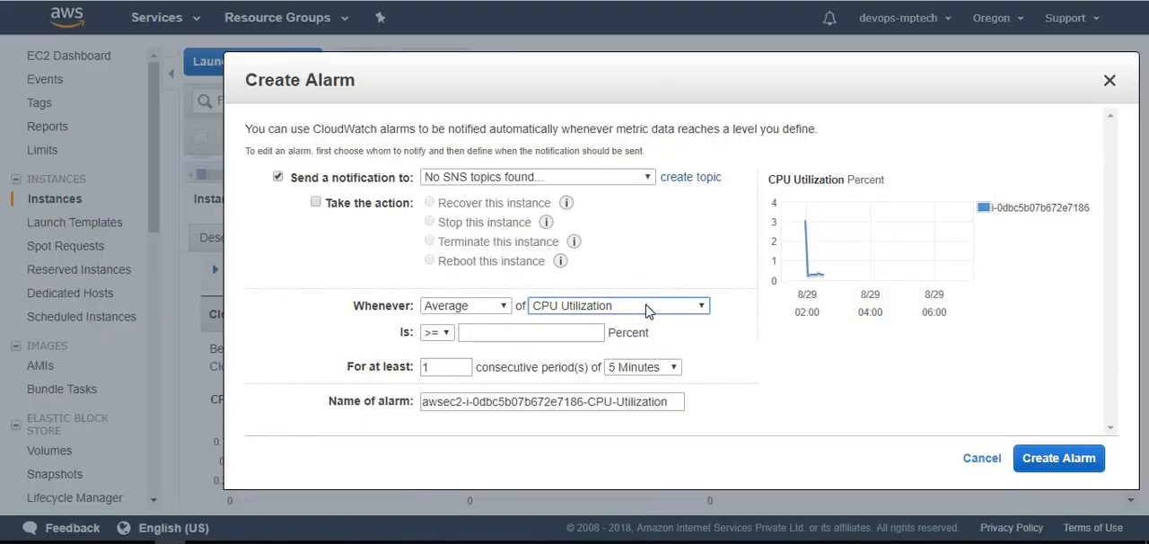
Expand the alarm's metric list to see which instance metrics it can track
click(617, 305)
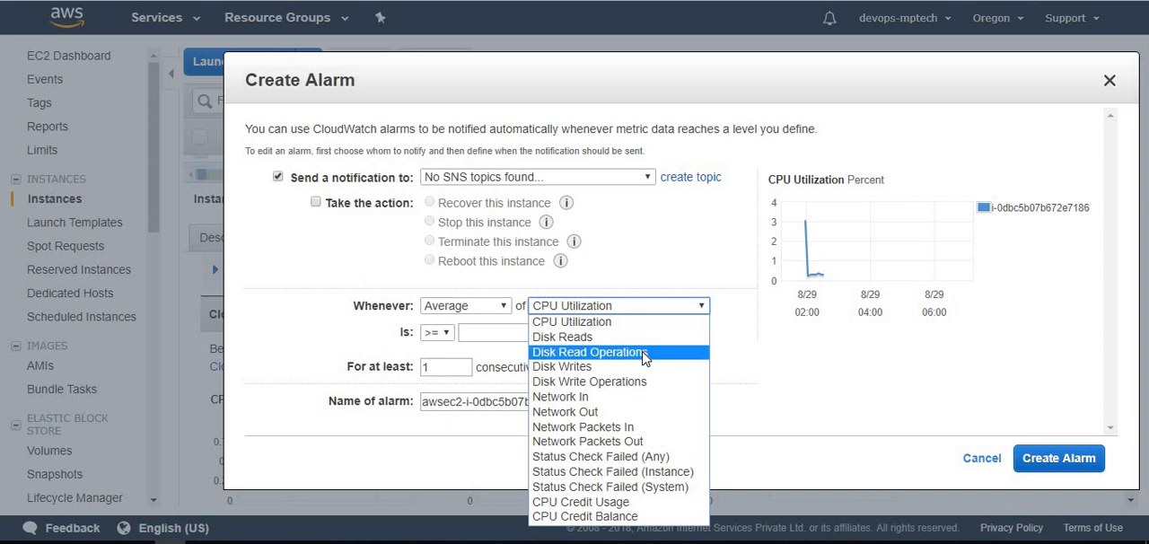
mouse_move(564, 337)
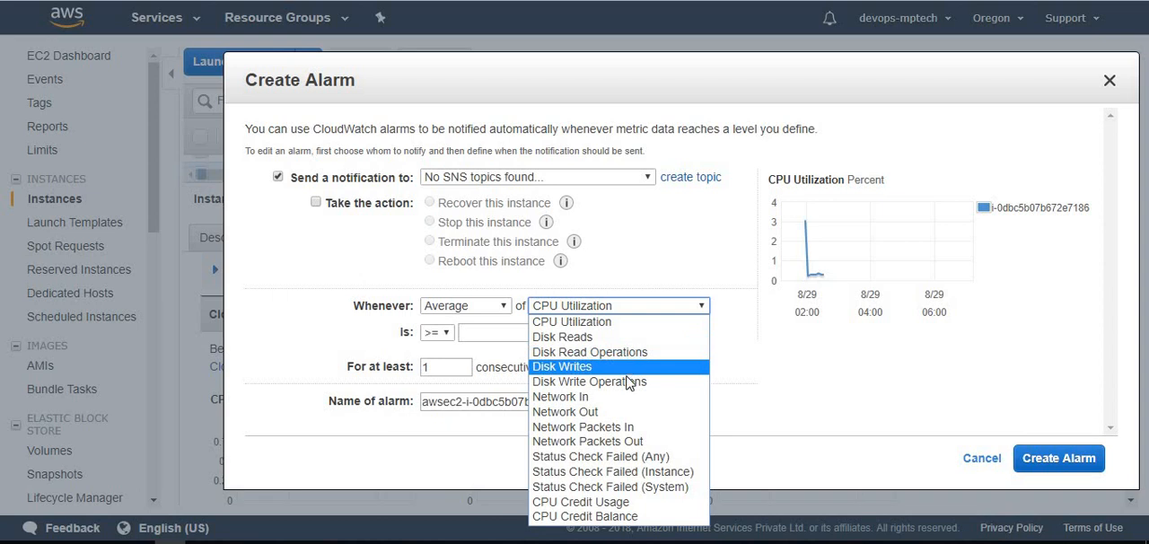
mouse_move(563, 337)
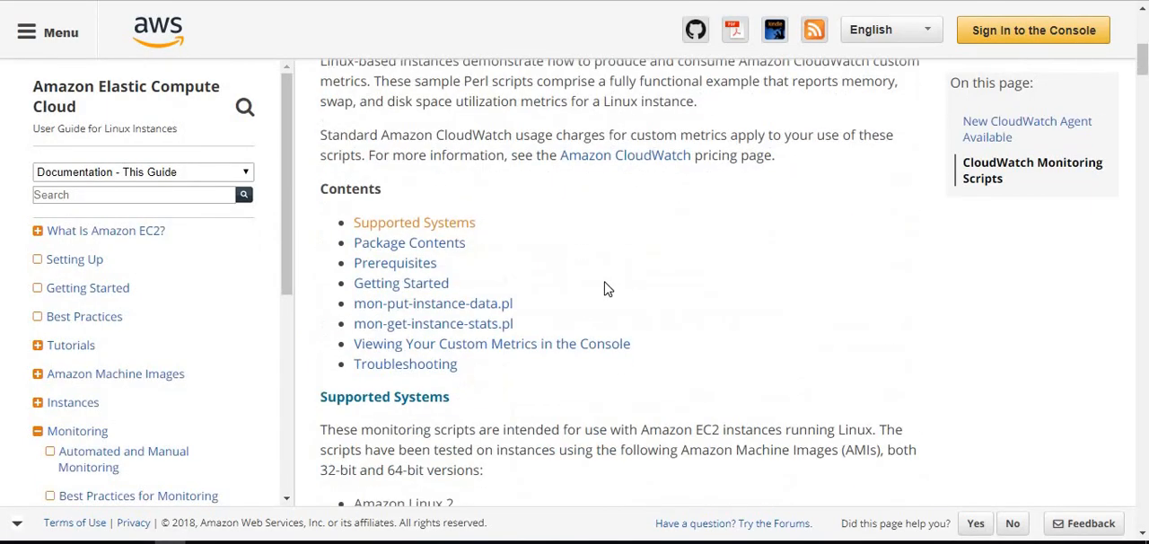
Copy the Amazon Linux yum command that installs the Perl prerequisite packages
scroll(down, 3)
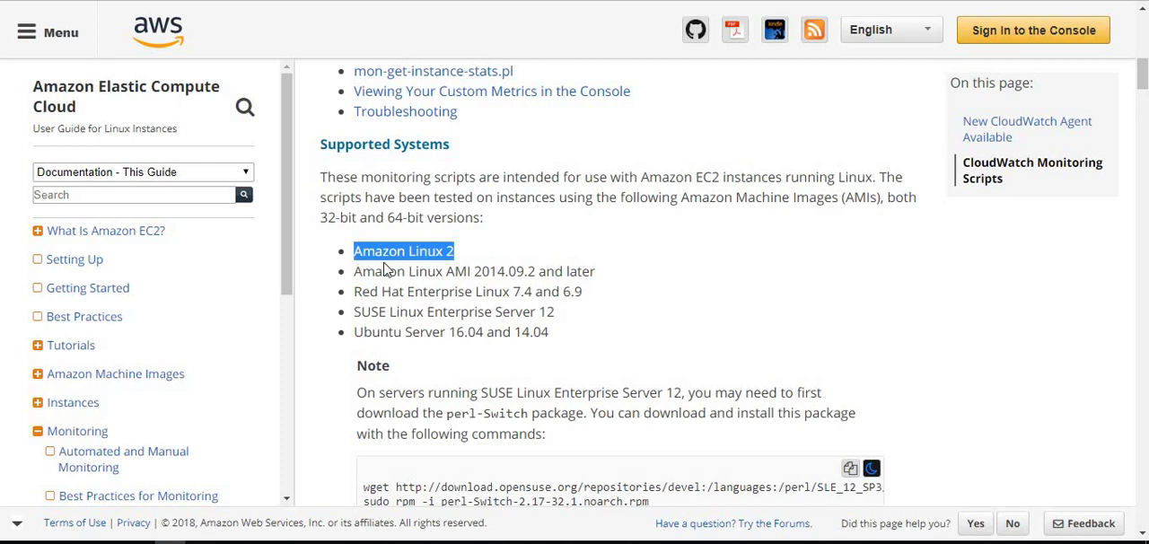
scroll(down, 3)
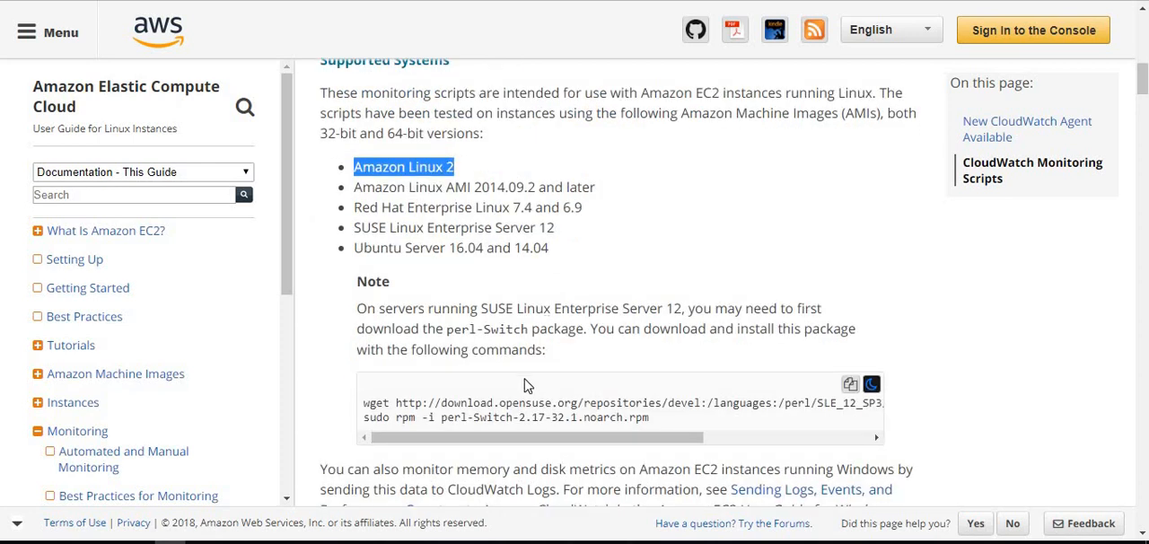
scroll(down, 3)
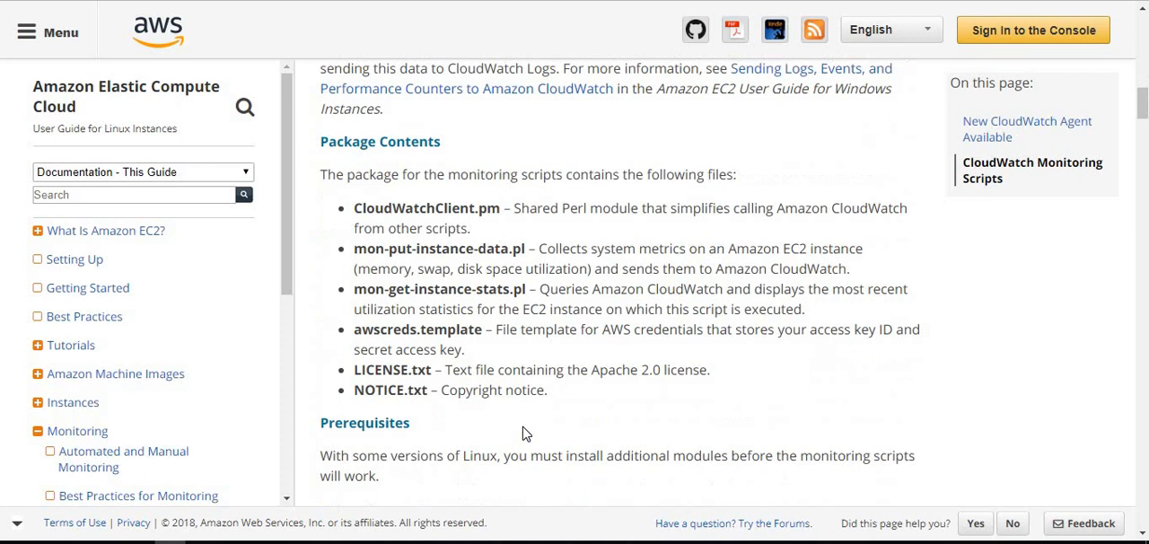
scroll(down, 3)
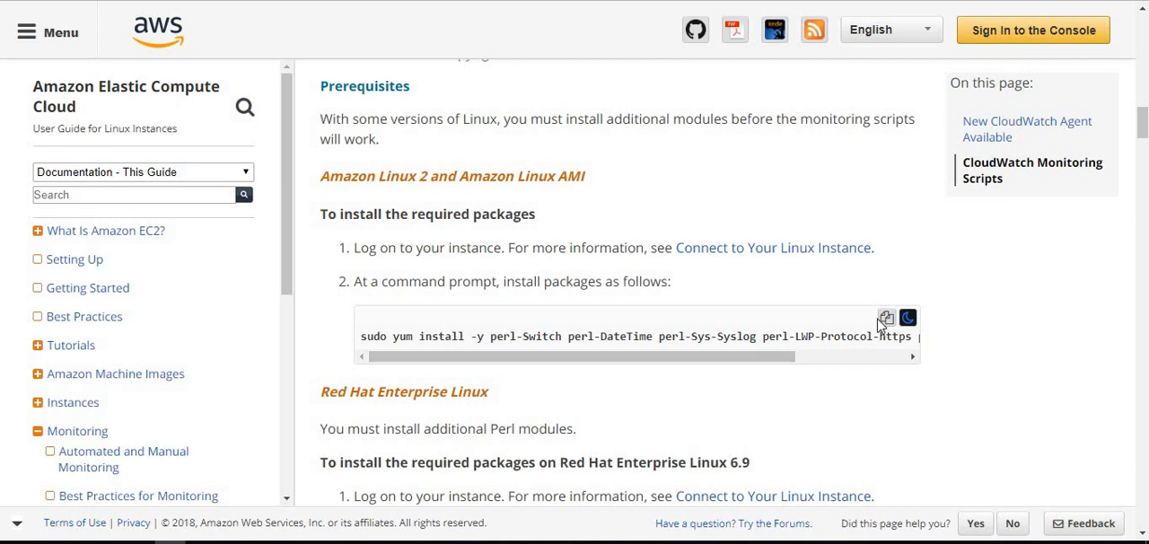
double_click(894, 336)
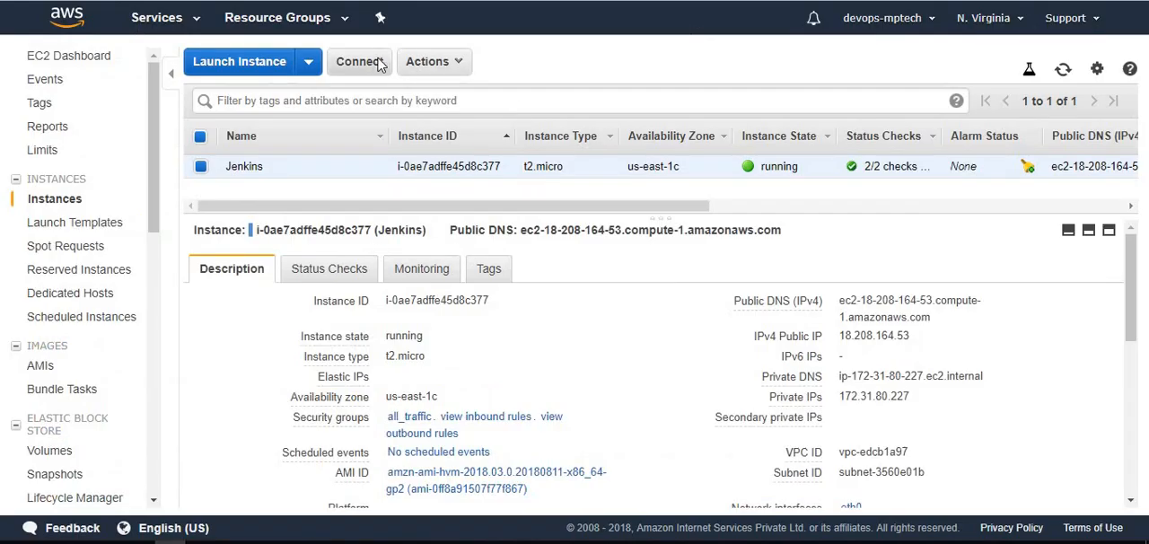
Select the example SSH command for connecting to the Jenkins instance
click(359, 61)
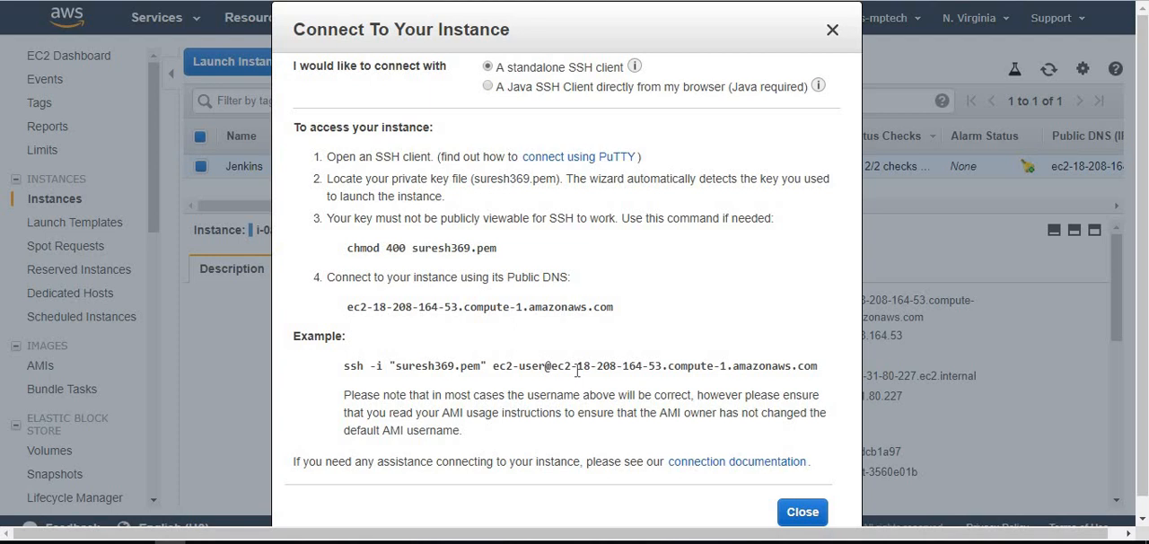
triple_click(580, 366)
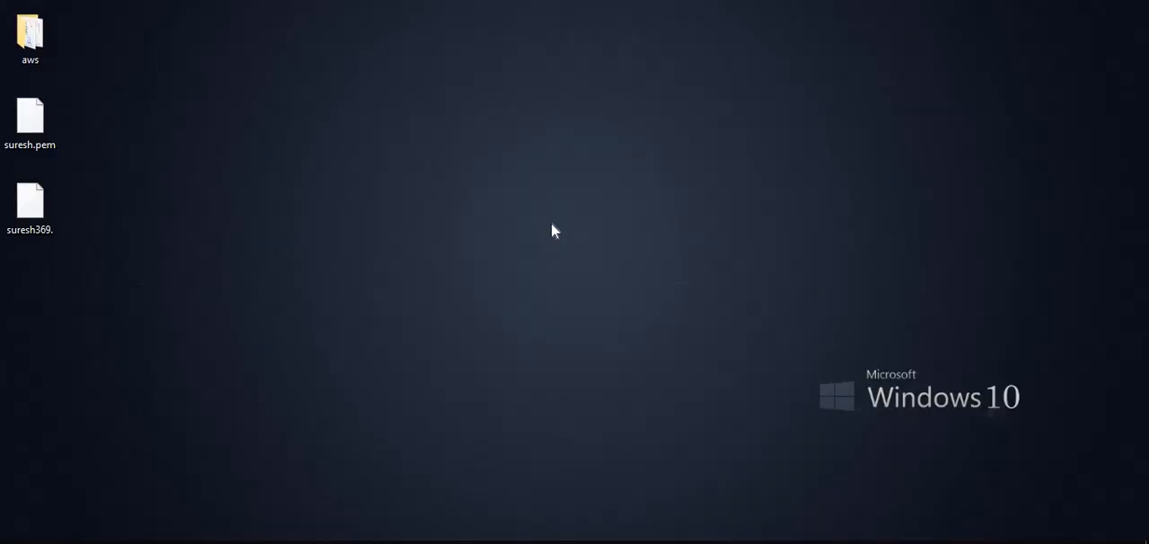
Connect to the Jenkins instance over SSH from a new Git Bash session, accepting the host key
right_click(553, 230)
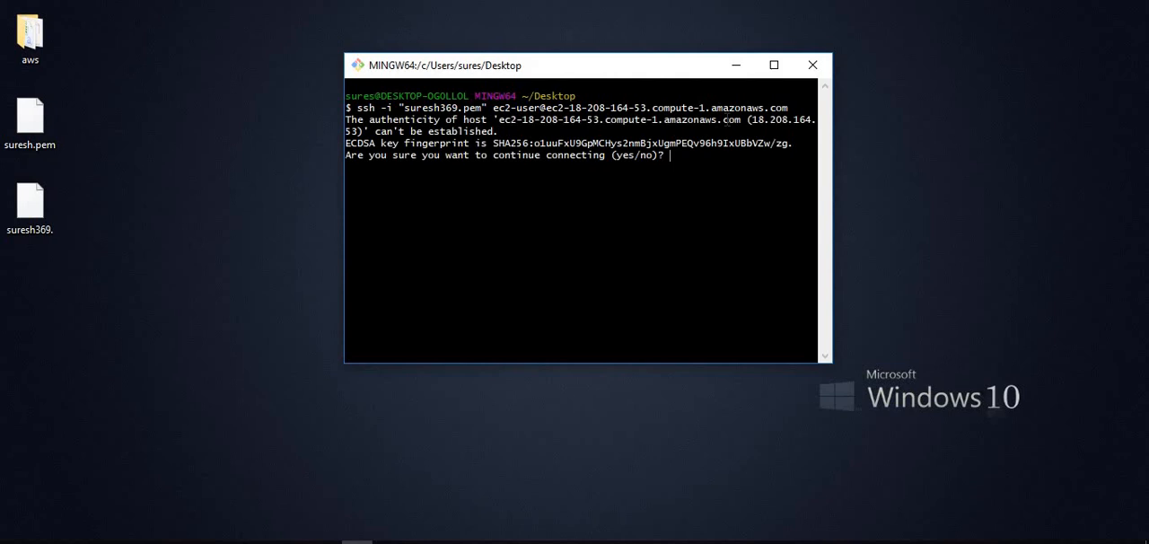
text(yes)
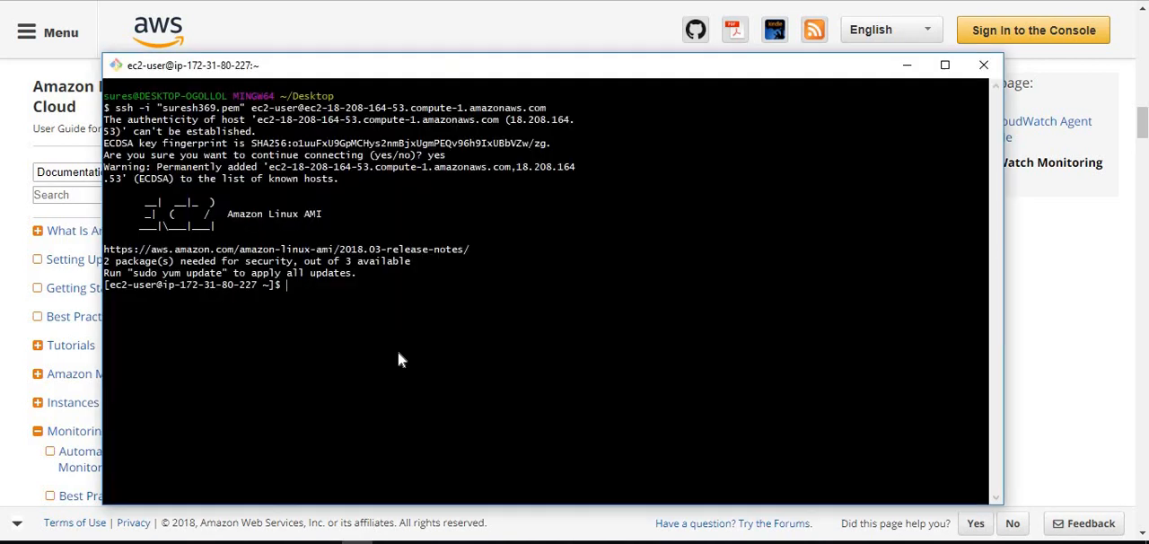
Install perl-Switch, perl-DateTime, perl-Sys-Syslog and perl-LWP-Protocol-https with yum, then list files
text(sudo yum install -y perl-Switch perl-DateTime perl-Sys-Syslog perl-LWP-Protocol-https perl-Digest-SHA.x86_64)
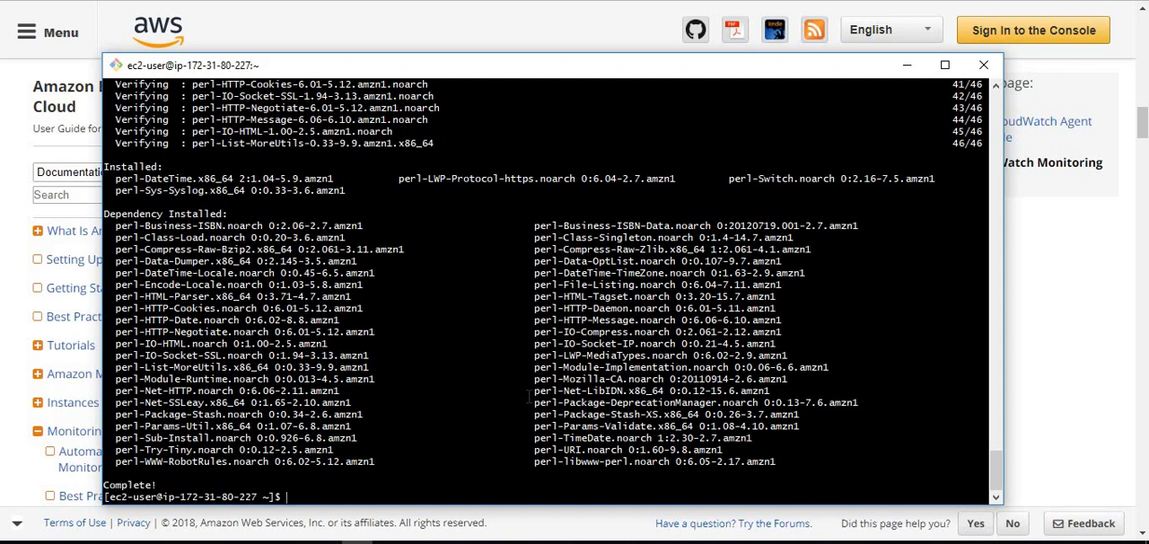
text(ls)
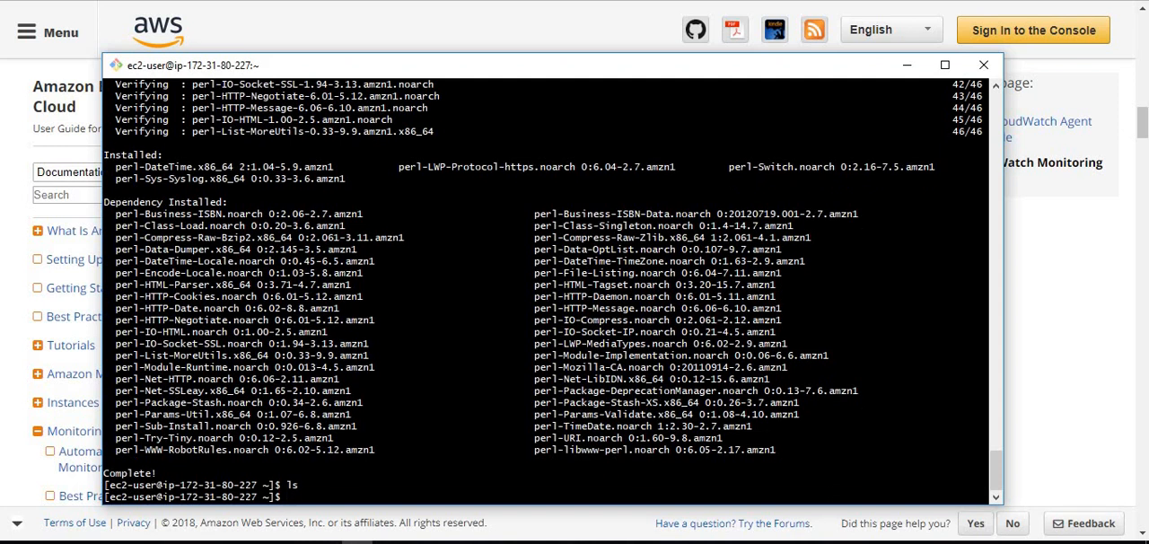
Copy the curl command that downloads the CloudWatch monitoring scripts from the documentation
click(982, 65)
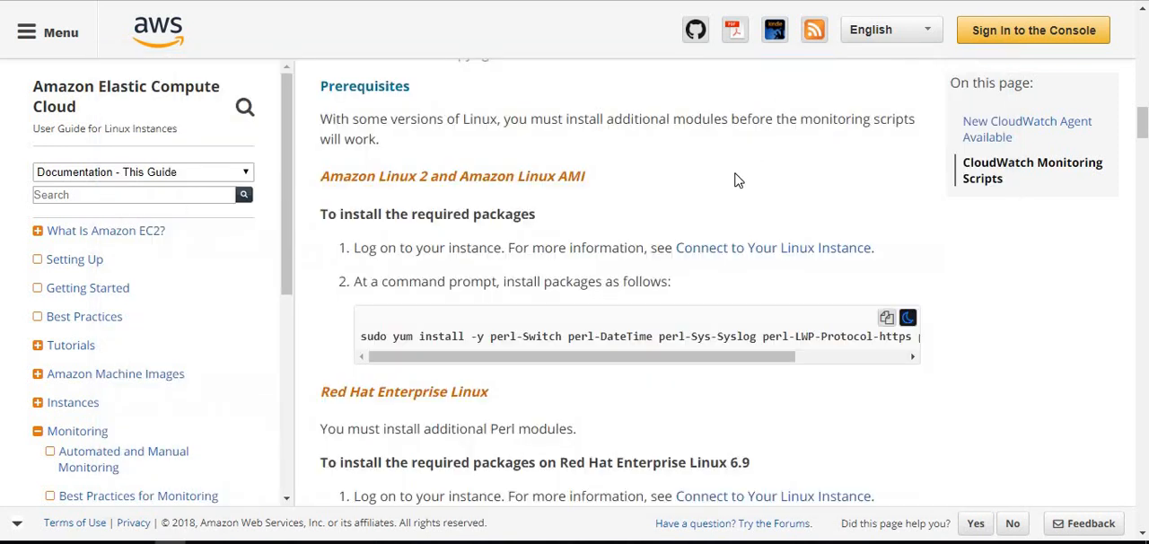
scroll(down, 3)
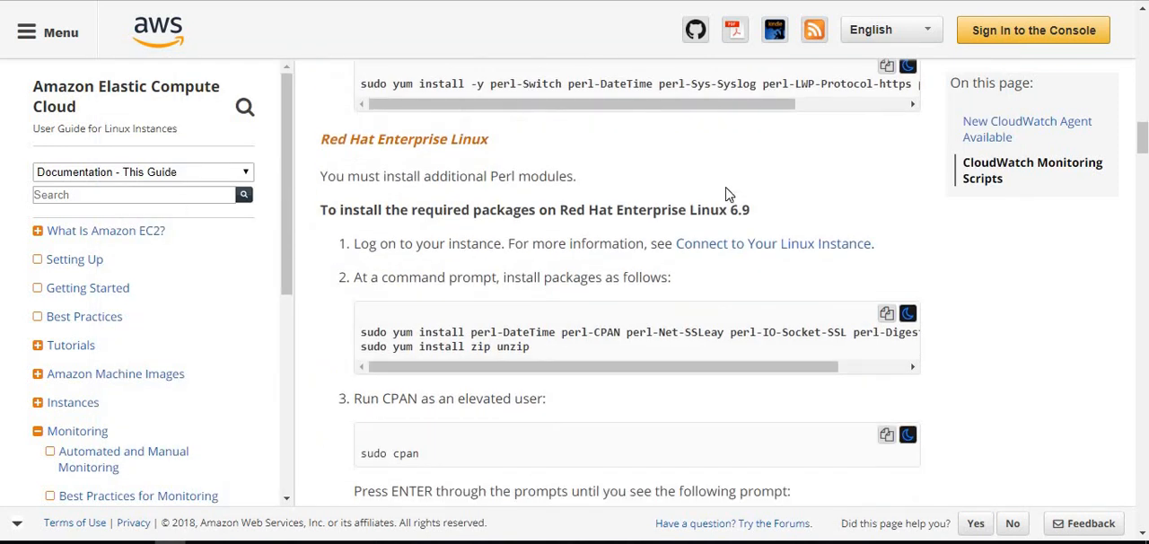
scroll(down, 3)
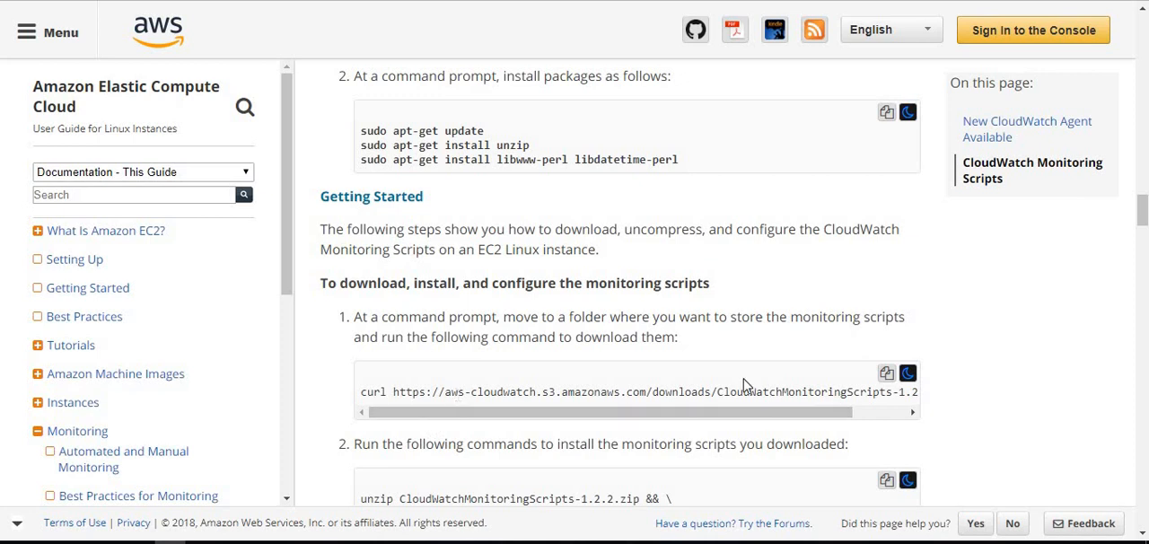
click(886, 373)
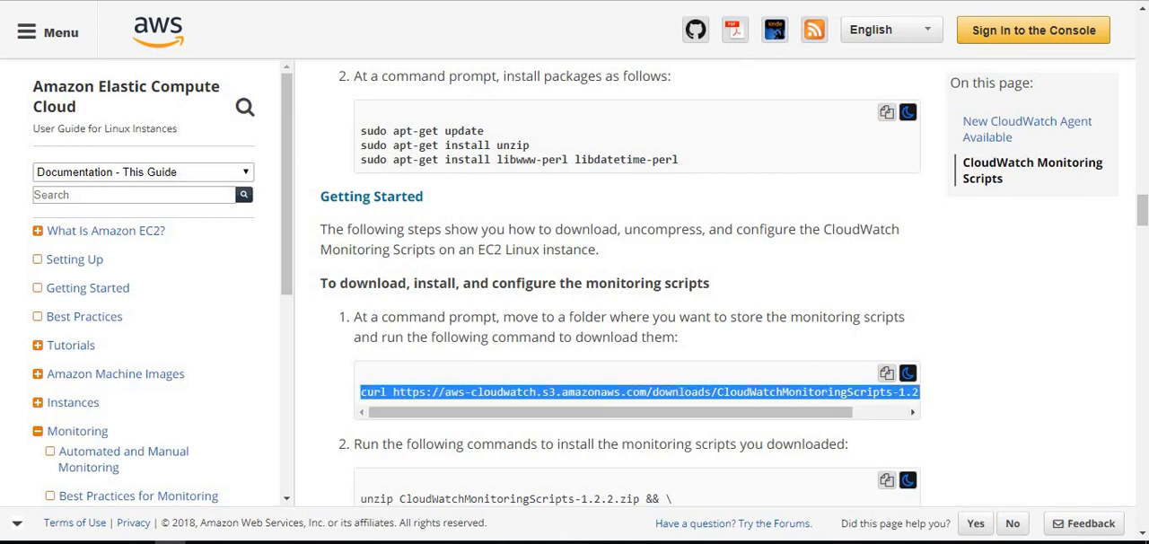
right_click(538, 386)
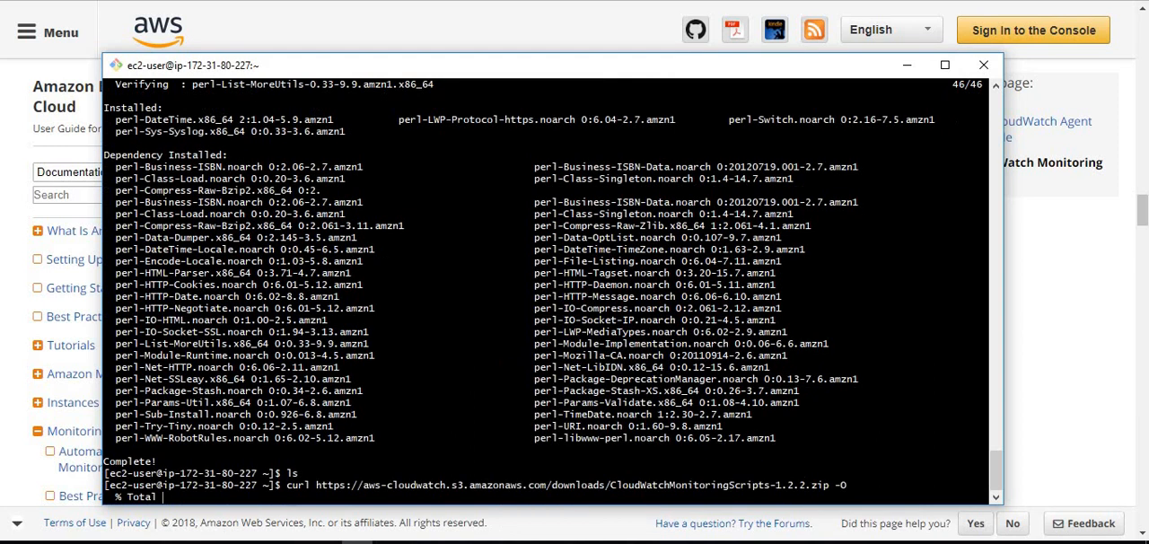
Download the scripts archive and unzip CloudWatchMonitoringScripts-1.2.2.zip on the instance
key(Return)
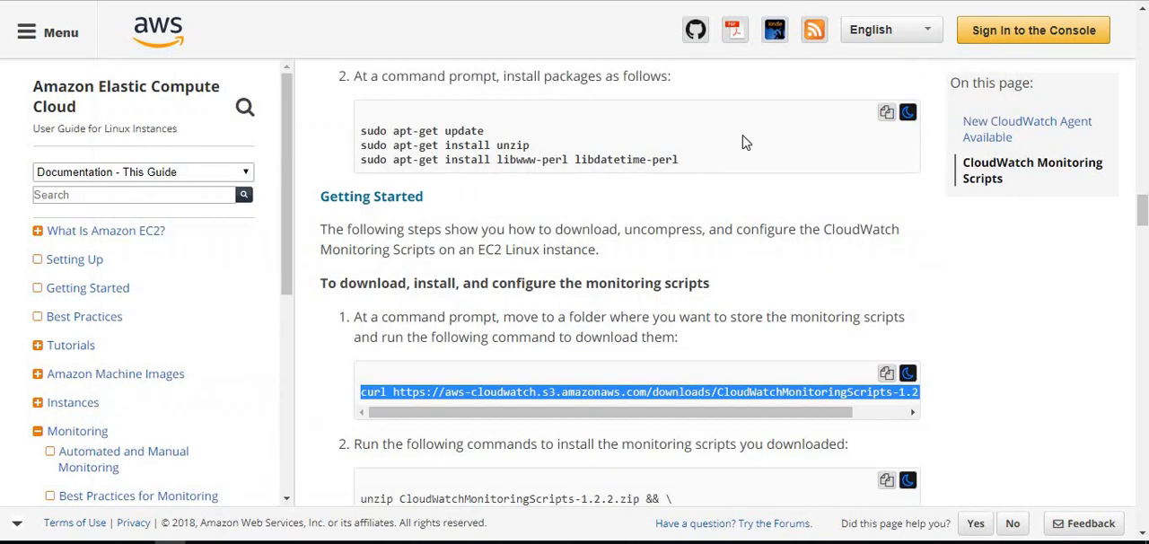
scroll(down, 3)
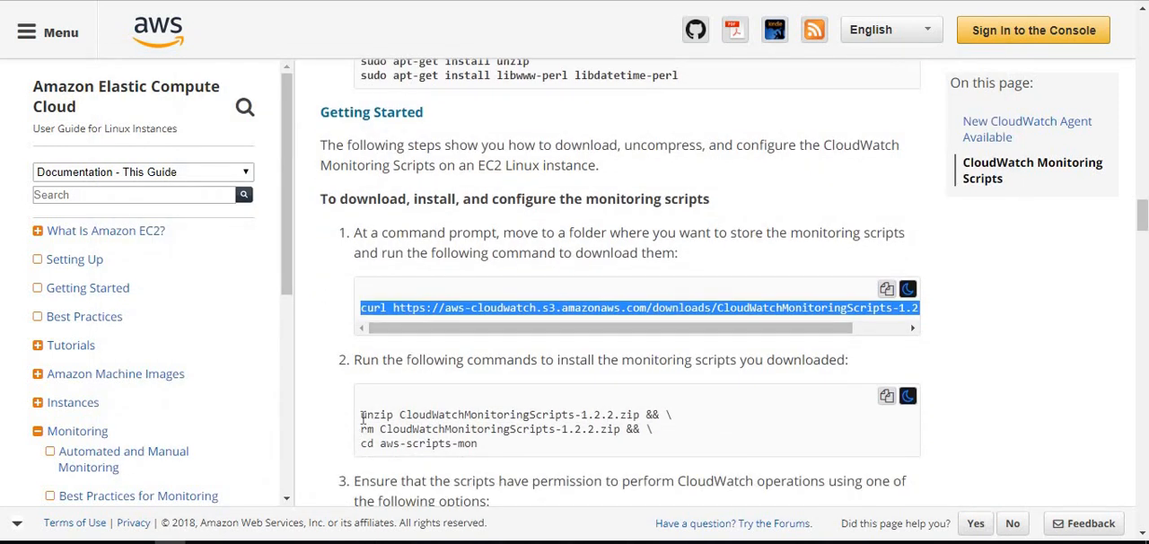
drag(359, 412, 631, 413)
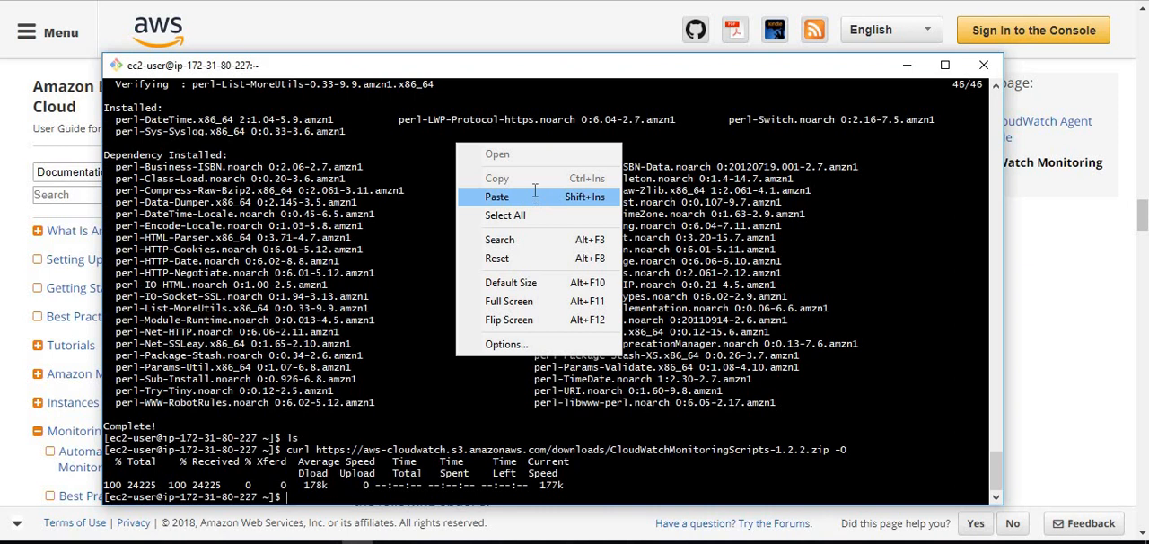
click(495, 198)
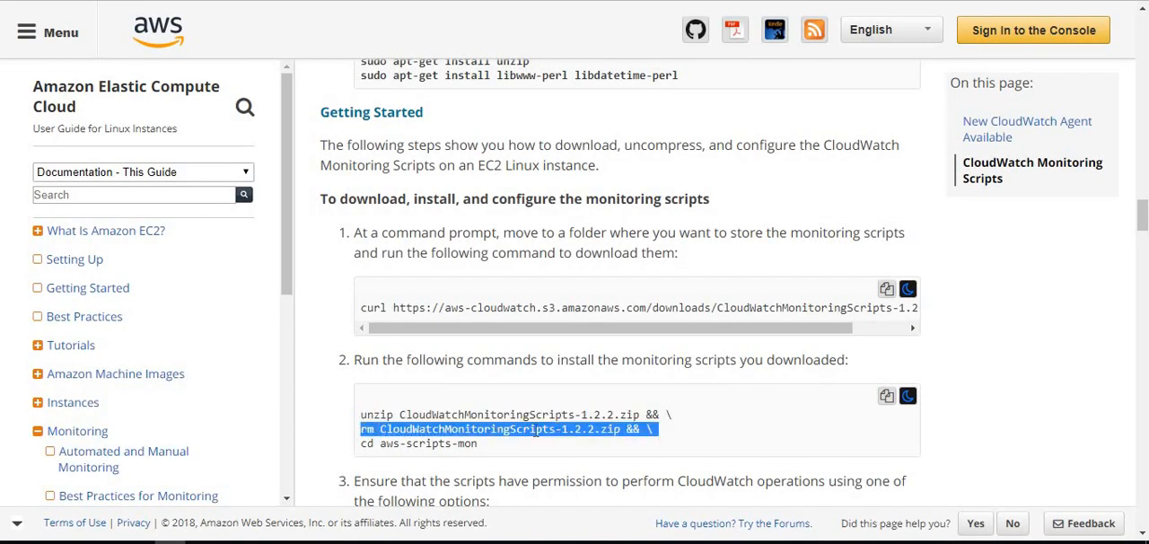
click(599, 440)
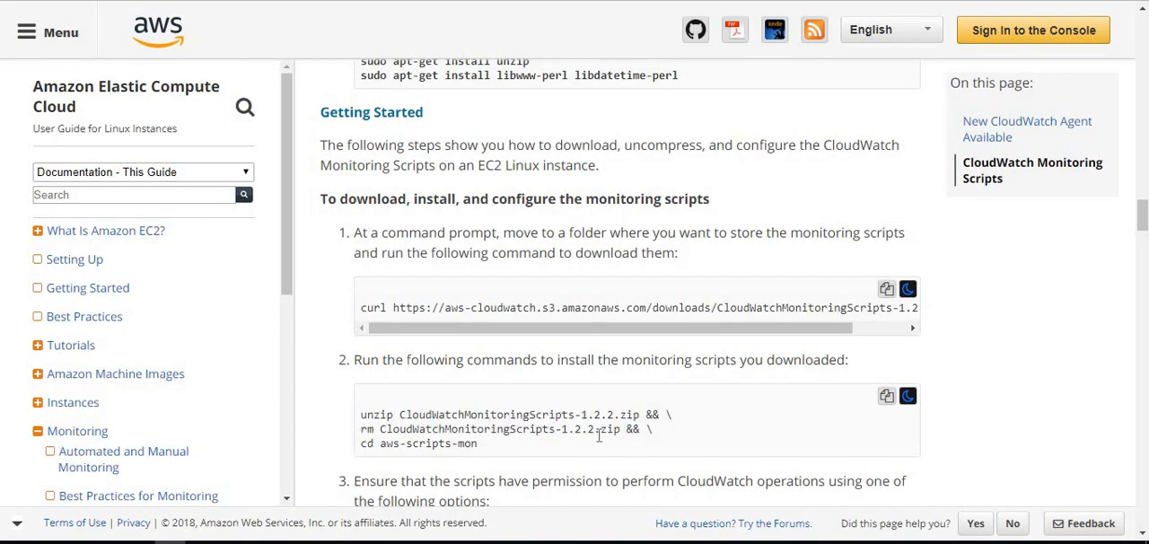
right_click(404, 429)
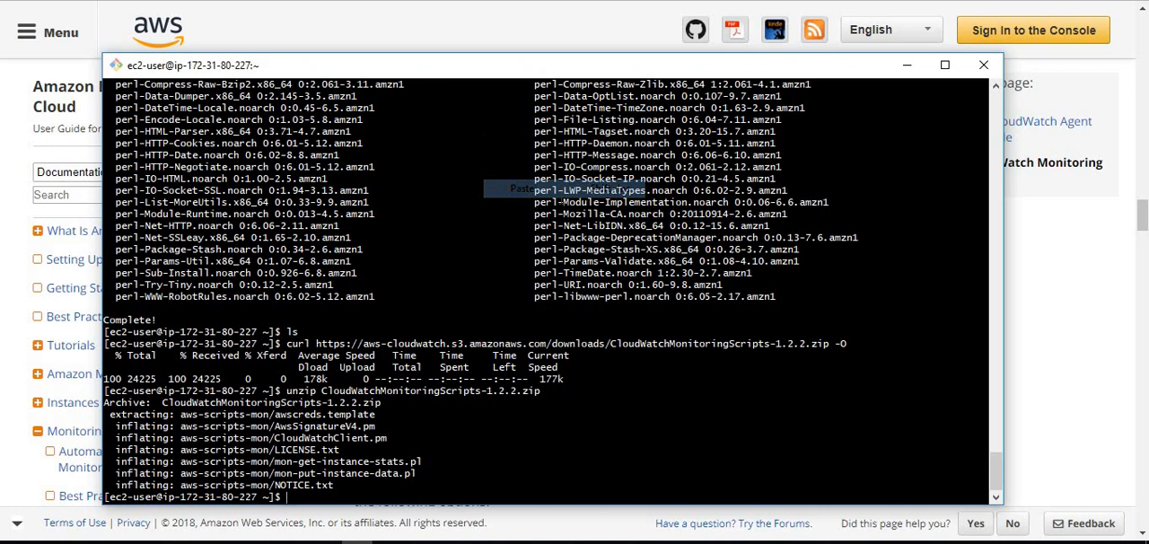
Remove the zip, then move into aws-scripts-mon and list its scripts
text(rm CloudWatchMonitoringScripts-1.2.2.zip)
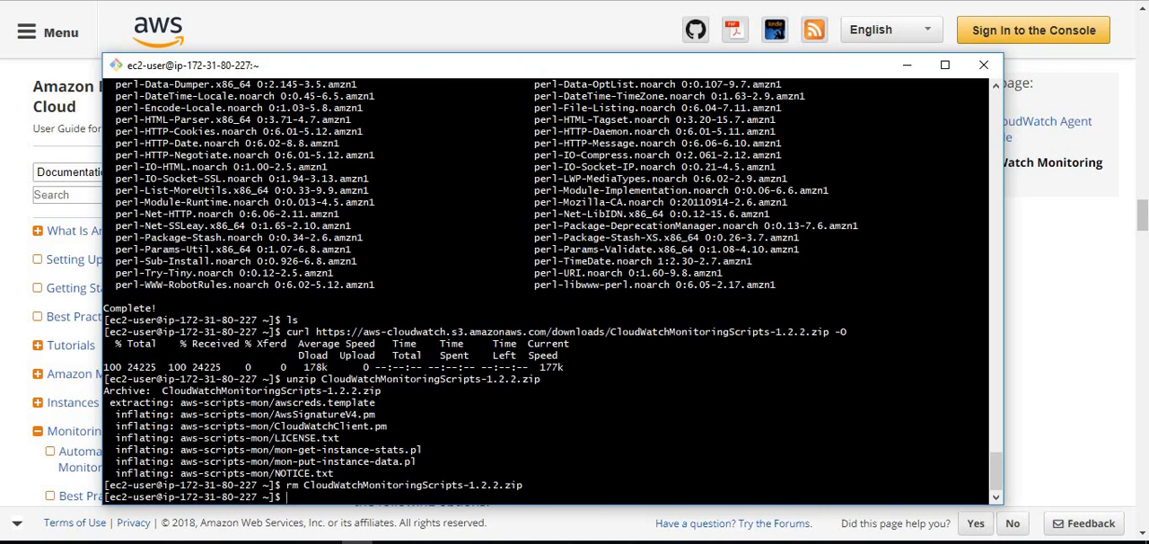
text(ls)
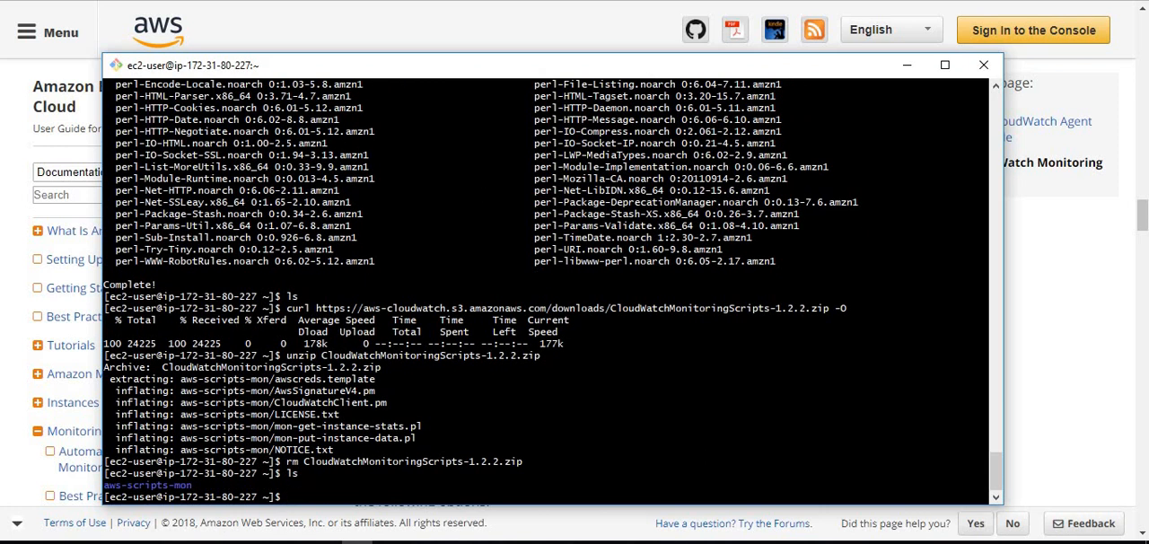
text(c)
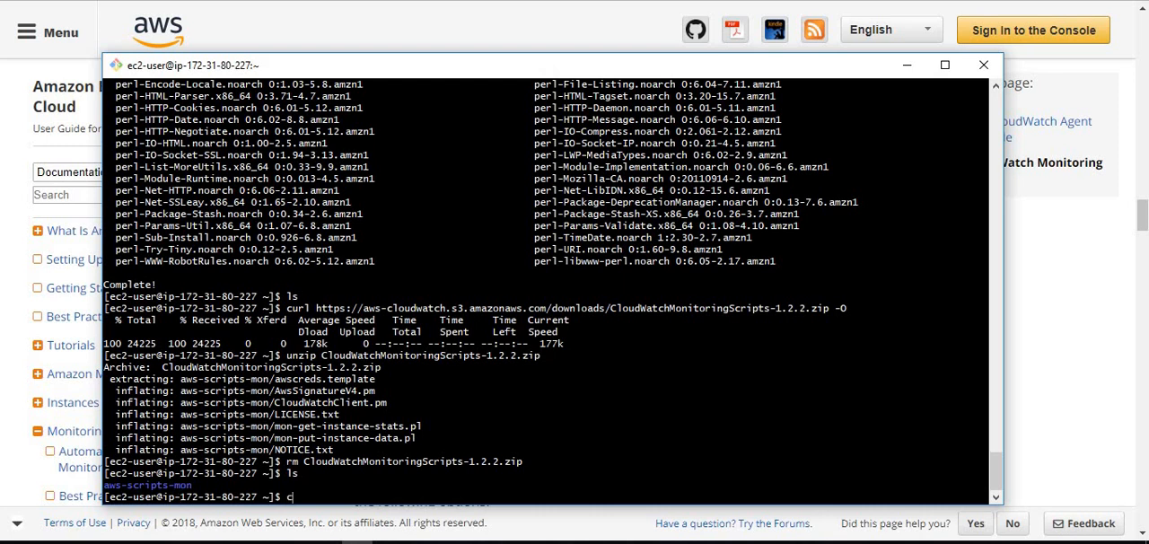
text(d aws-scripts-mon/)
text(ls)
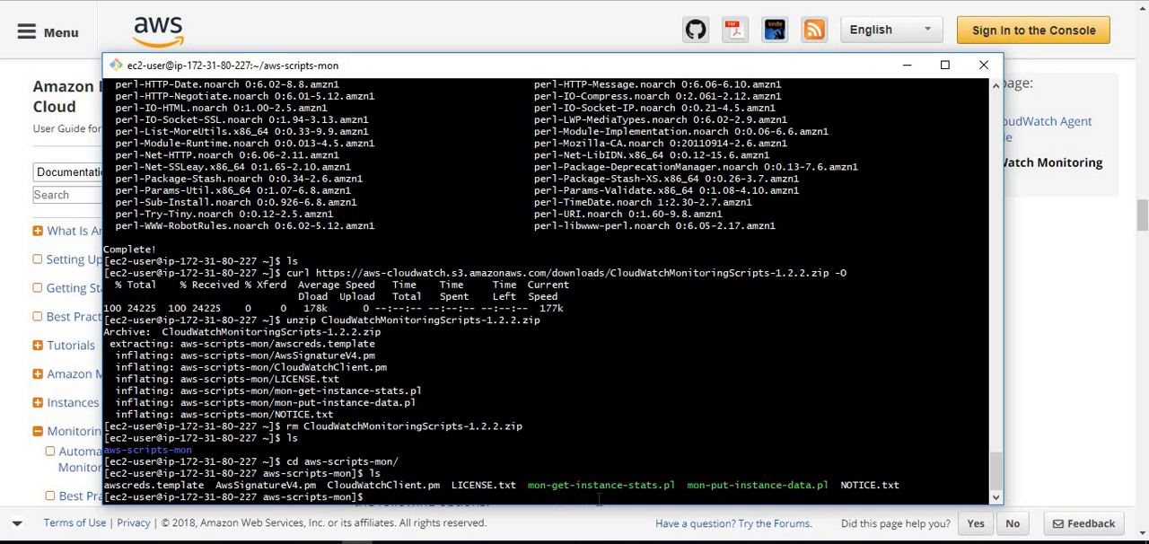
mouse_move(637, 502)
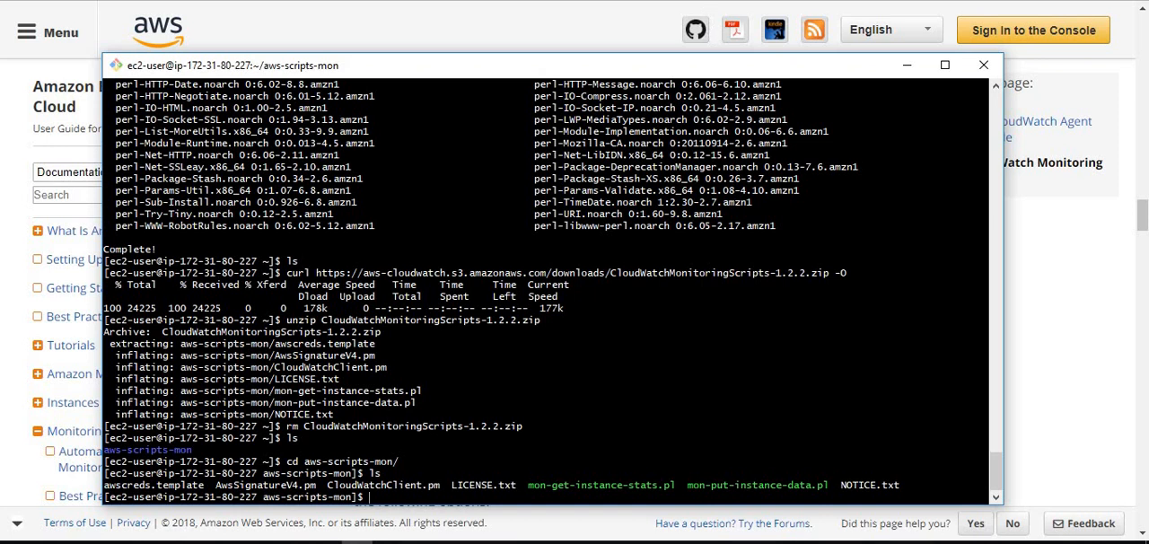
click(984, 65)
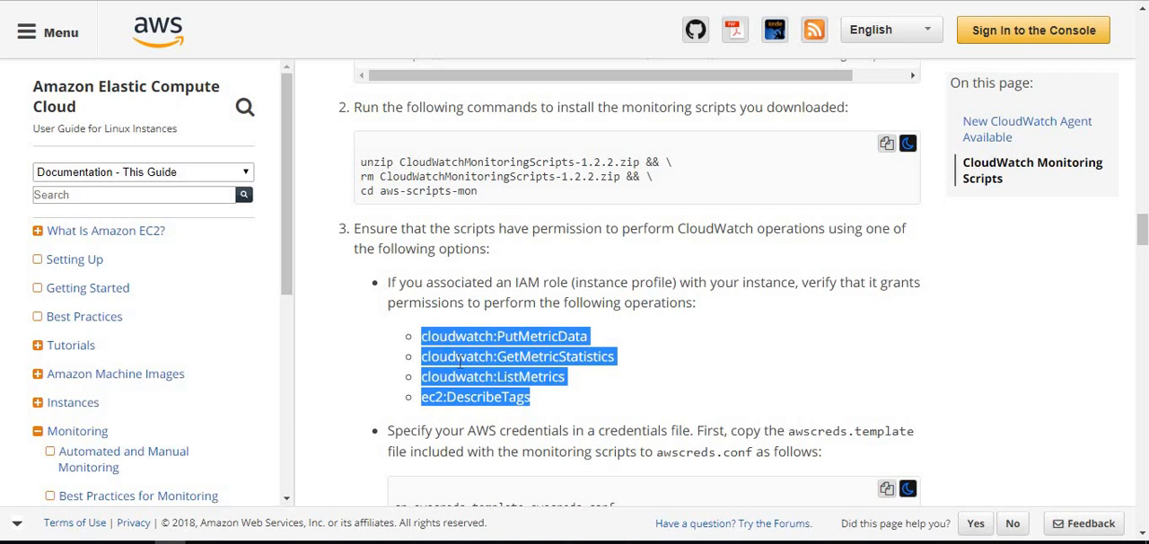
mouse_move(575, 379)
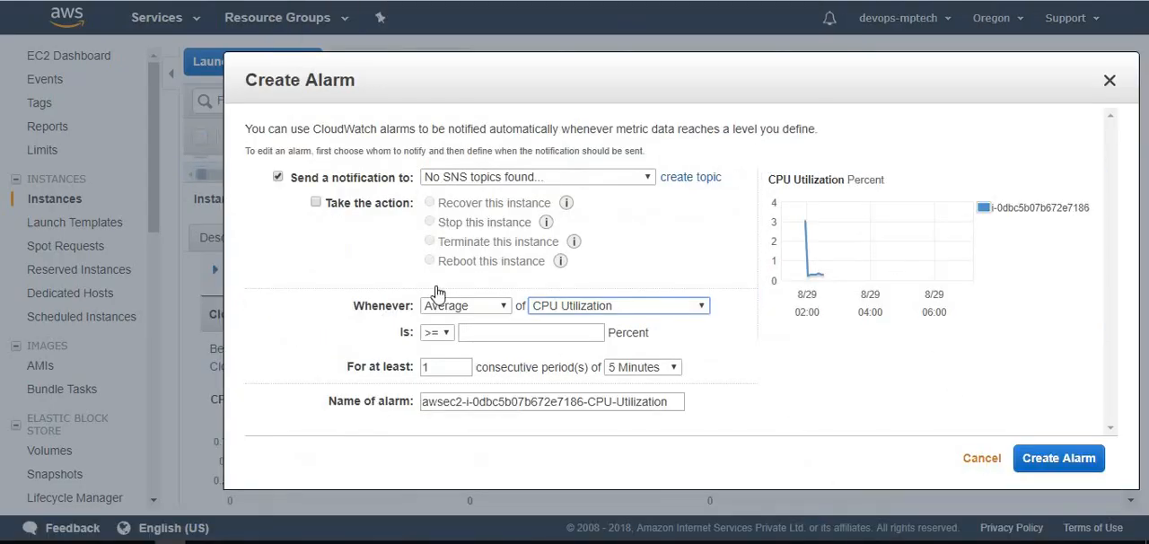
Go to IAM Policies and start creating a new policy
click(157, 18)
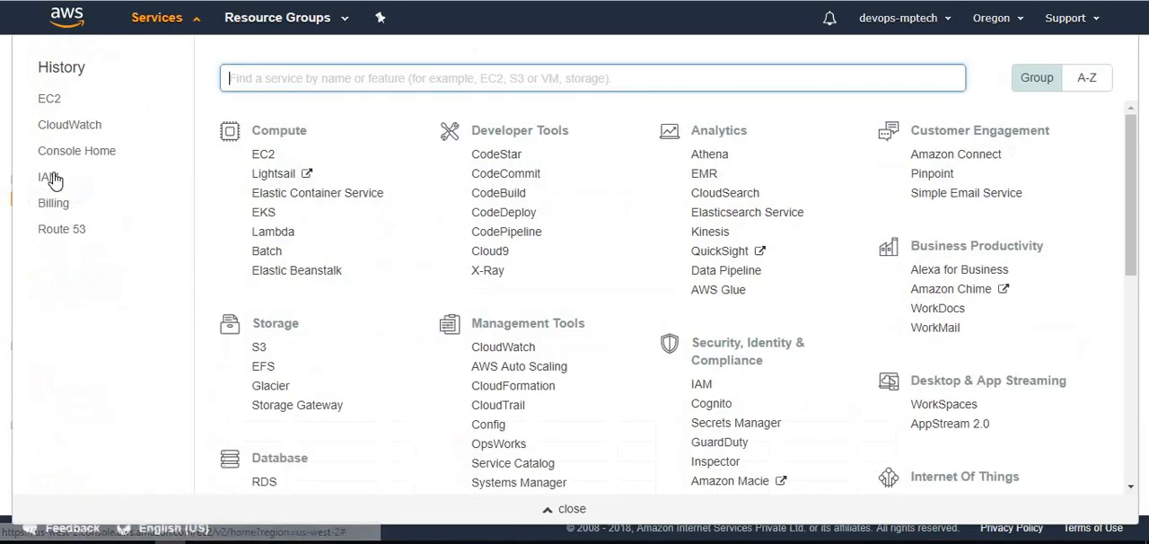
click(43, 178)
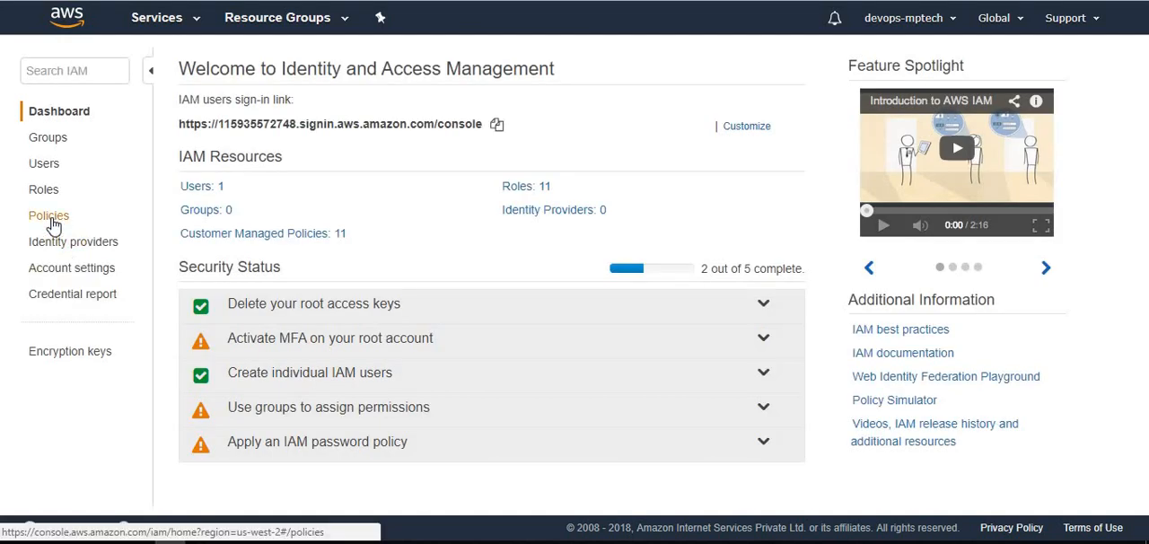
click(48, 215)
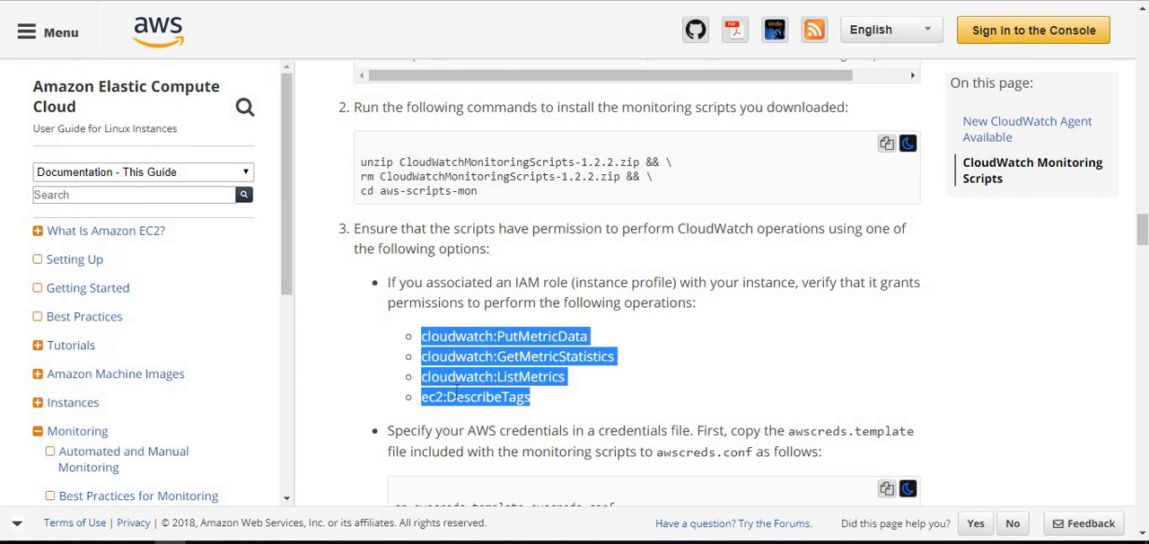
mouse_move(679, 25)
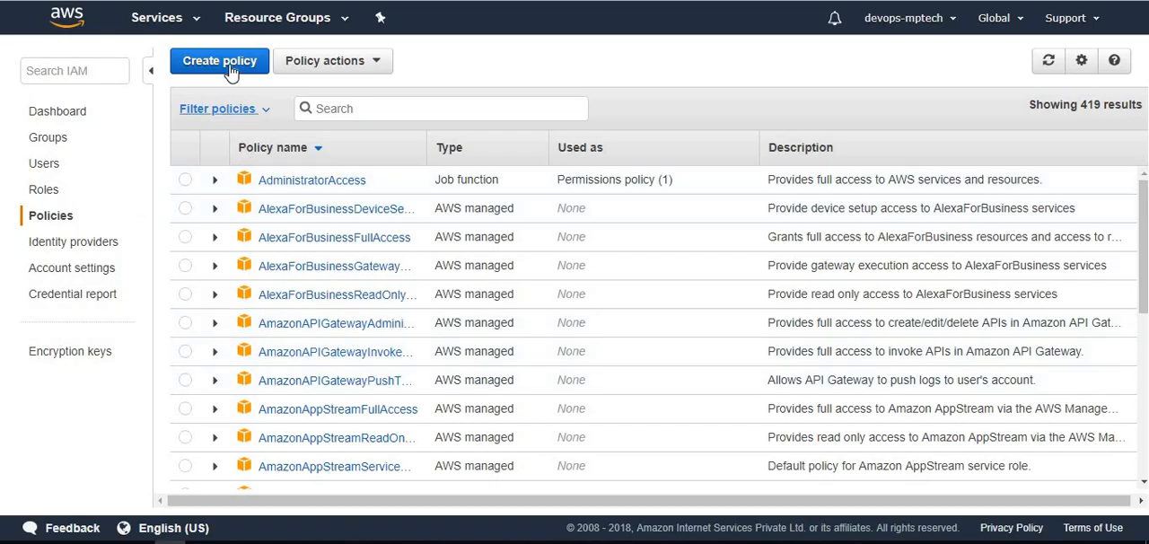
click(219, 61)
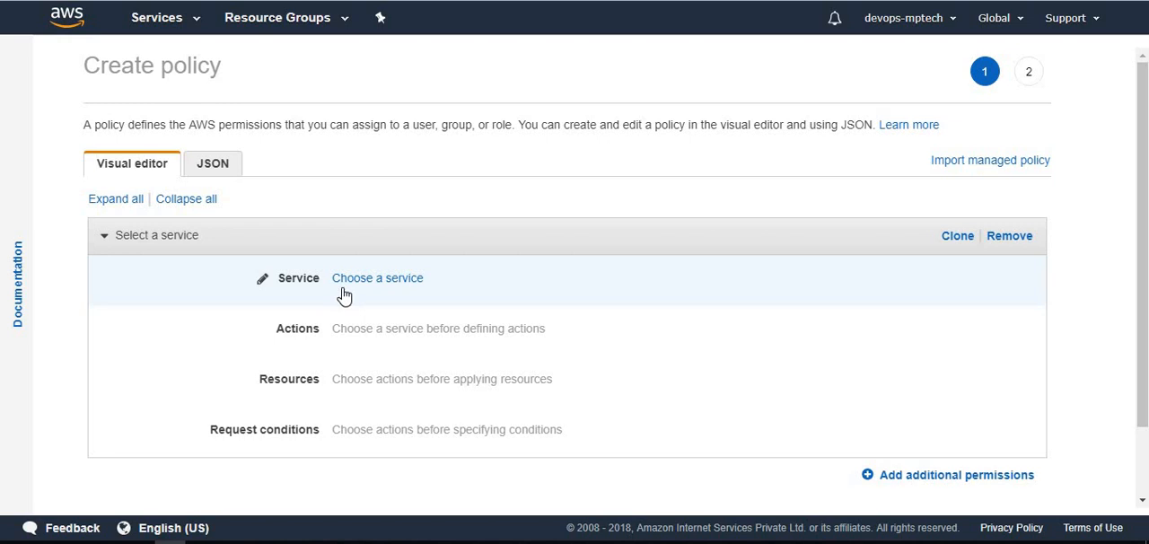
Choose CloudWatch as the policy's service
click(377, 277)
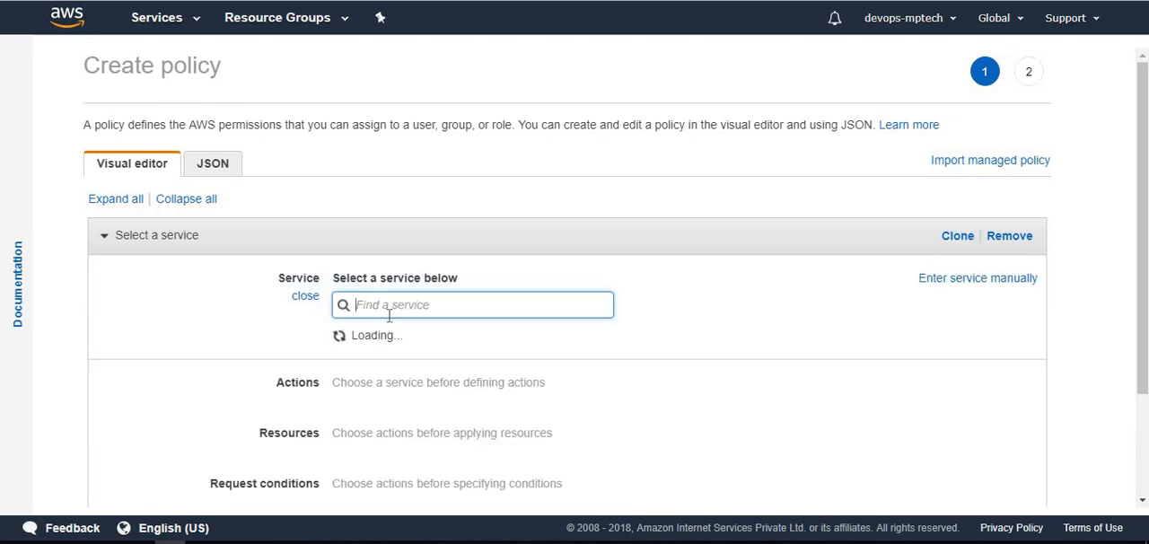
text(cloudwatch)
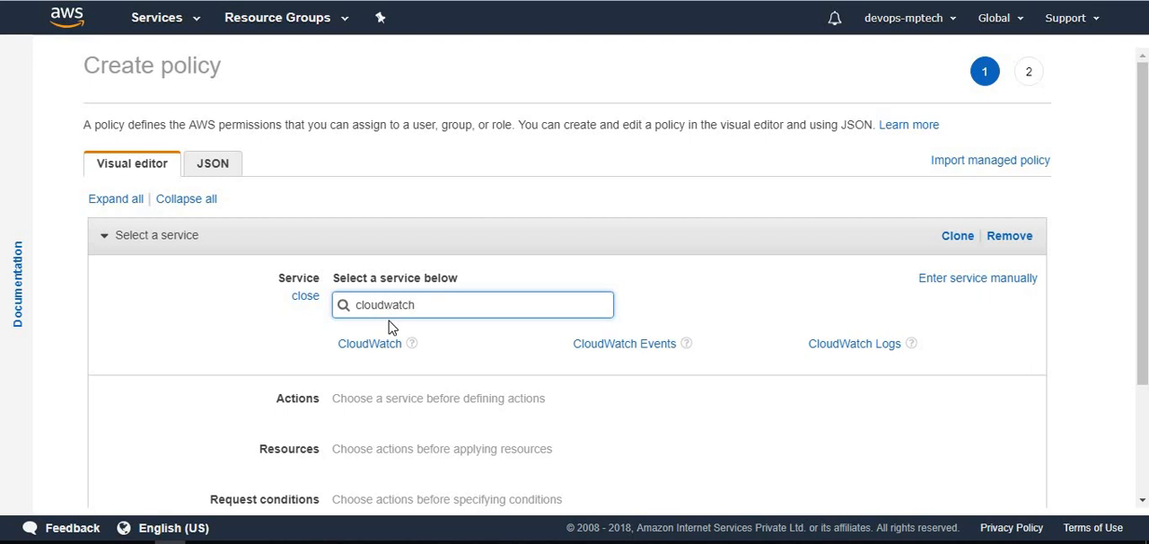
click(370, 345)
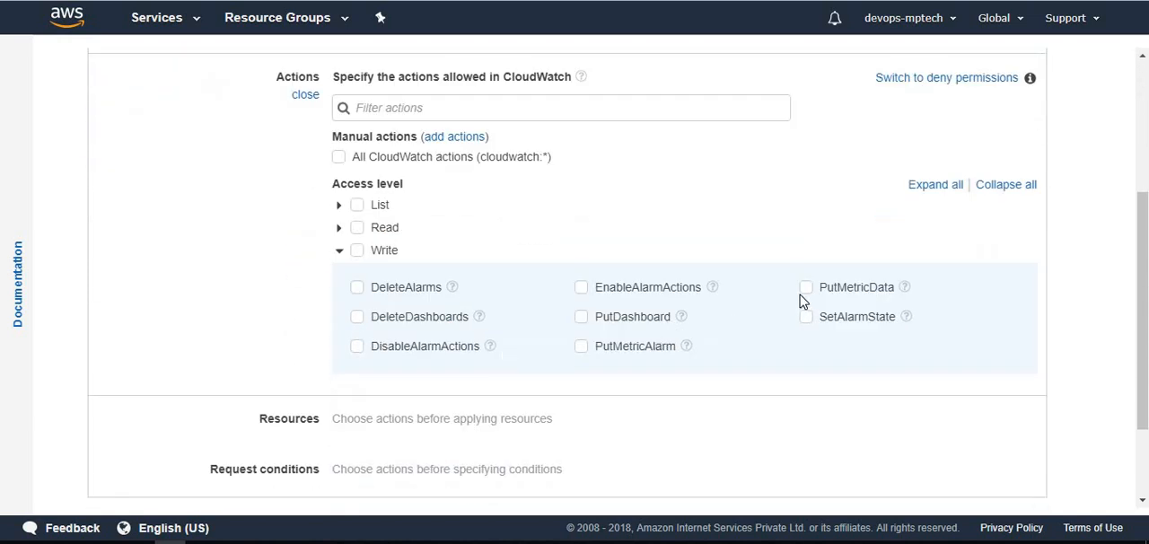
Allow the PutMetricData, GetMetricStatistics and ListMetrics actions
click(804, 288)
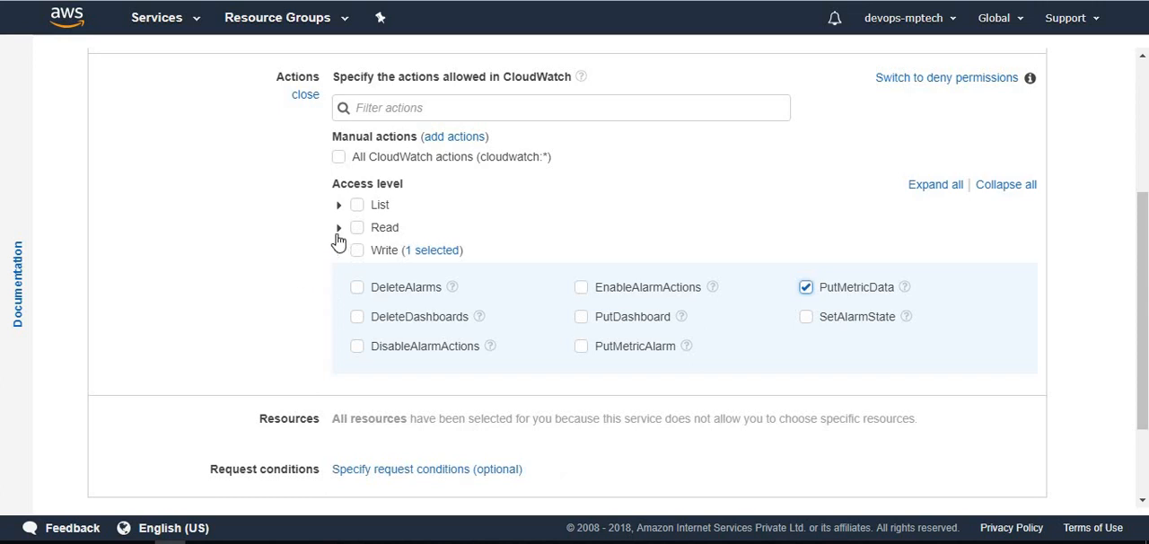
click(340, 226)
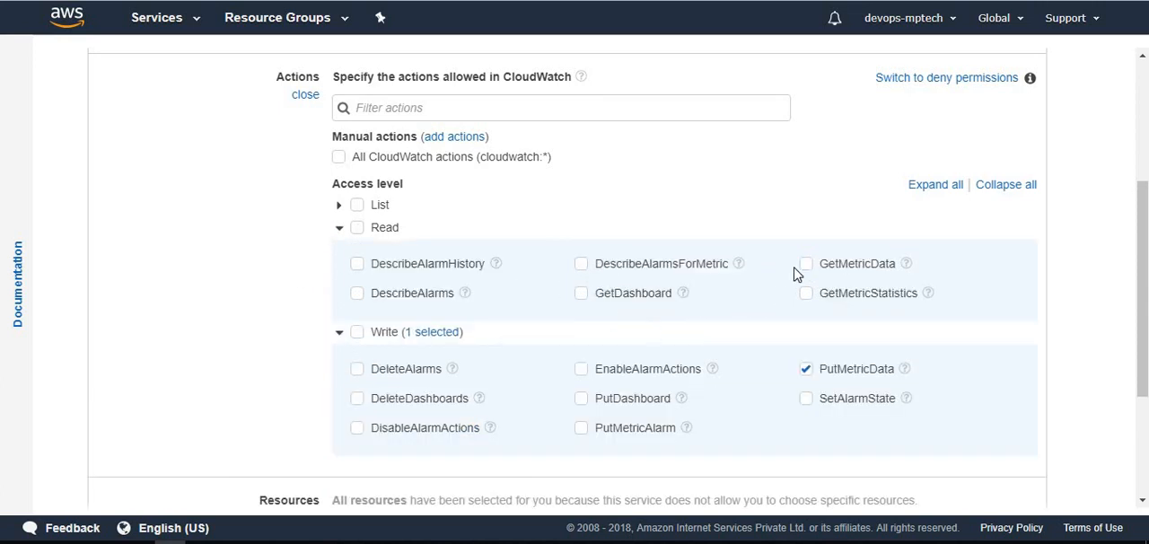
click(804, 292)
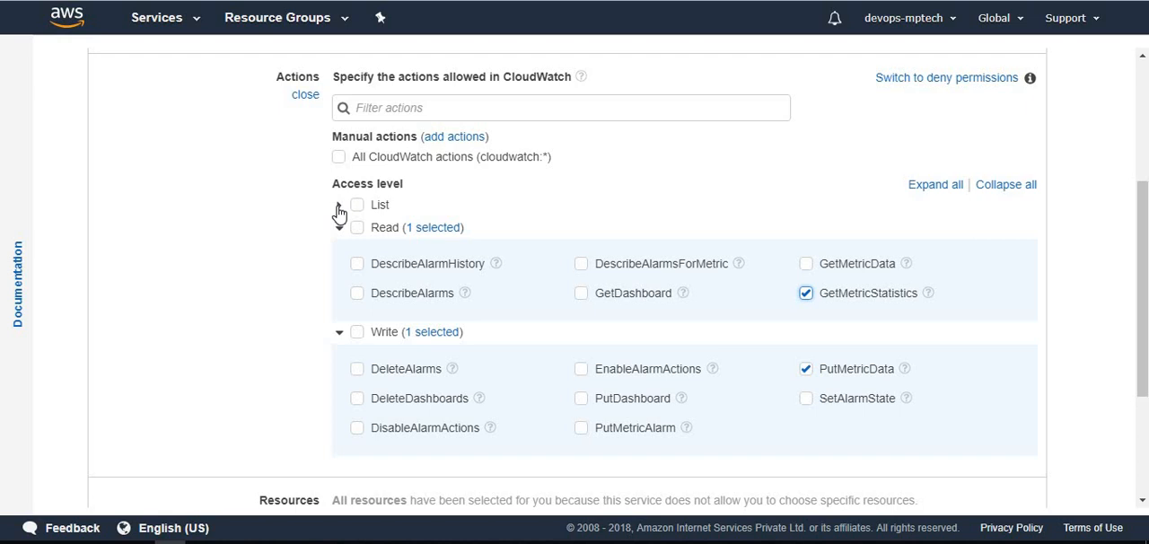
click(340, 204)
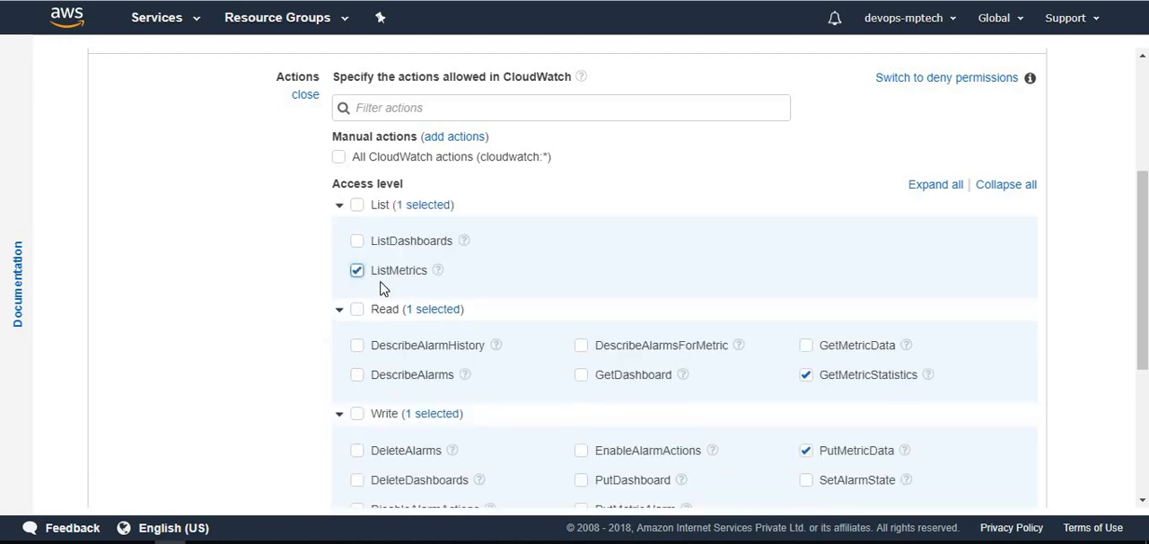
scroll(down, 3)
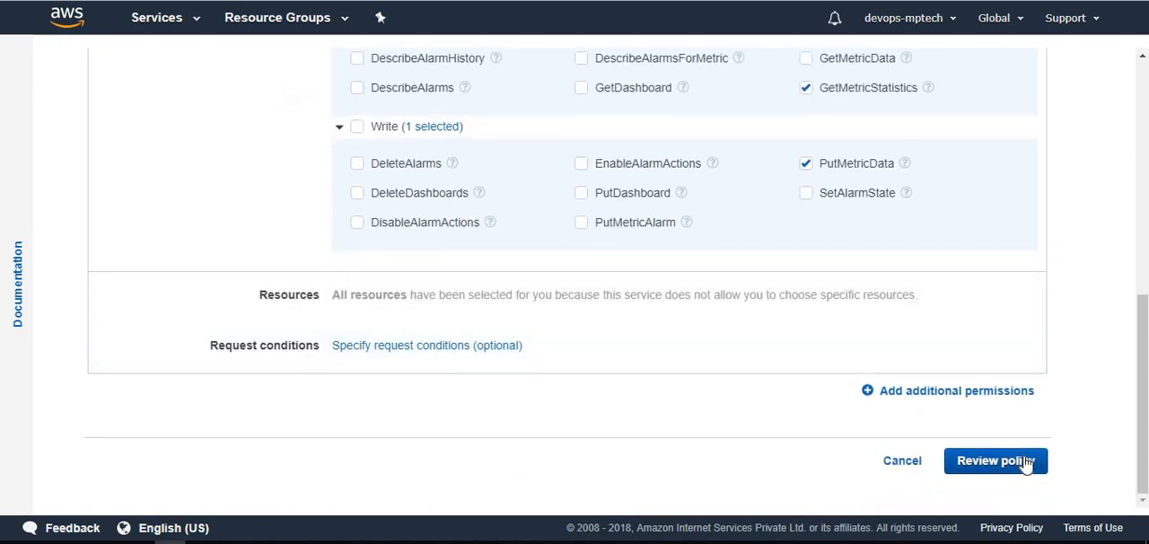
Name and describe the policy as CloudwatchMetrics1 and create it
click(994, 460)
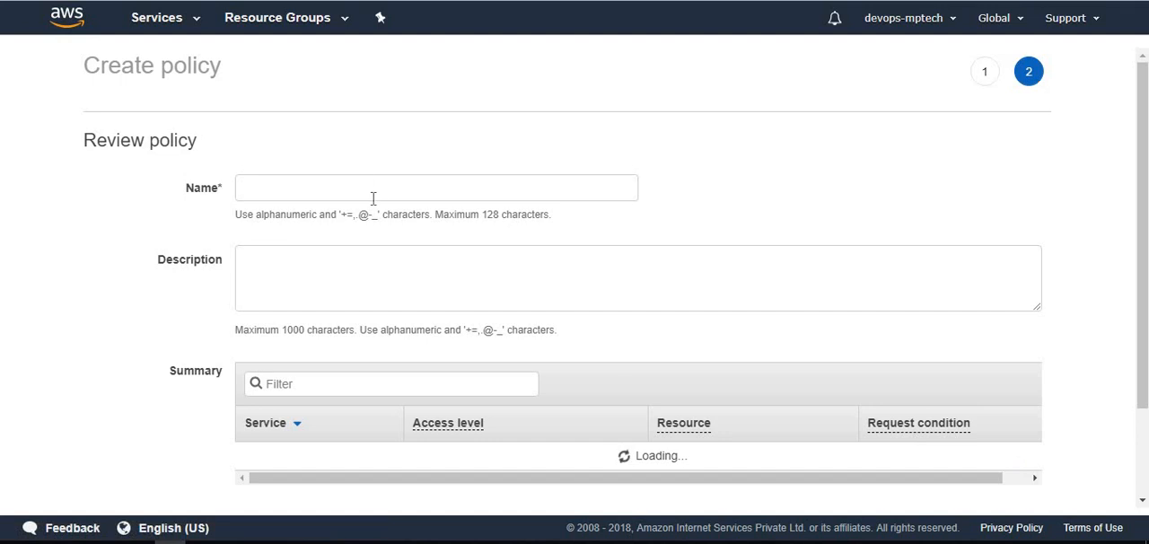
text(Cloudwat)
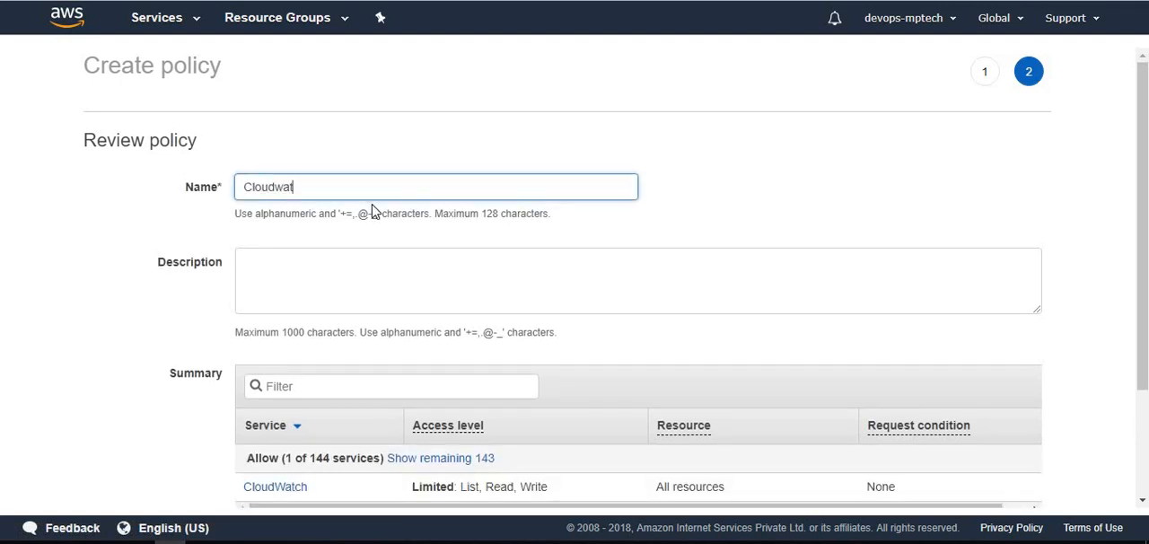
text(chMetrics1)
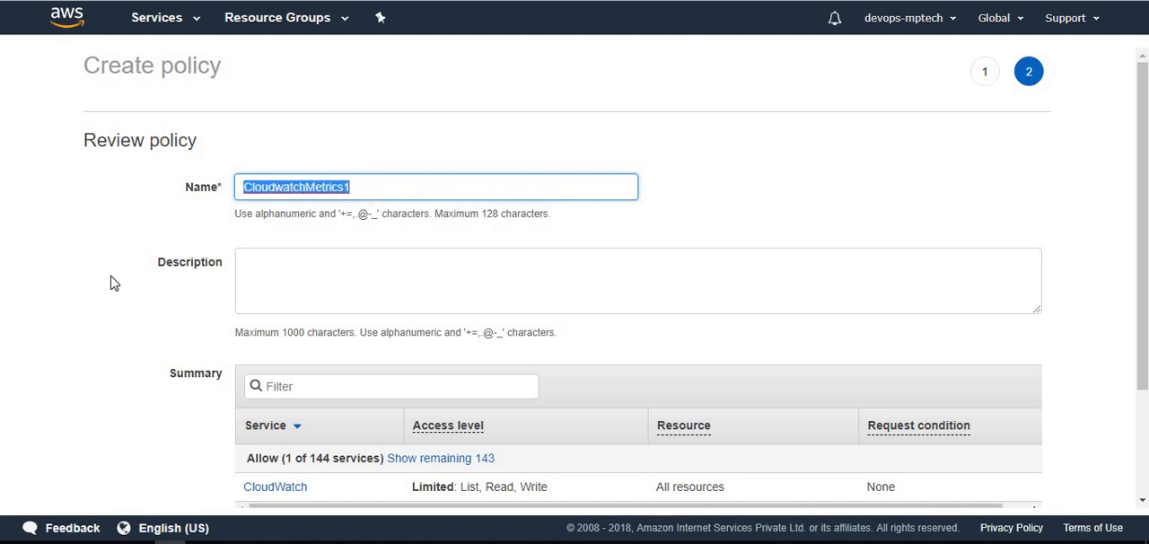
click(475, 280)
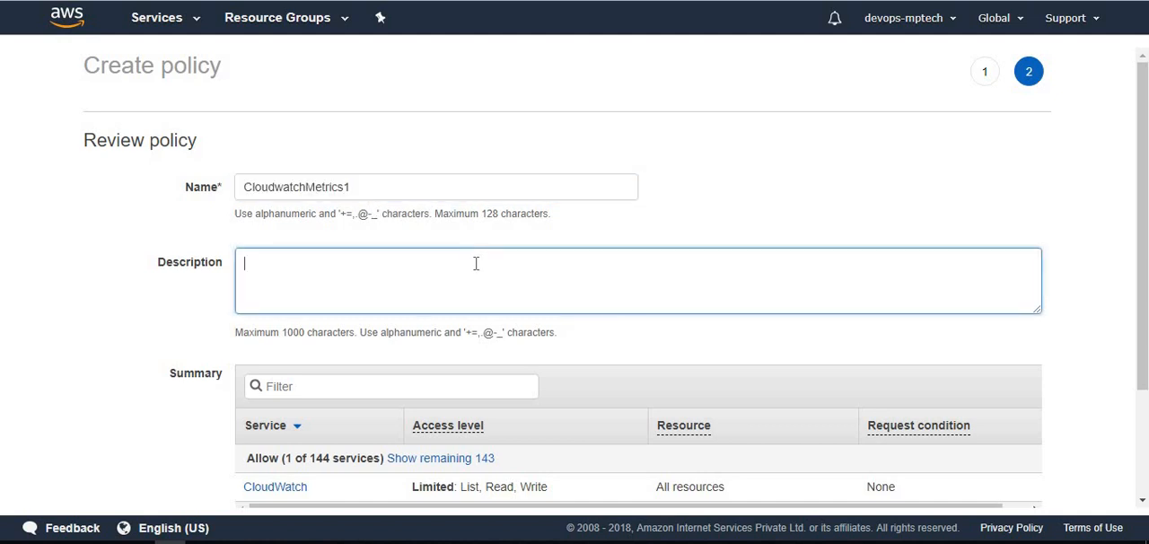
text(CloudwatchMetrics1)
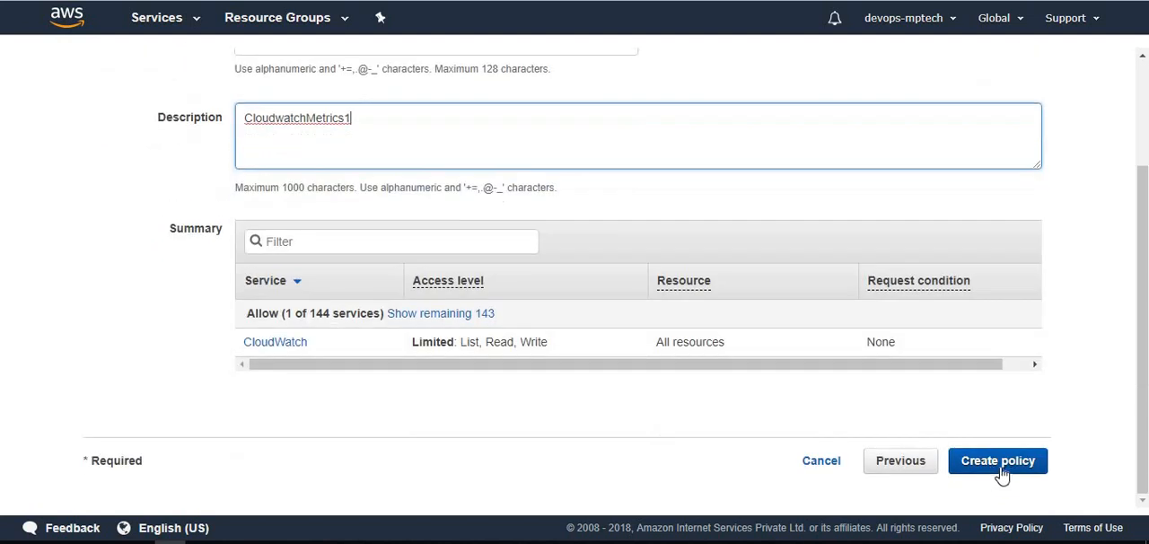
click(998, 459)
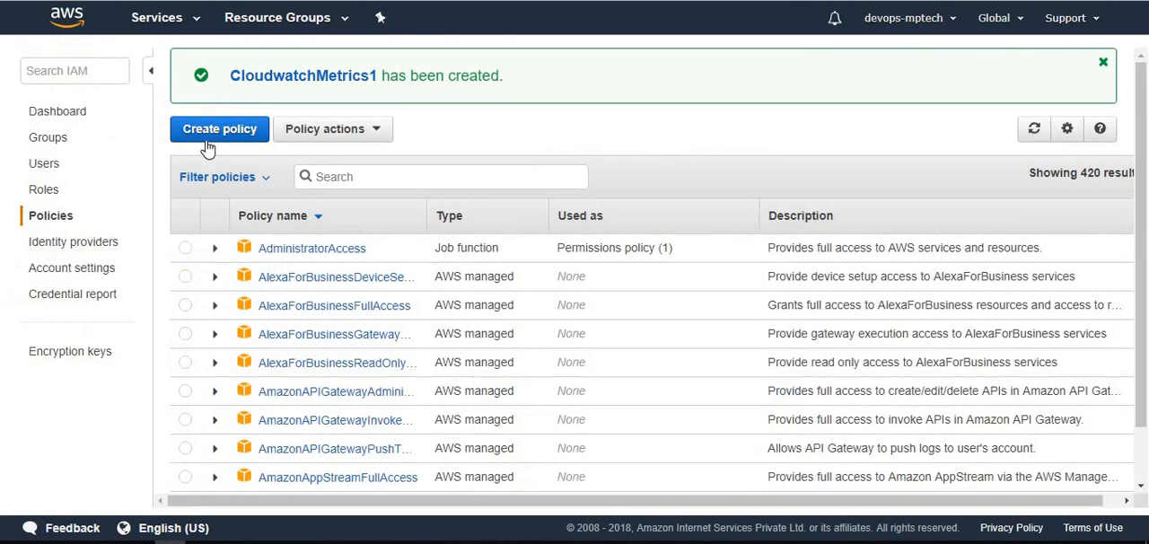
Start a second policy for EC2 and allow its DescribeTags action
click(219, 129)
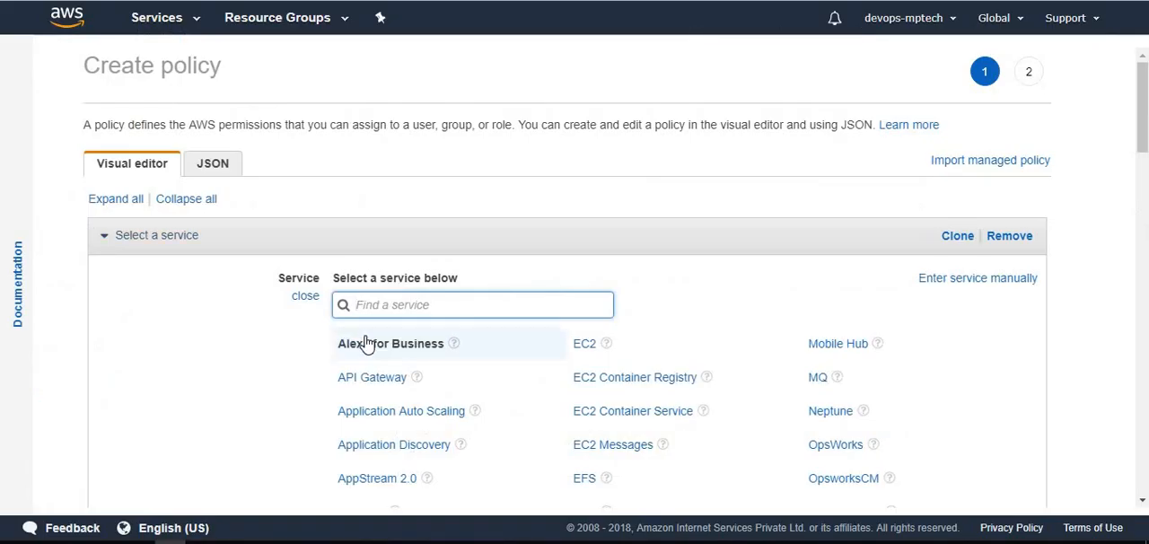
text(ec2)
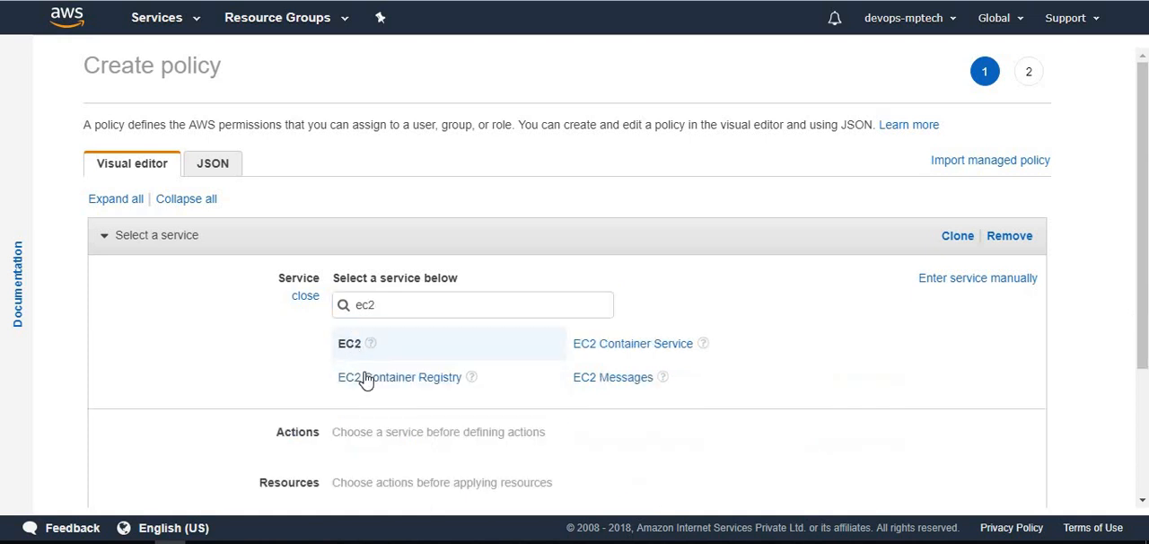
click(348, 343)
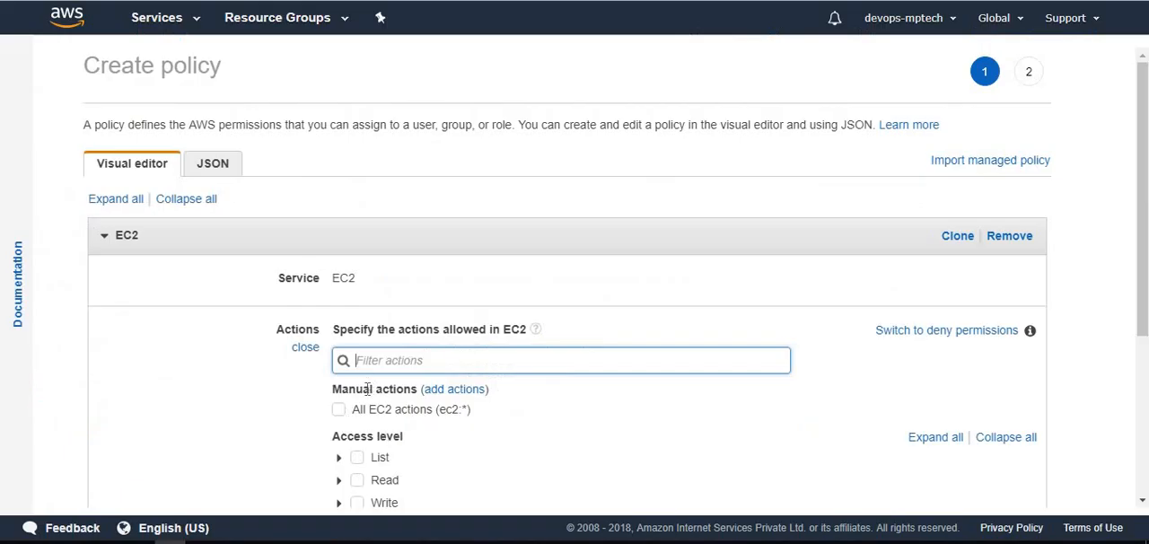
text(describetags)
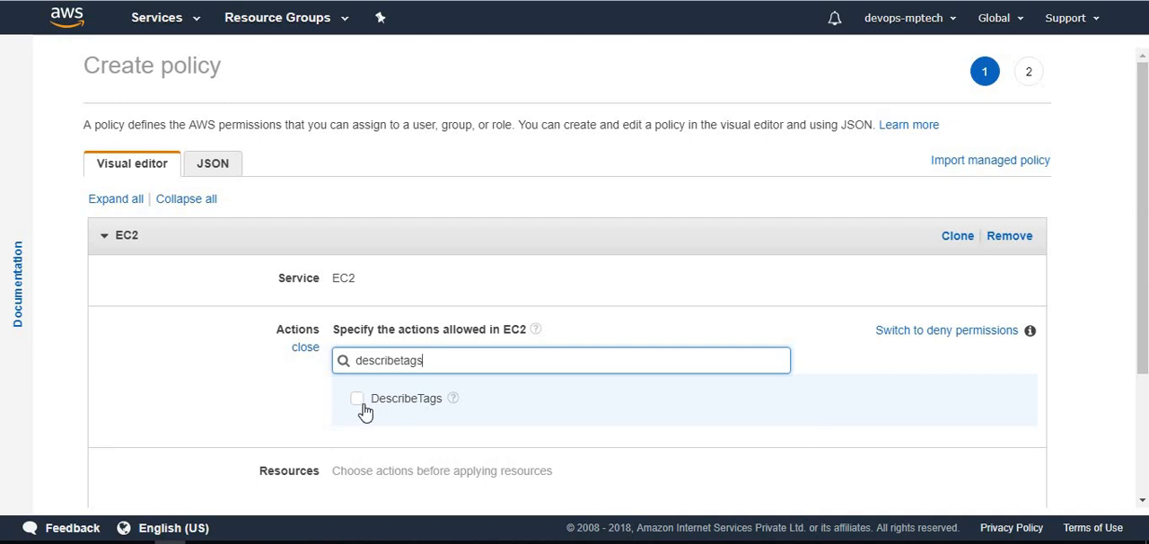
click(357, 399)
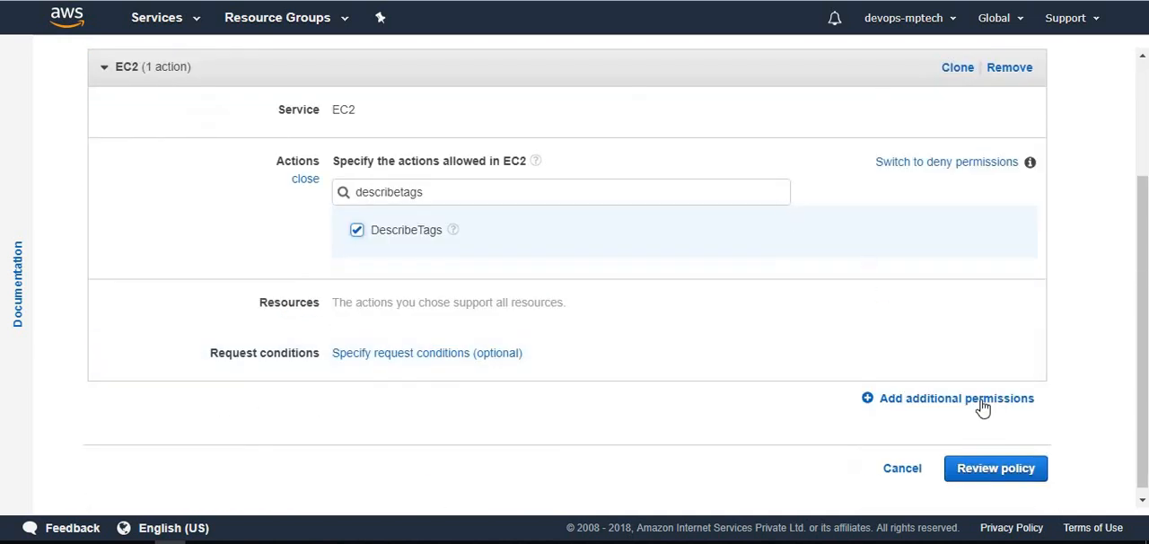
Describe the policy as CloudwatchMetics2 and create it
click(994, 467)
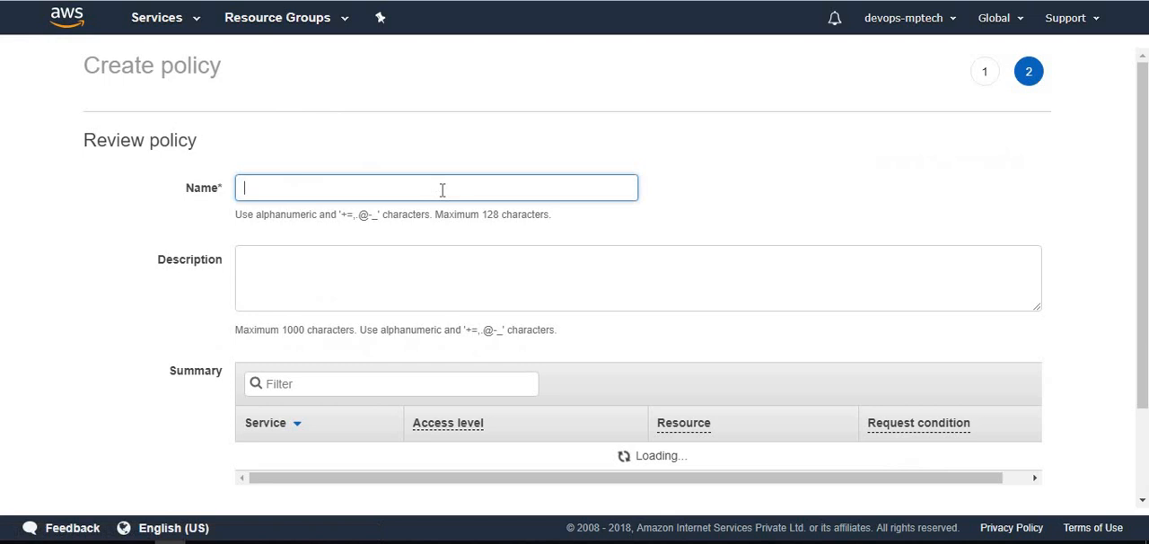
text(Clou)
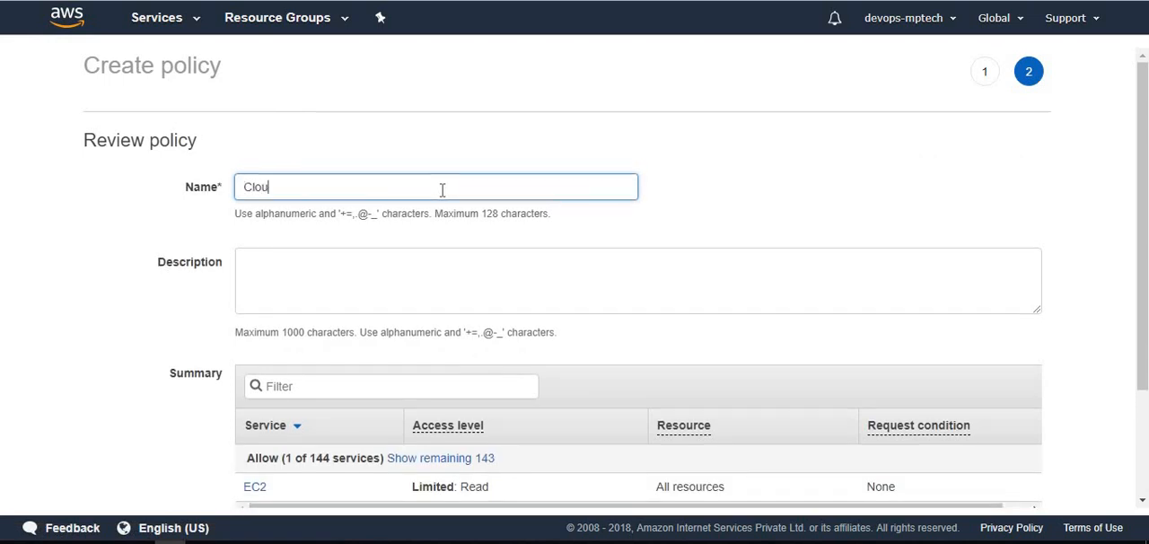
text(dwatchMetics2)
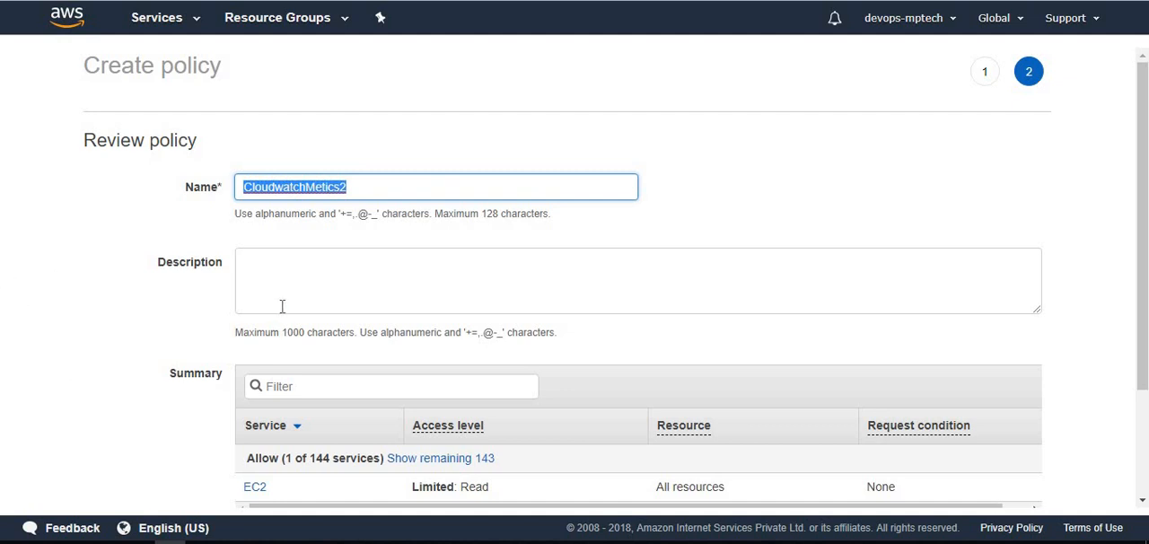
scroll(down, 3)
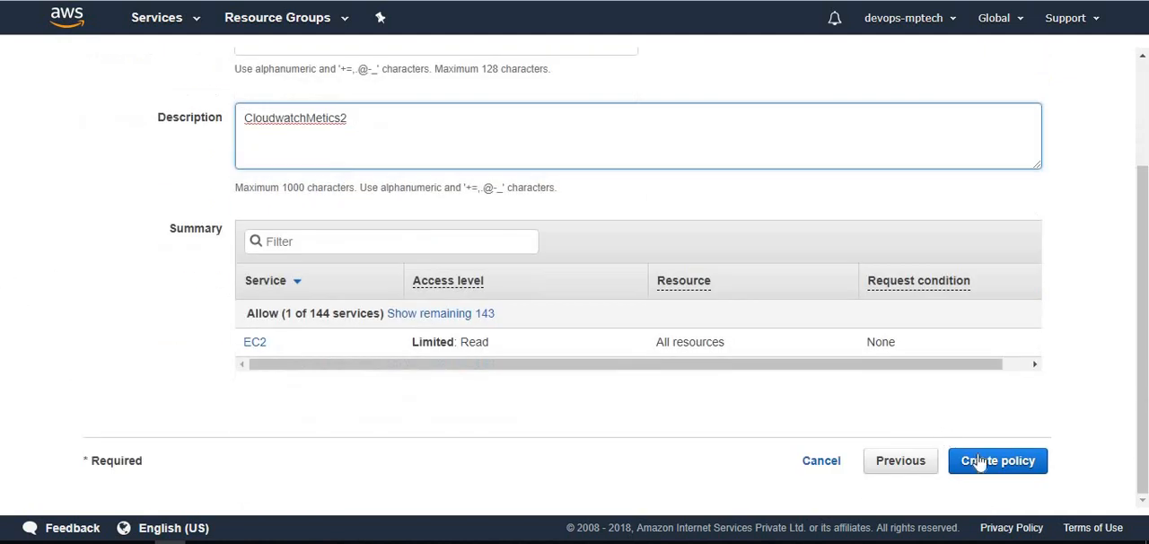
click(998, 459)
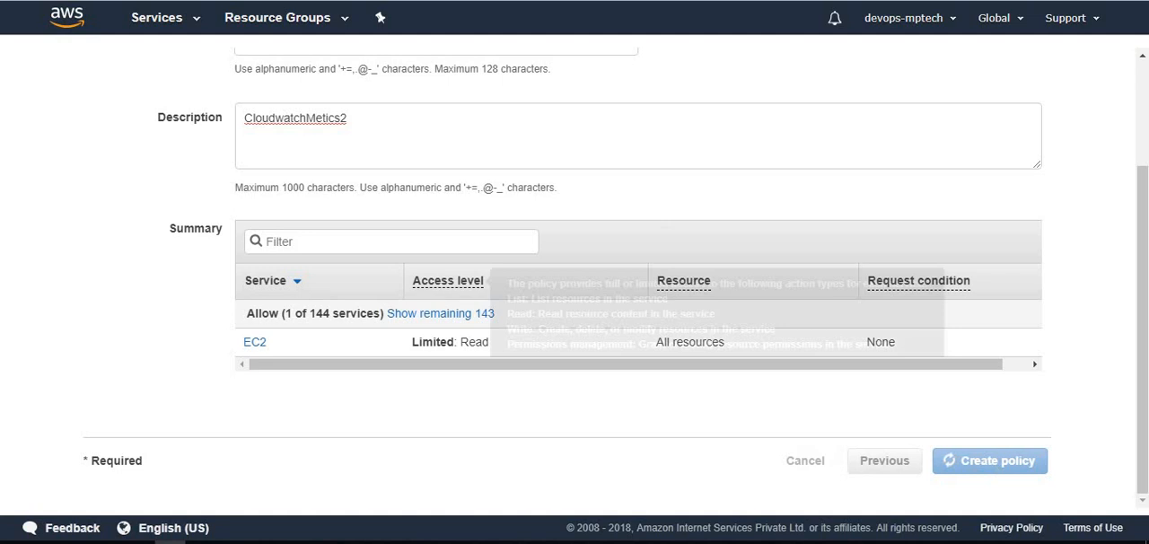
mouse_move(115, 61)
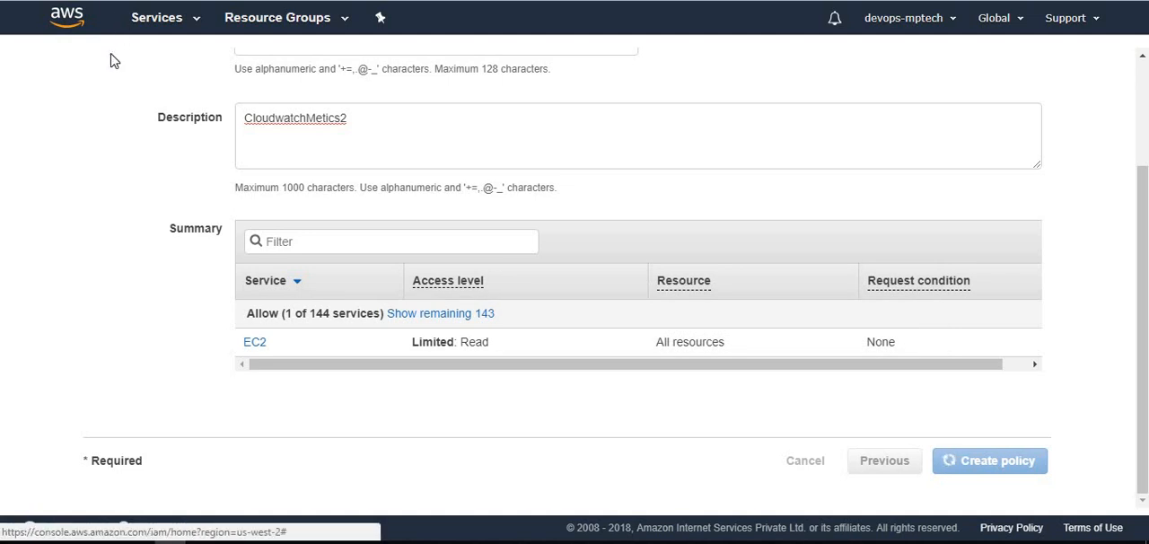
click(988, 459)
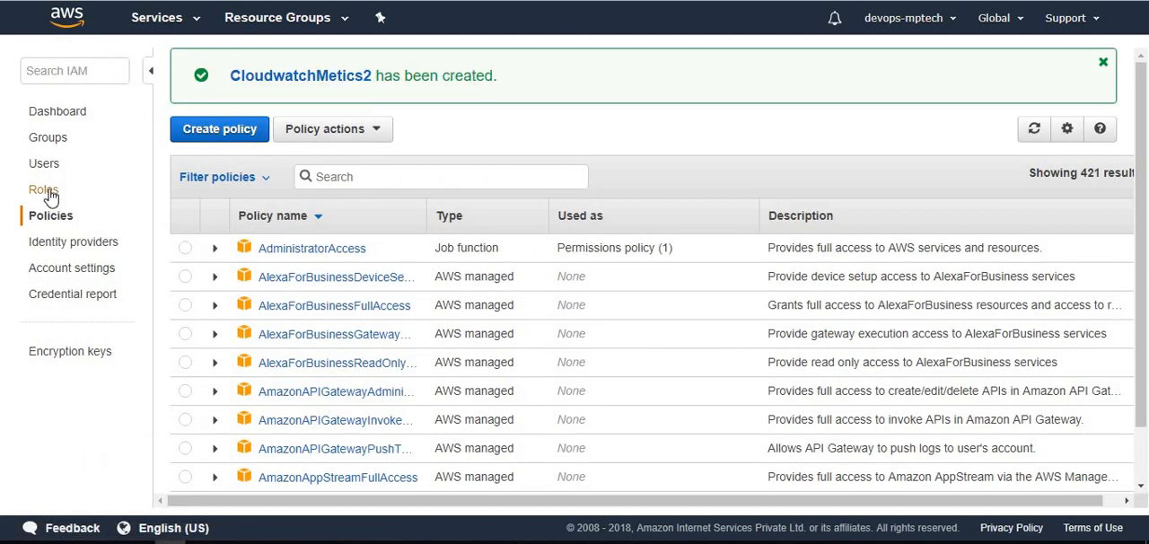
Start a new IAM role for the EC2 service
click(43, 190)
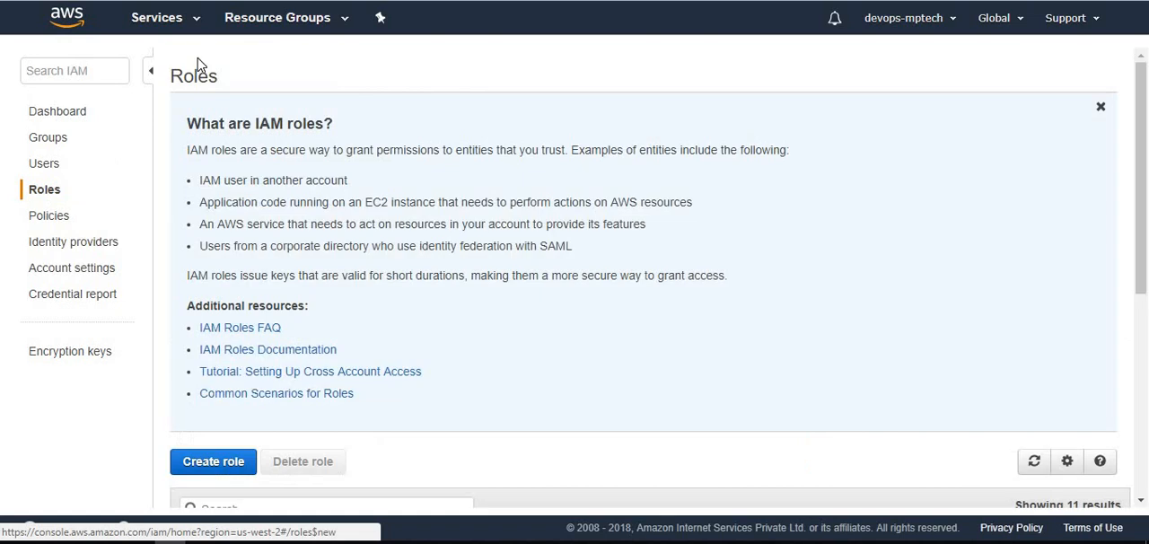
scroll(down, 3)
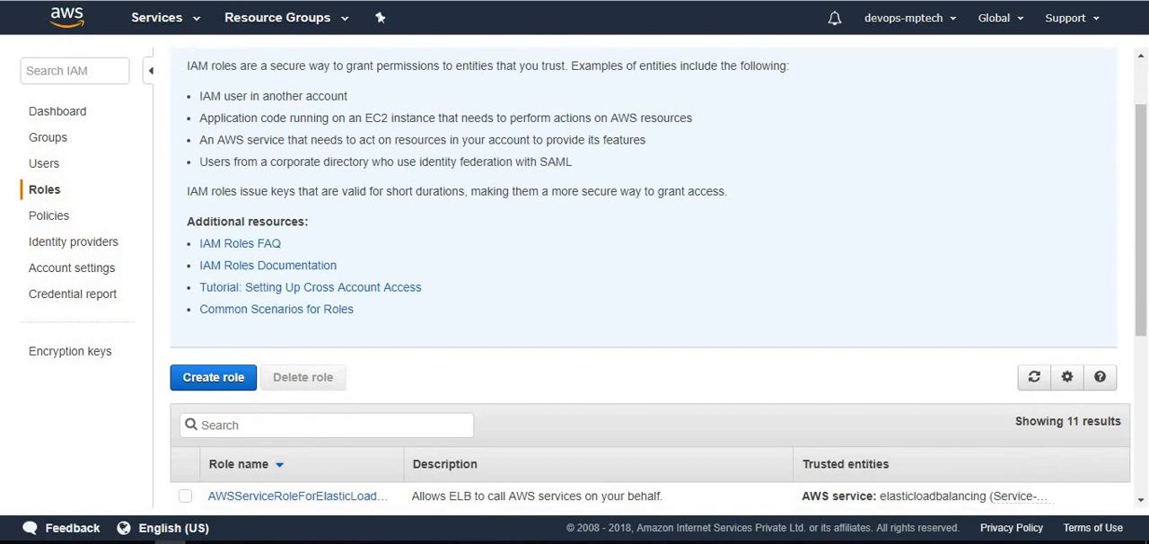
mouse_move(384, 505)
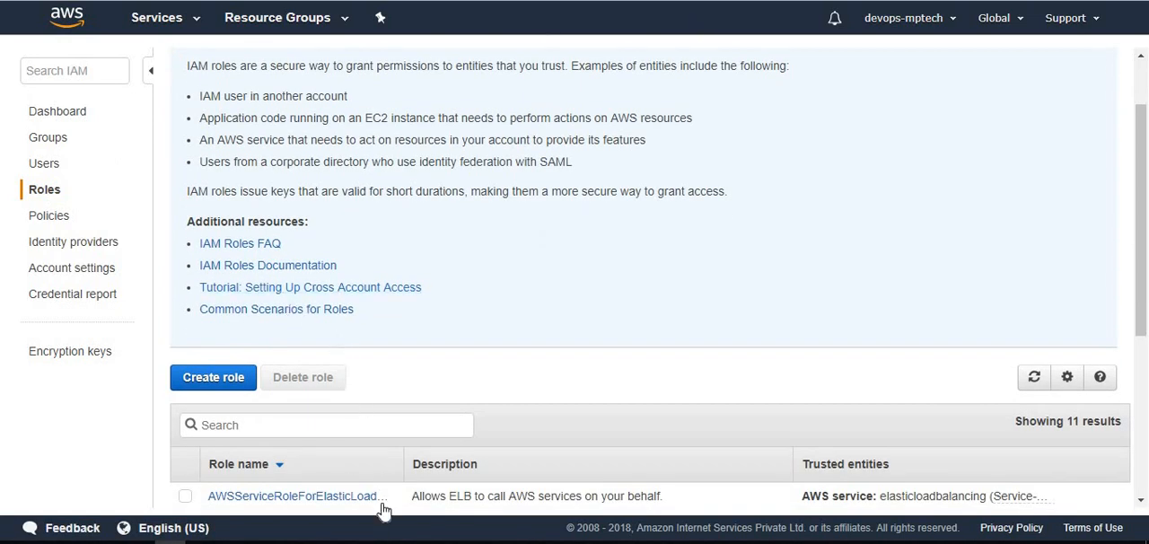
click(211, 377)
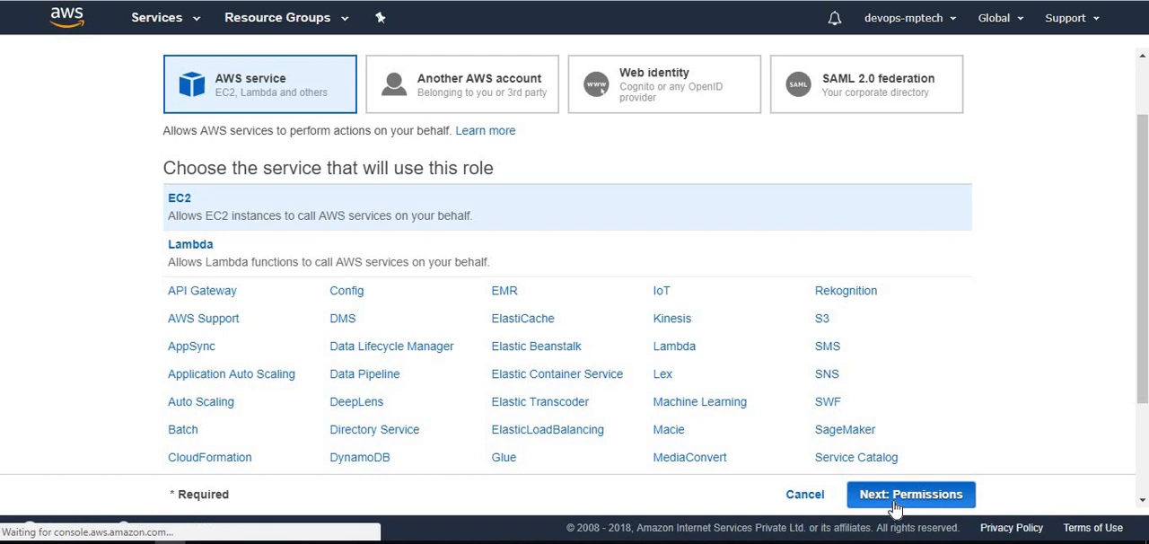
click(908, 494)
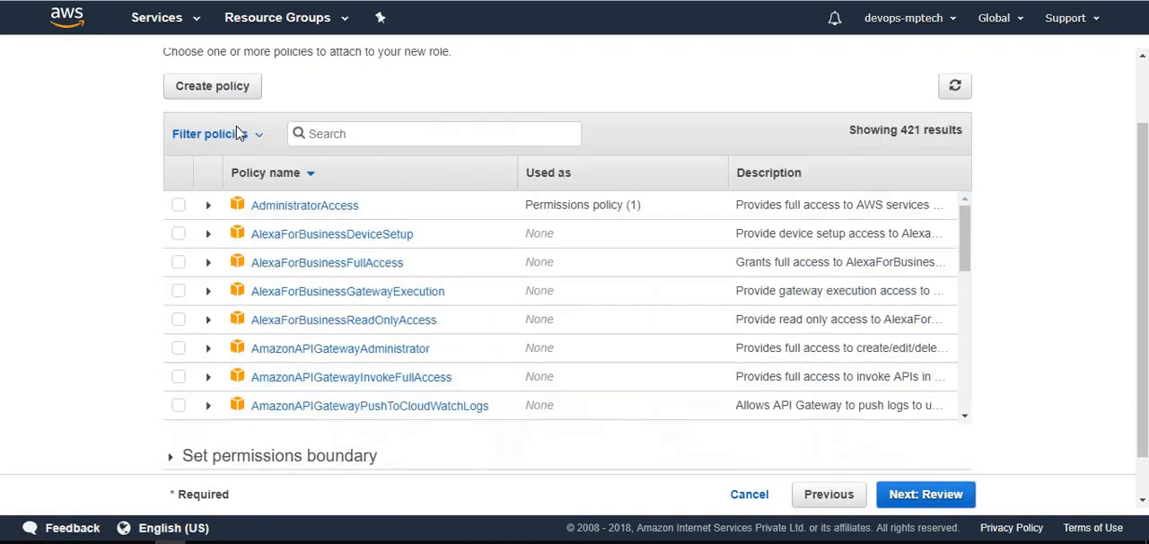
Filter to customer managed policies and attach CloudwatchMetrics1 and CloudwatchMetics2
click(210, 133)
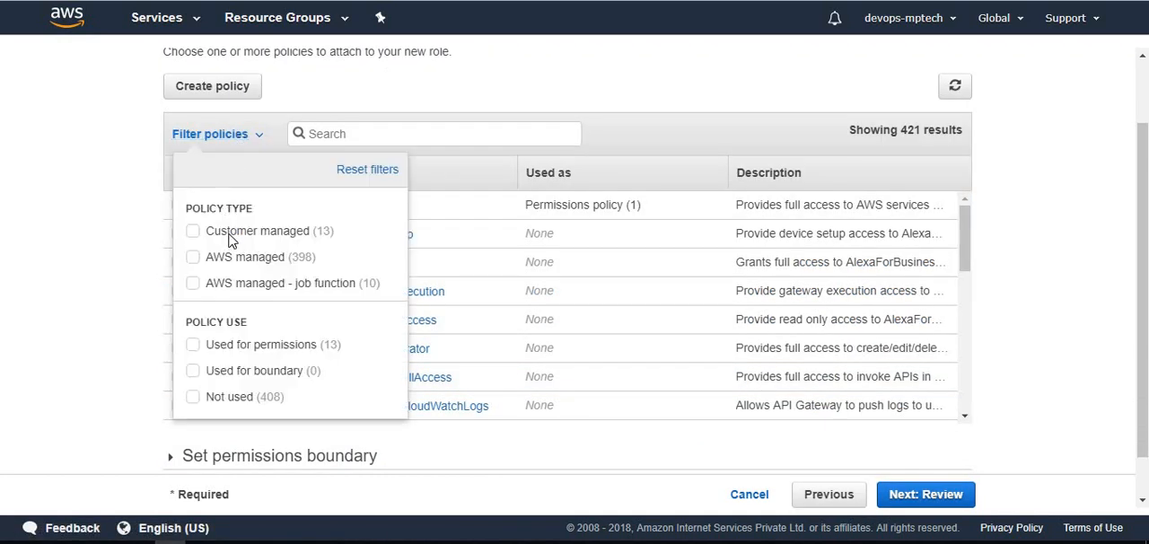
click(192, 230)
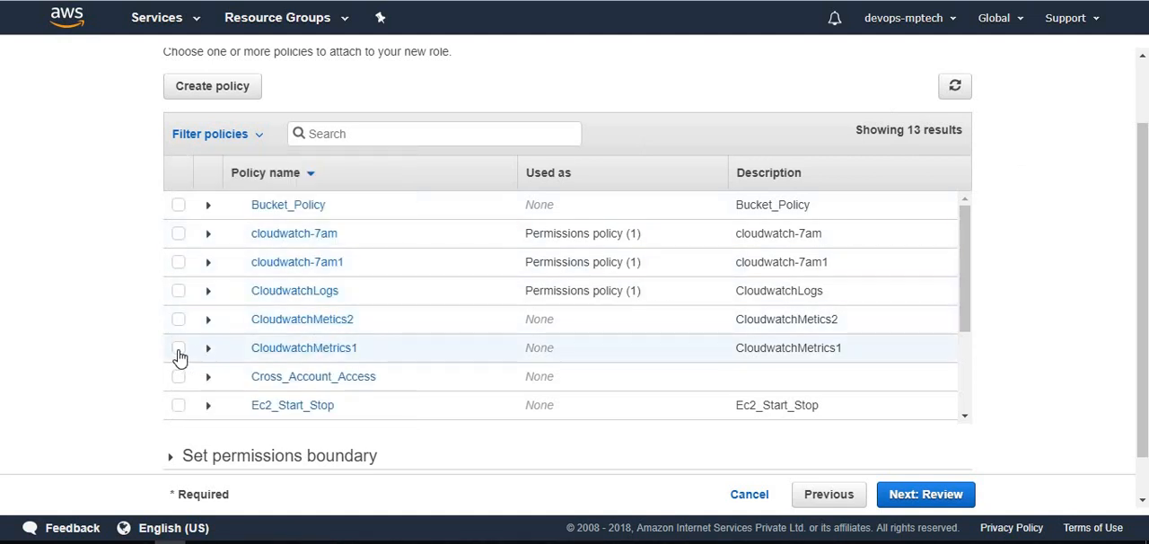
click(178, 349)
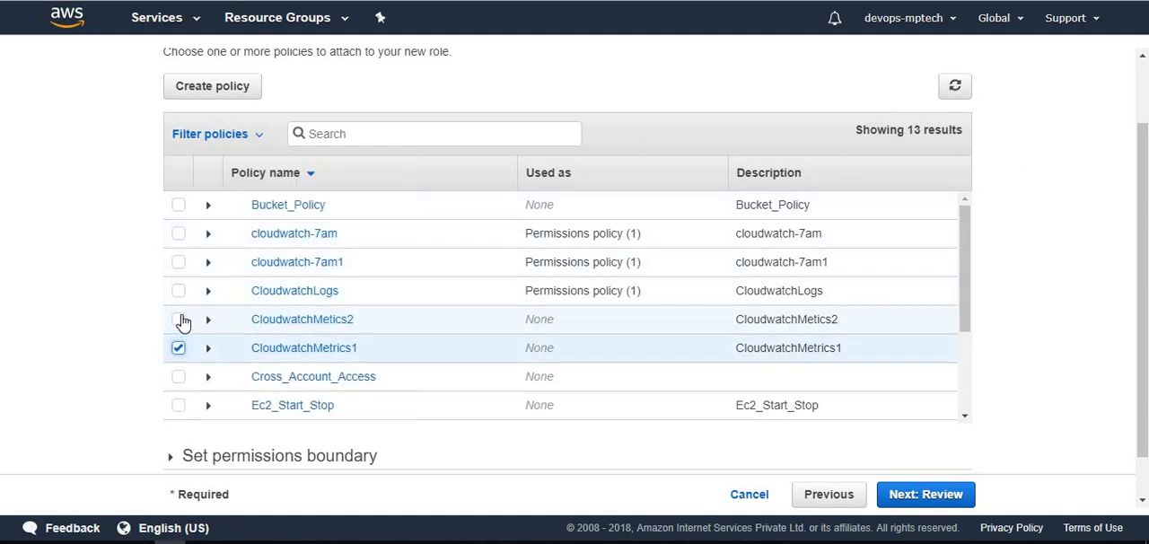
click(177, 320)
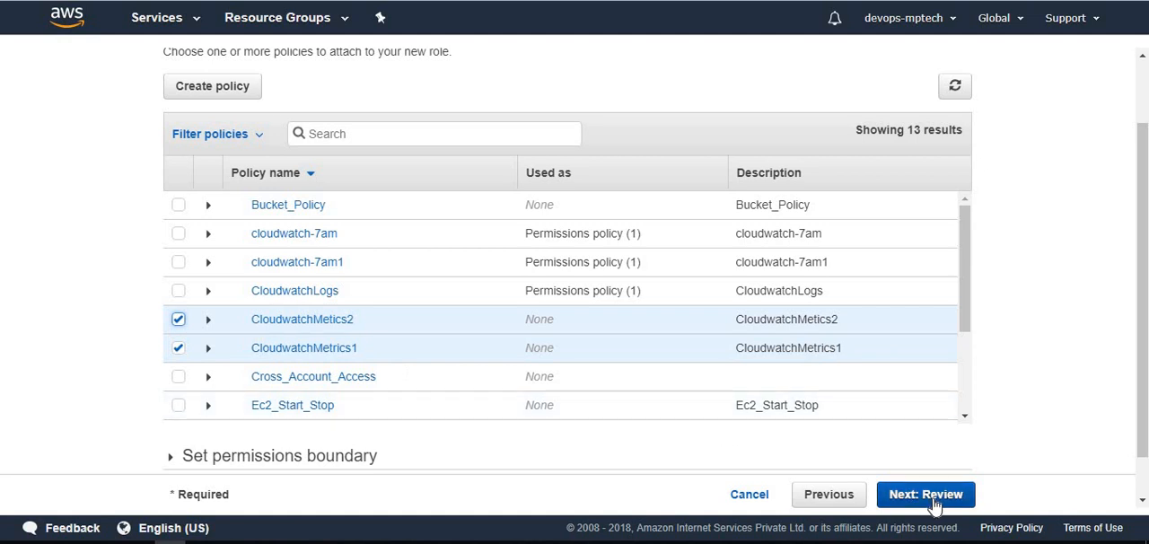
click(926, 493)
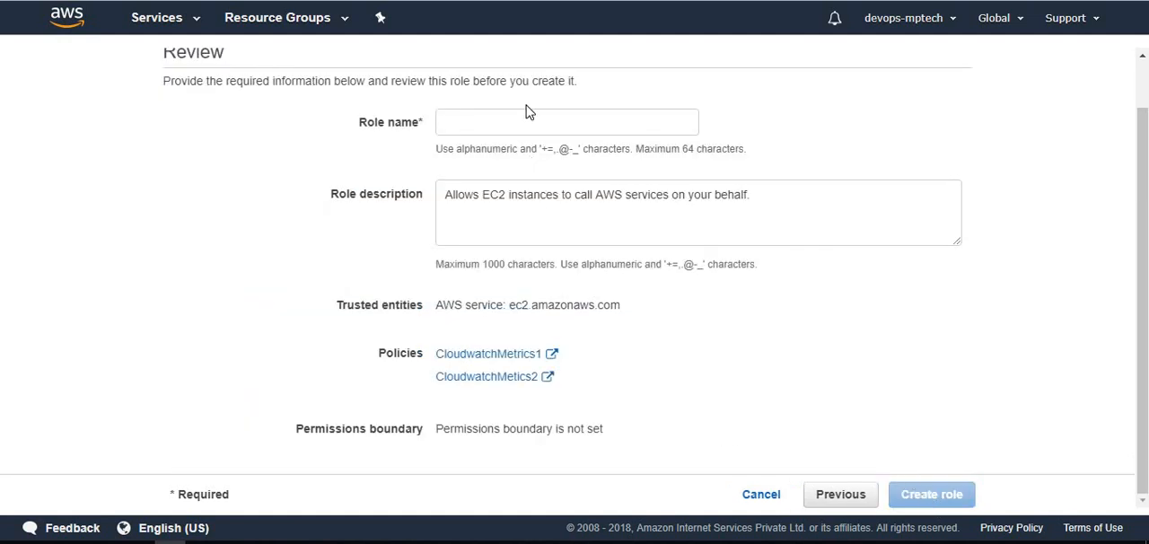
Name the role CloudwatchMetics and create it
click(567, 122)
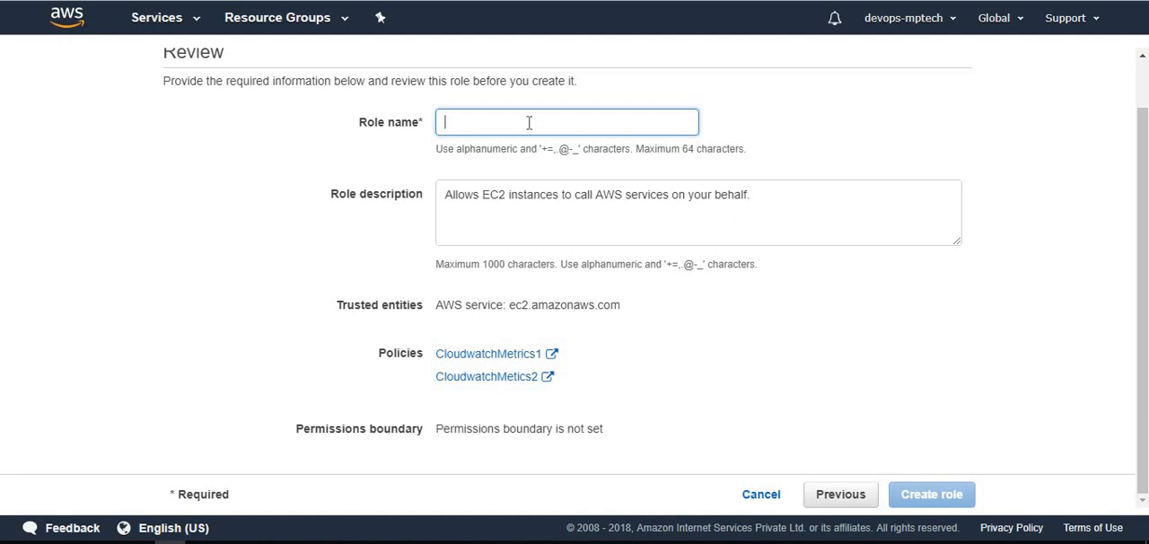
text(CloudwatchMetics)
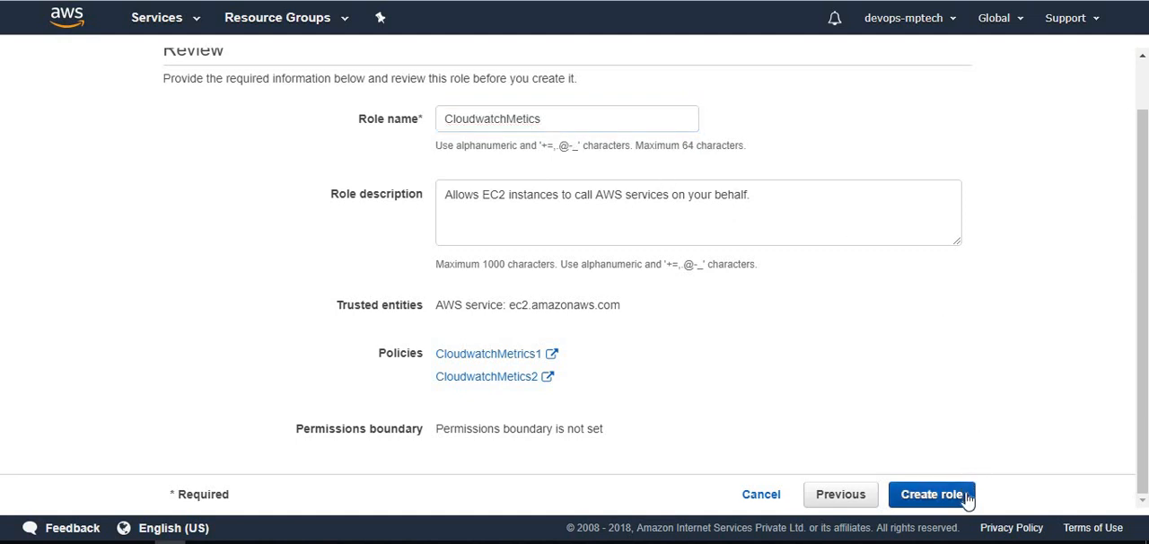
click(931, 493)
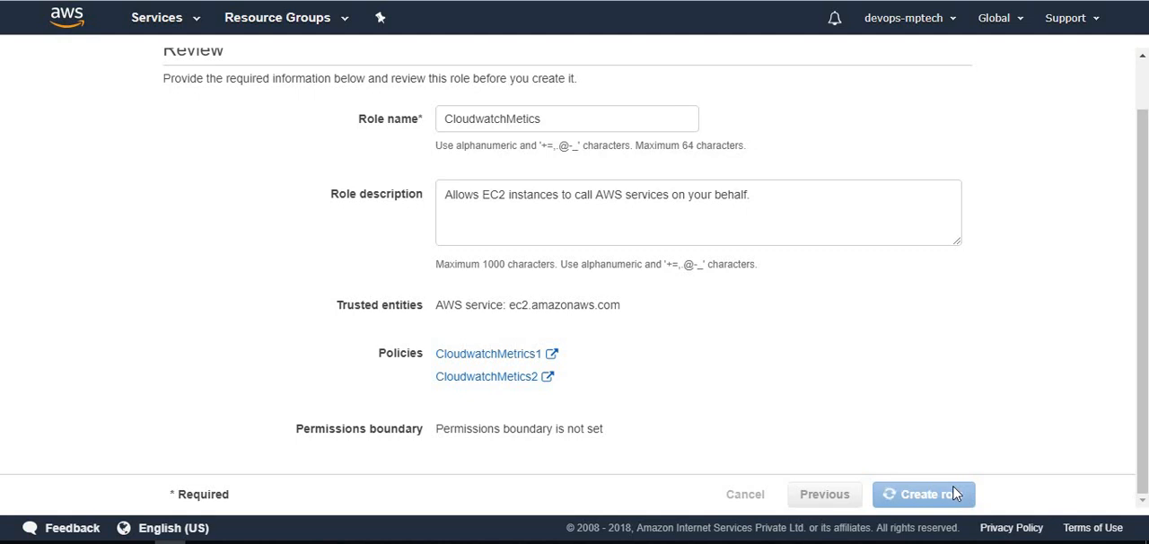
click(922, 494)
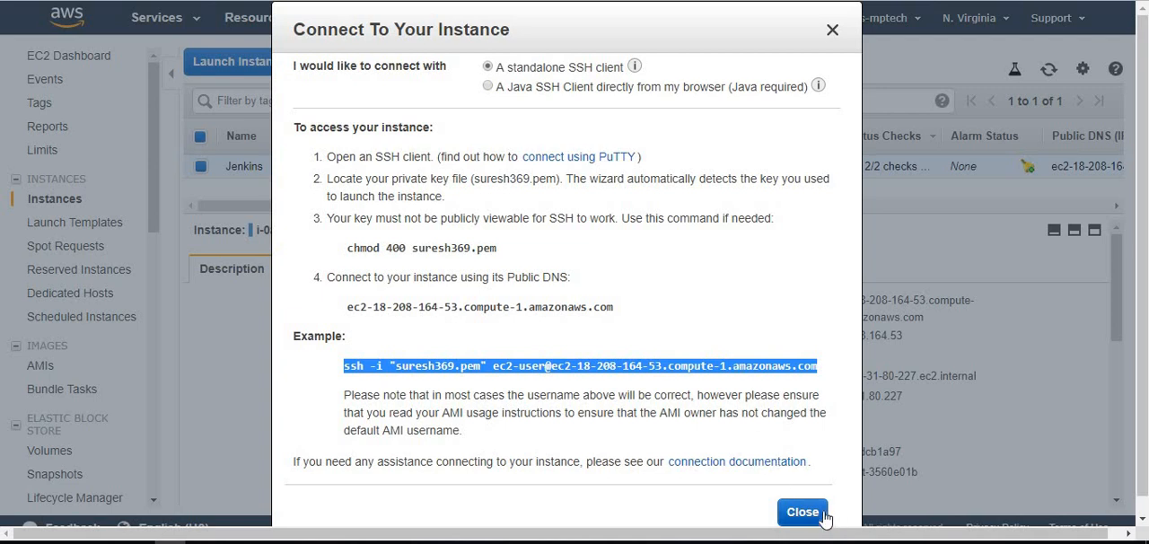
Dismiss the Connect dialog and choose Attach/Replace IAM Role for the Jenkins instance
click(800, 511)
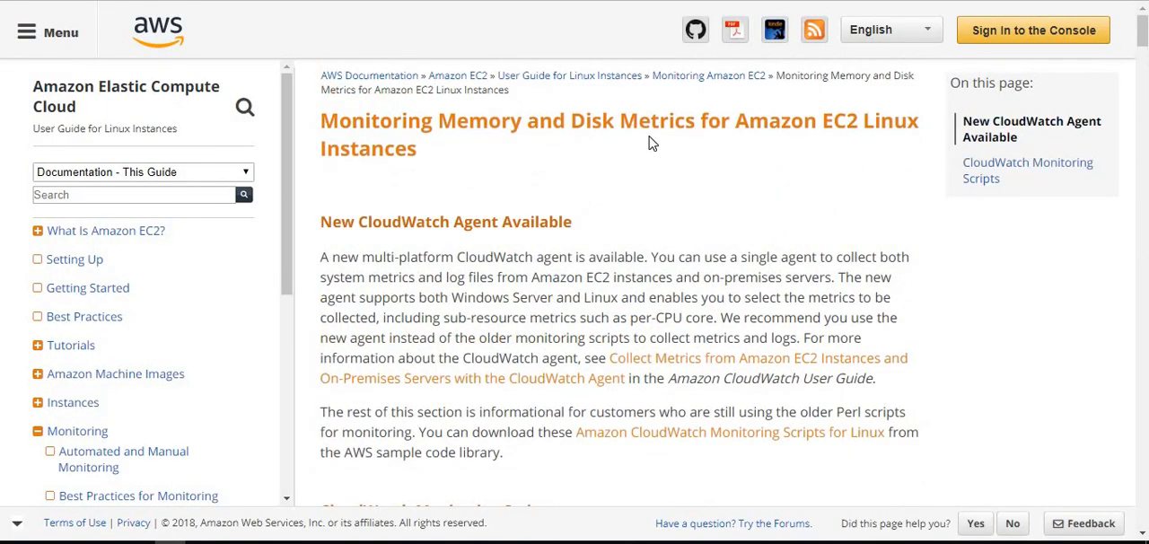
double_click(592, 121)
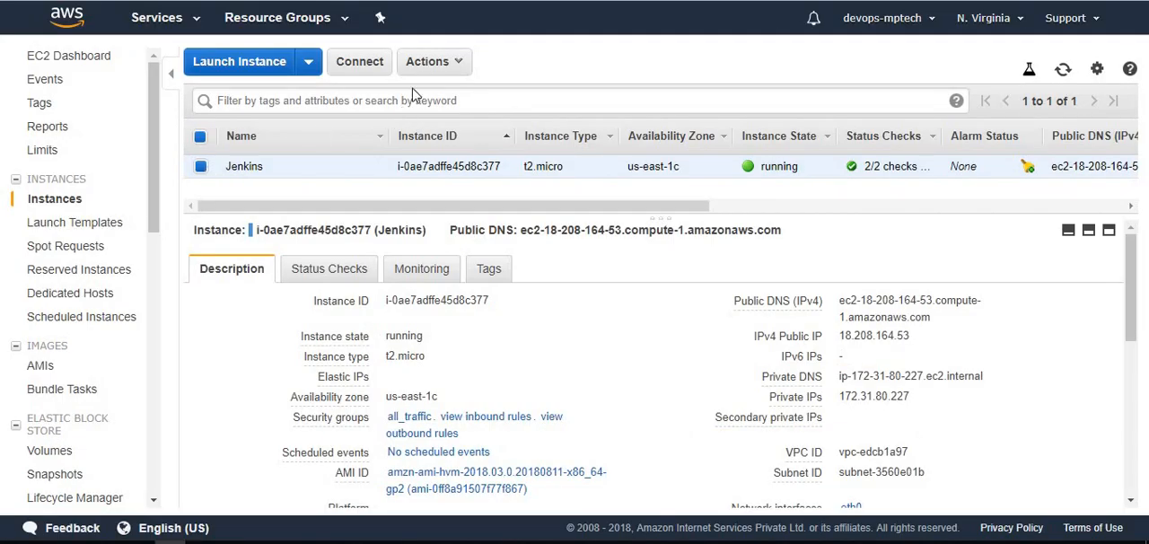
click(434, 61)
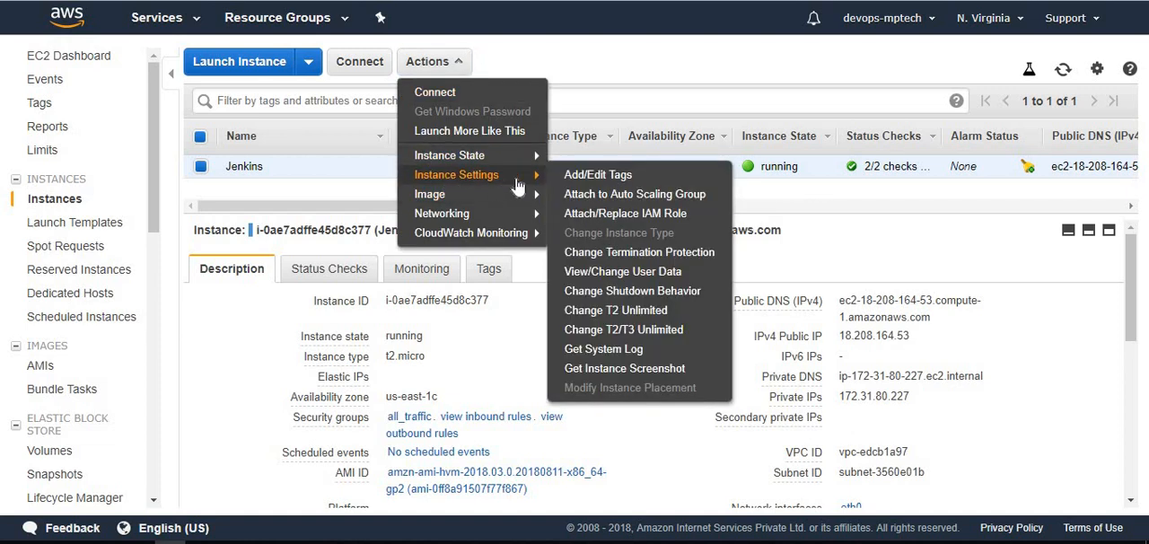
mouse_move(624, 211)
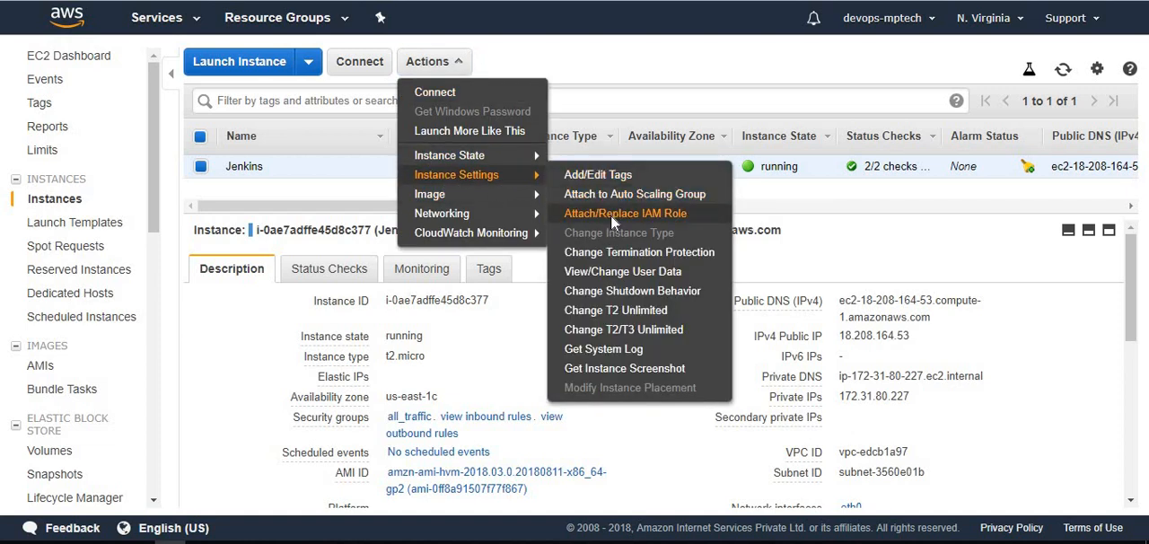
click(625, 212)
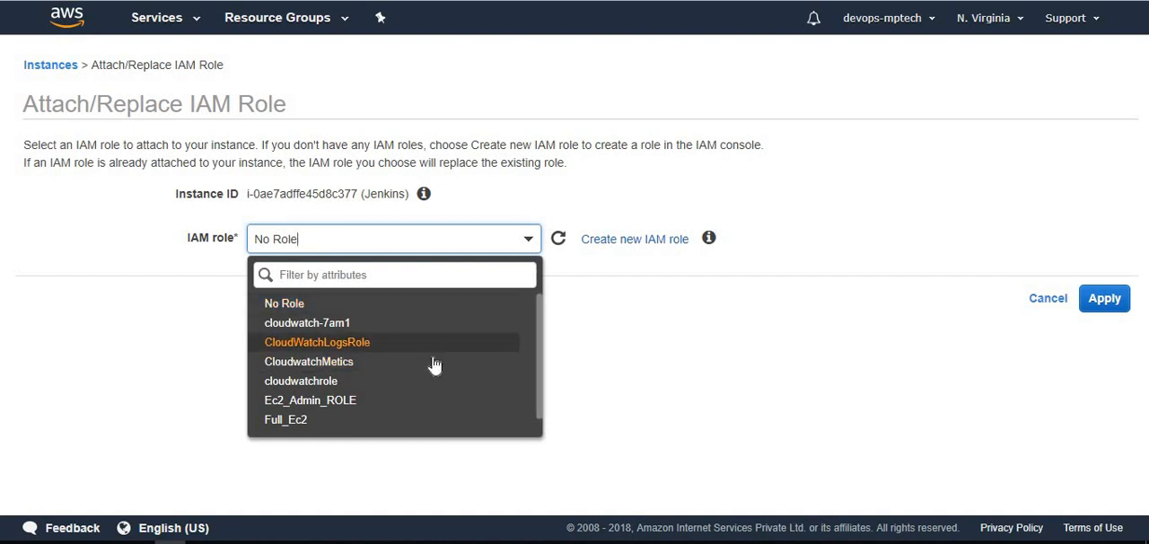
Apply the CloudwatchMetics role to Jenkins and confirm the success message
click(309, 360)
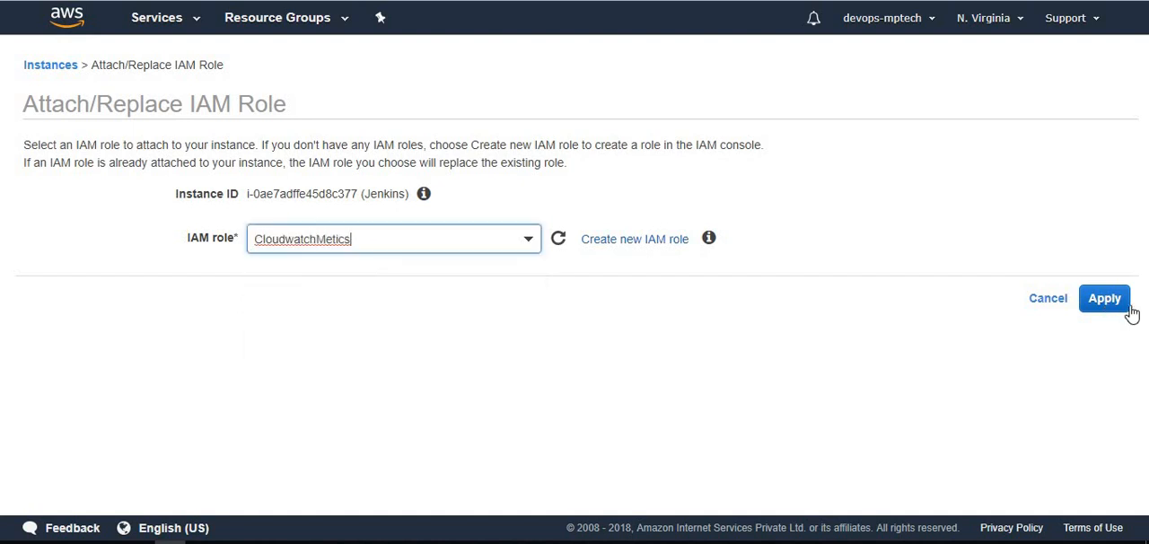
click(1104, 298)
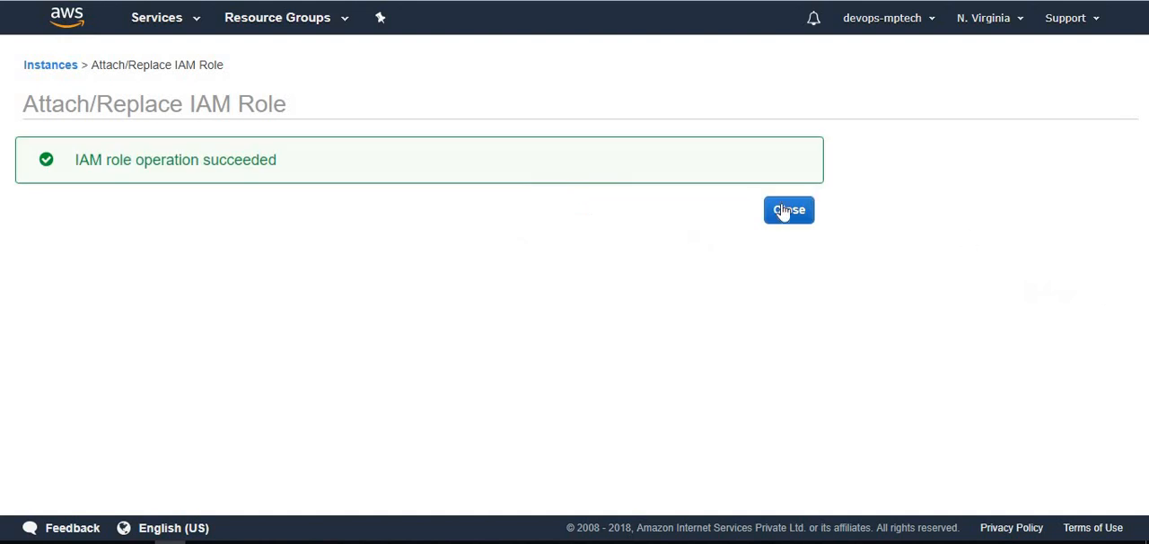
click(788, 208)
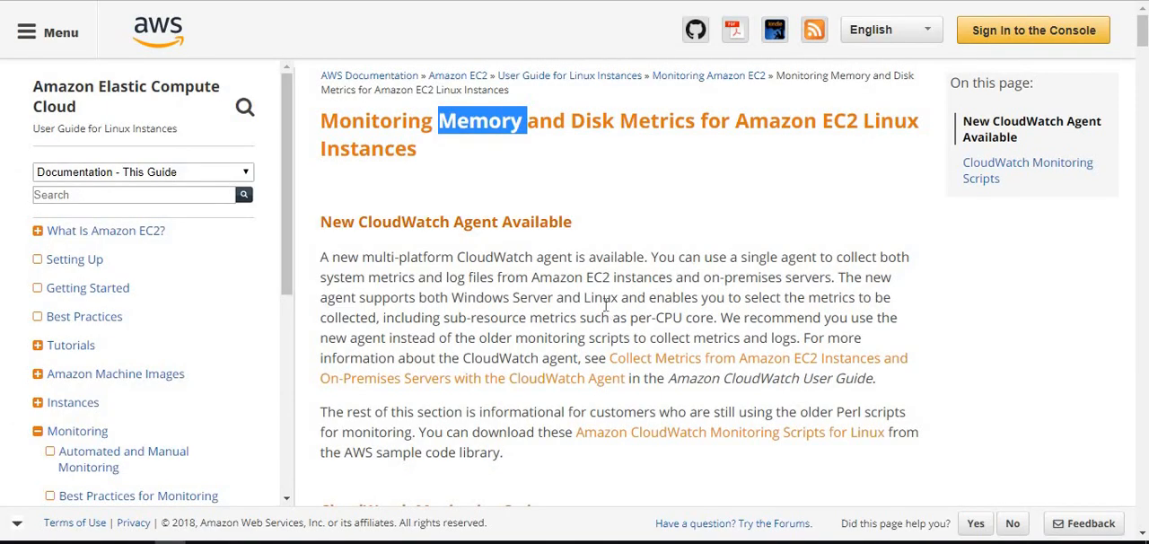
Scroll to the Examples section and select ./mon-put-instance-data.pl in the test-run example
scroll(down, 3)
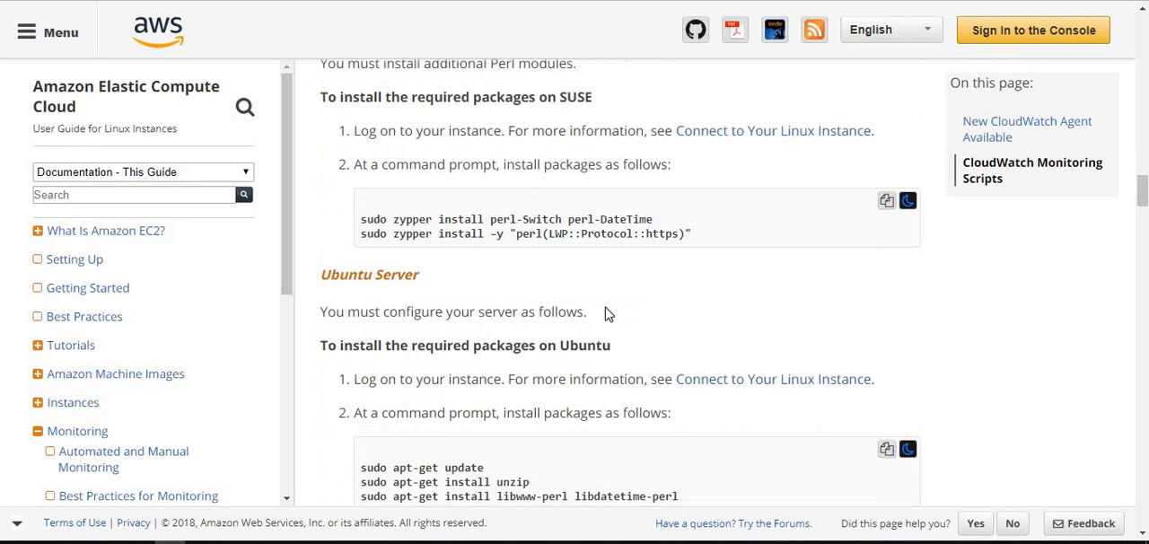
scroll(down, 3)
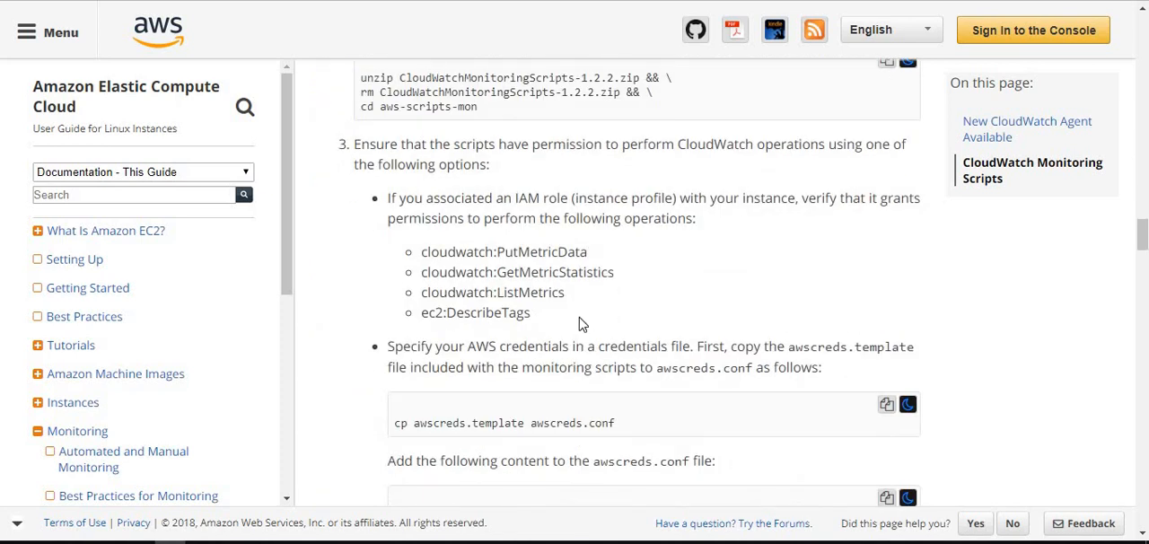
scroll(down, 3)
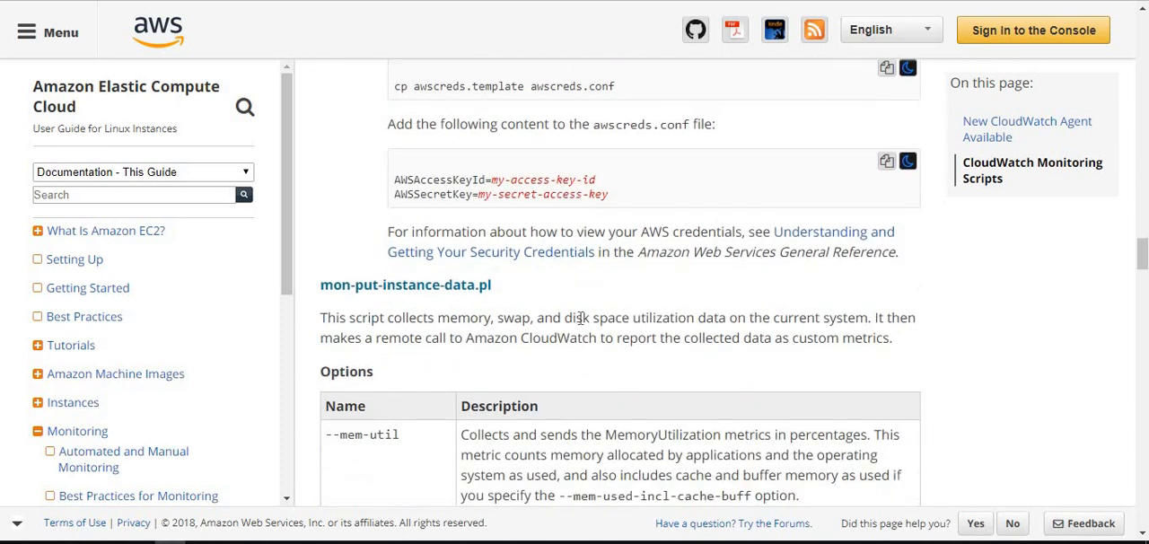
scroll(down, 3)
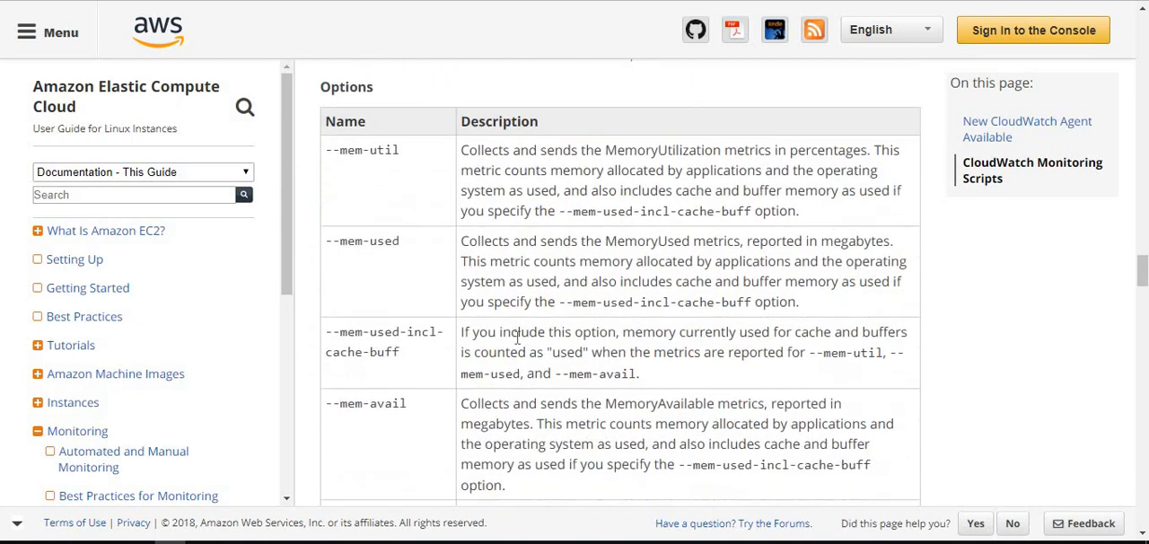
scroll(down, 3)
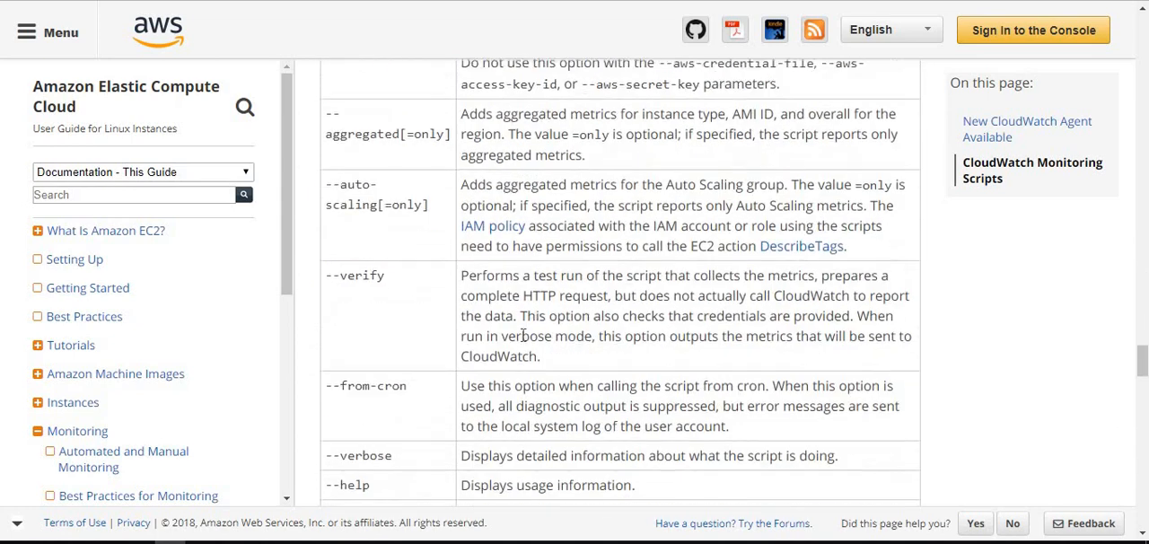
scroll(down, 3)
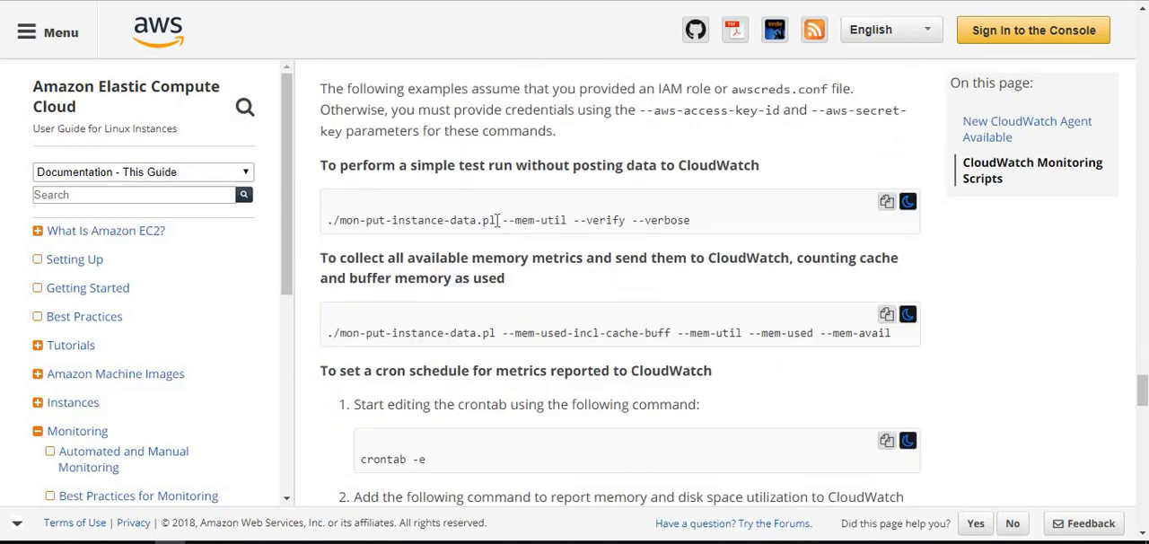
double_click(413, 219)
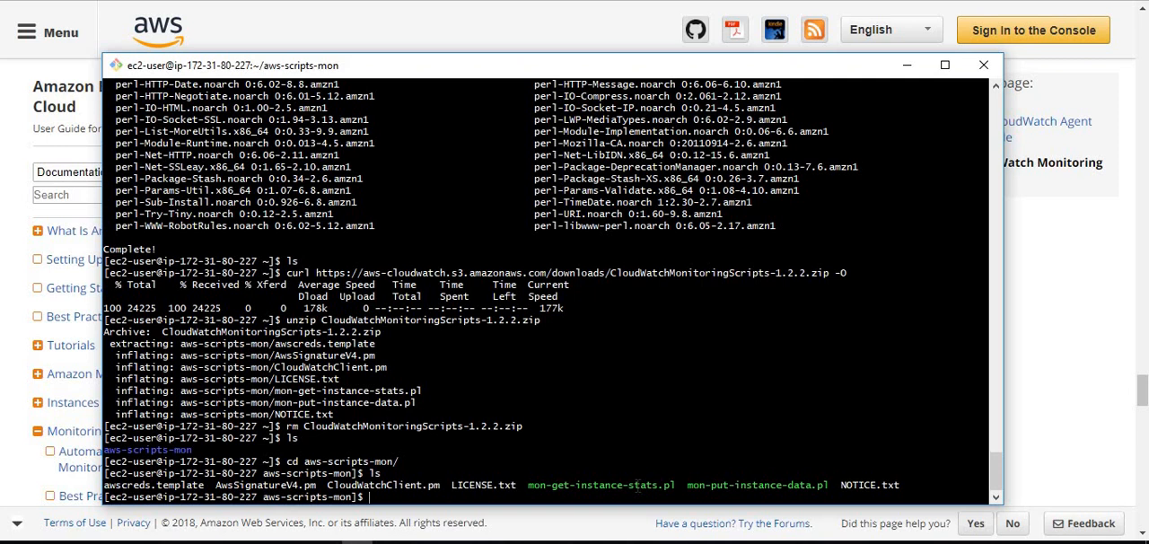
Run ./mon-put-instance-data.pl --mem-used in the aws-scripts-mon SSH session
scroll(down, 3)
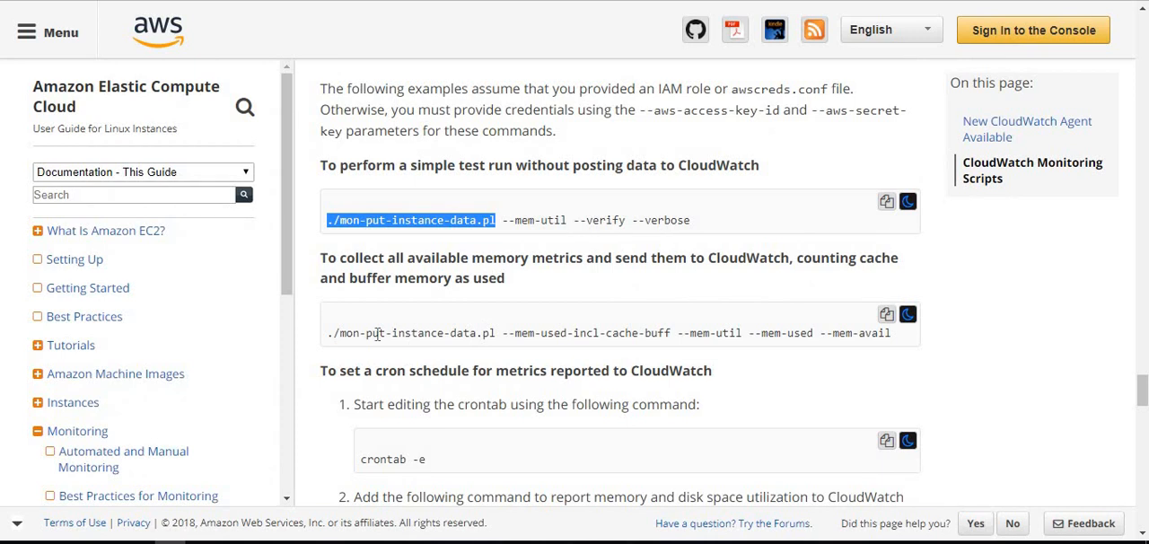
double_click(373, 334)
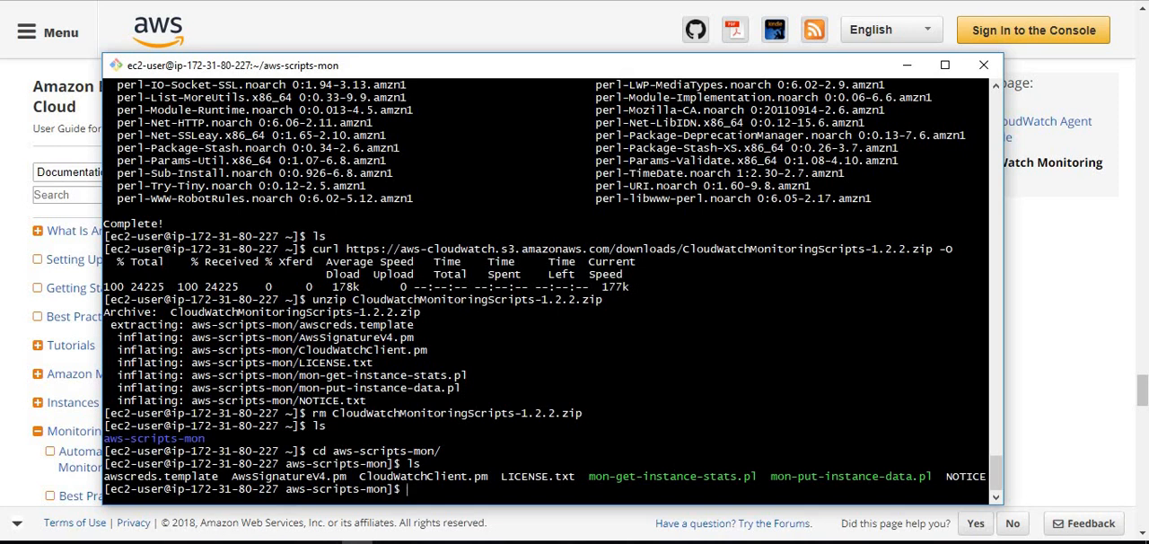
text(./mon)
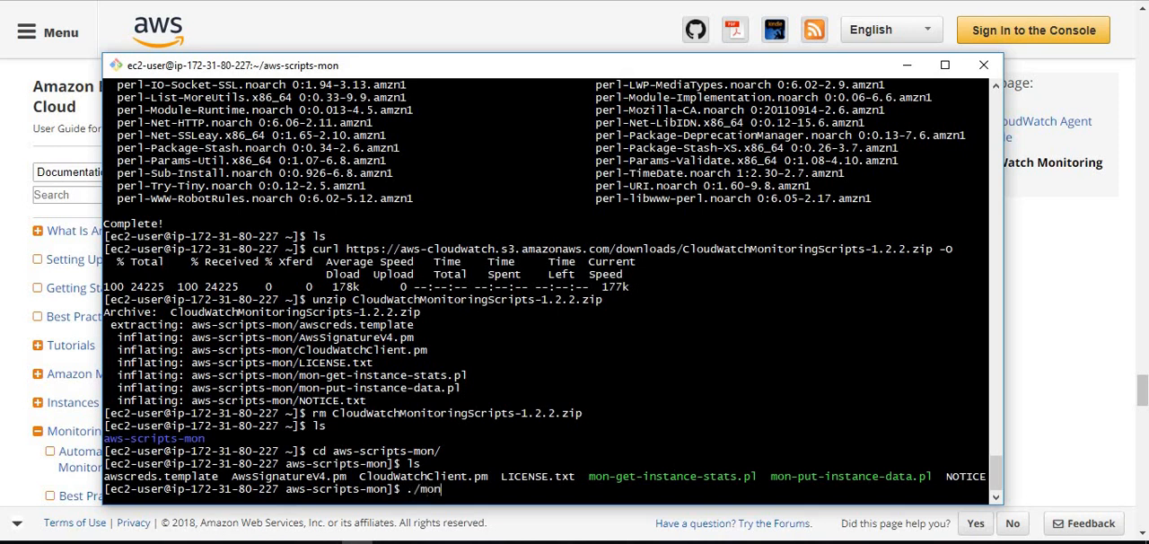
text(-)
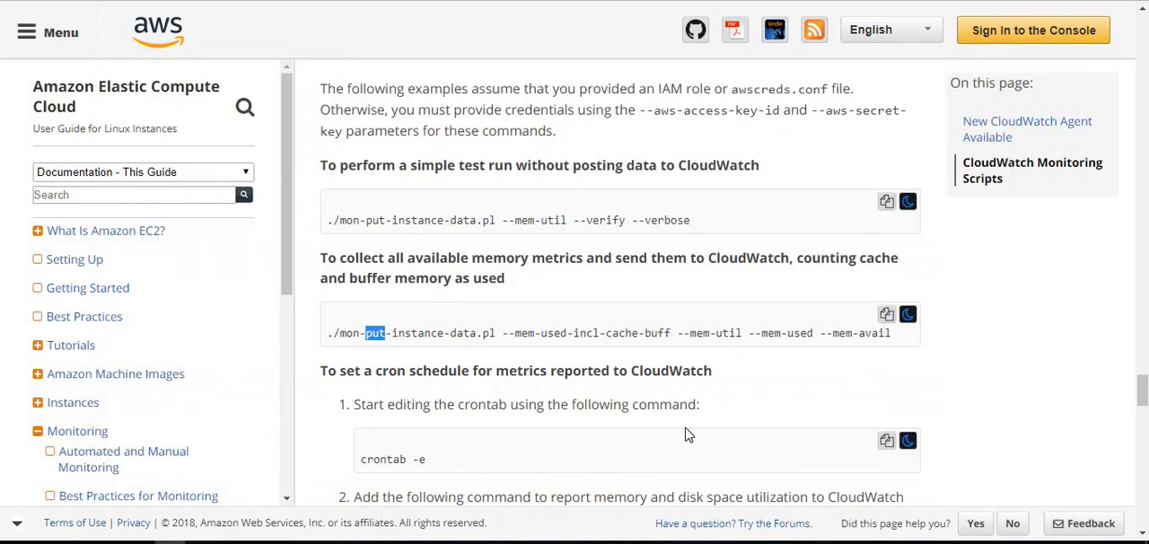
scroll(down, 3)
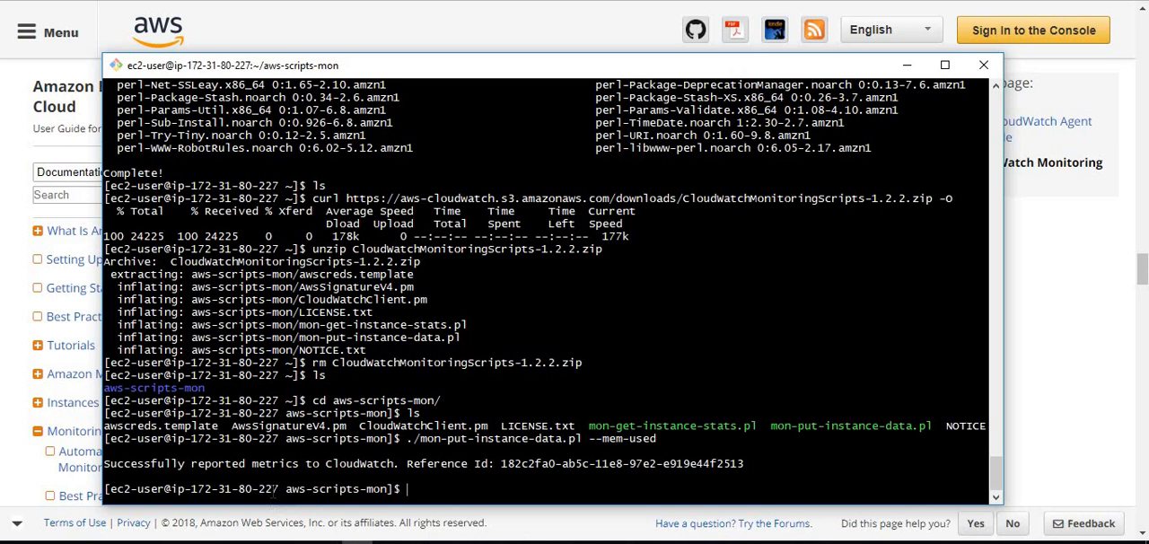
mouse_move(477, 253)
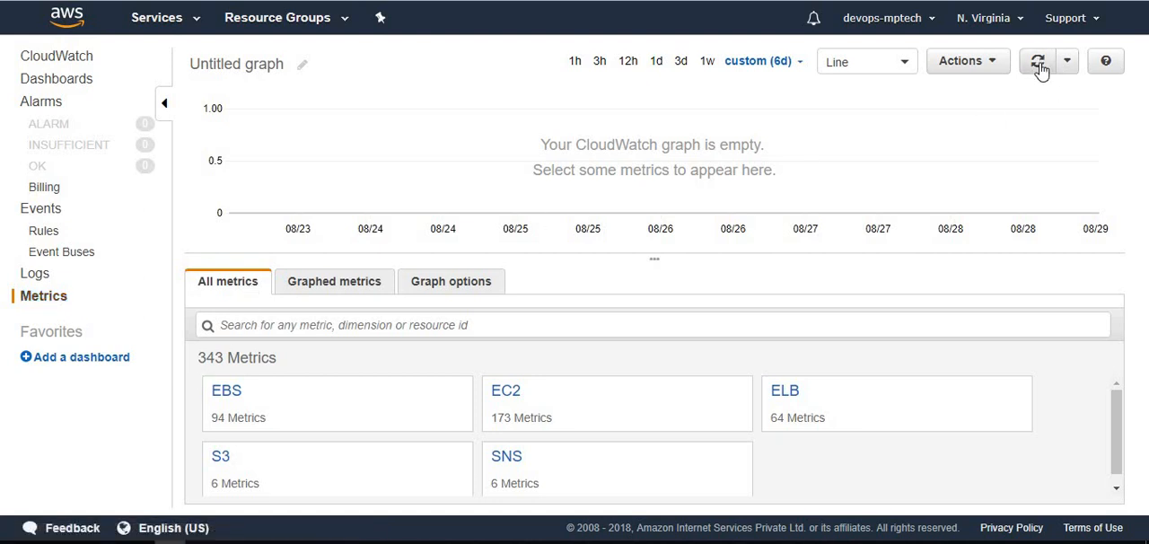
mouse_move(919, 68)
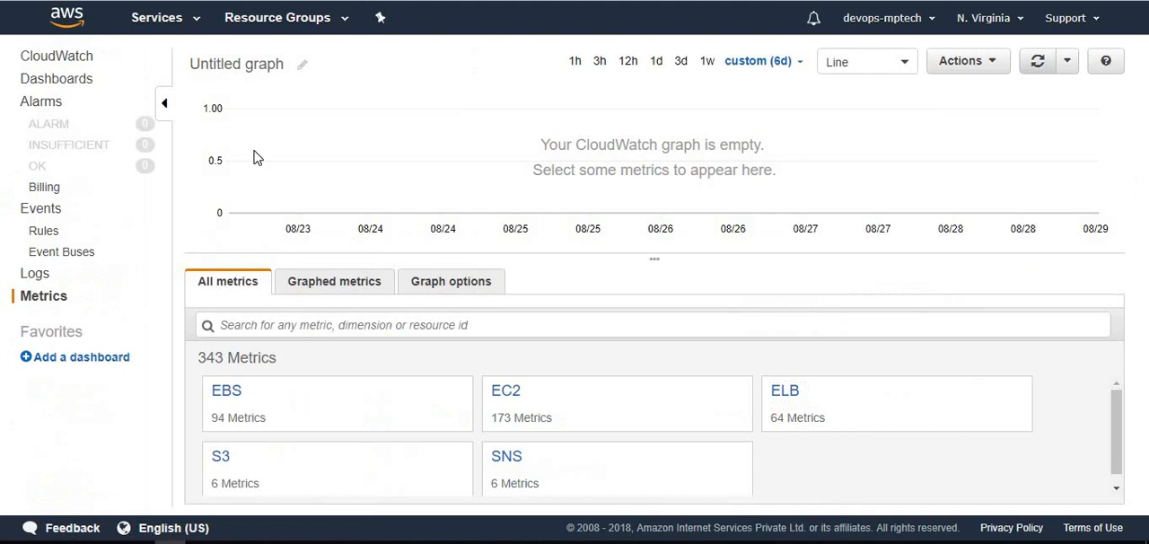
mouse_move(51, 65)
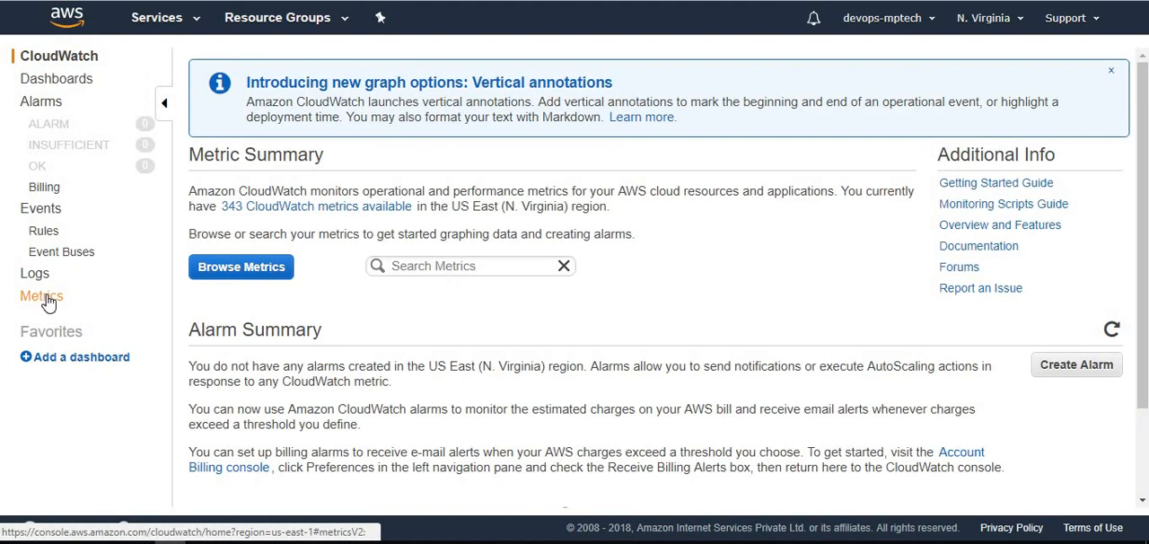
Graph Jenkins MemoryUsed from Linux System > InstanceId and display it as a Number
click(41, 296)
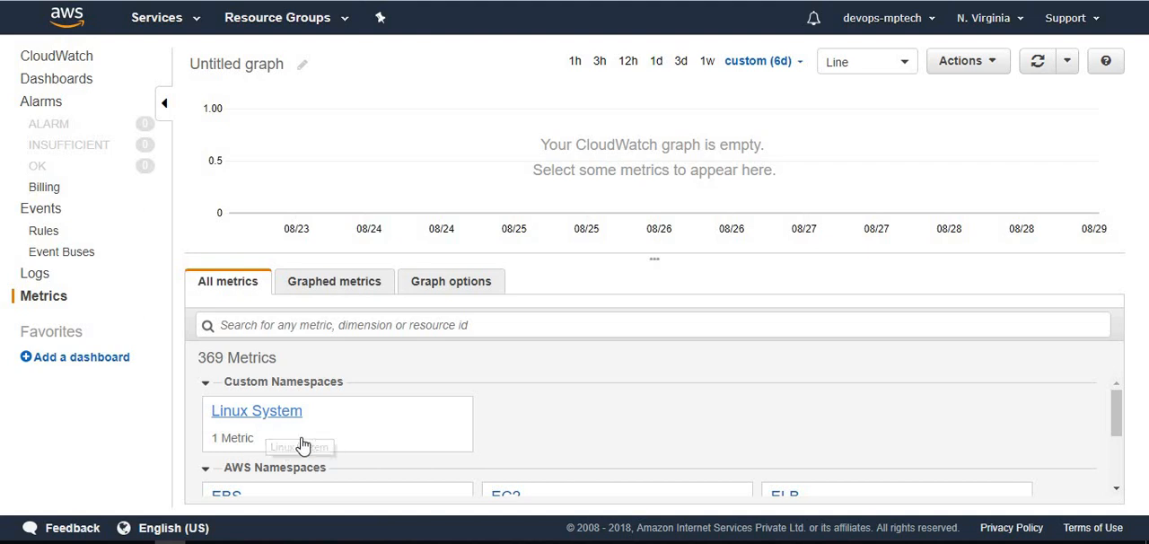
mouse_move(278, 422)
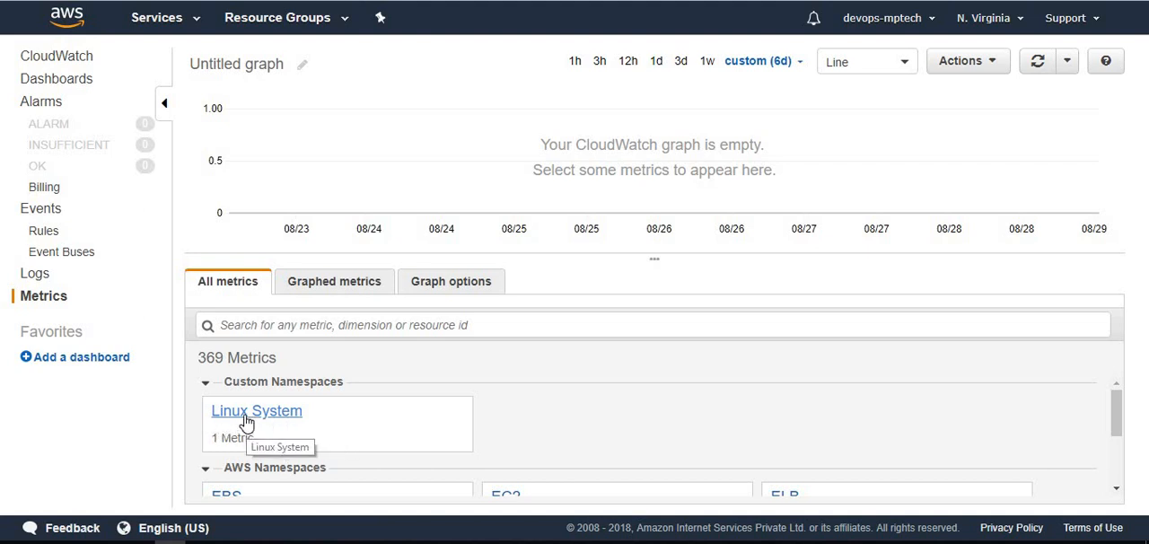
click(255, 409)
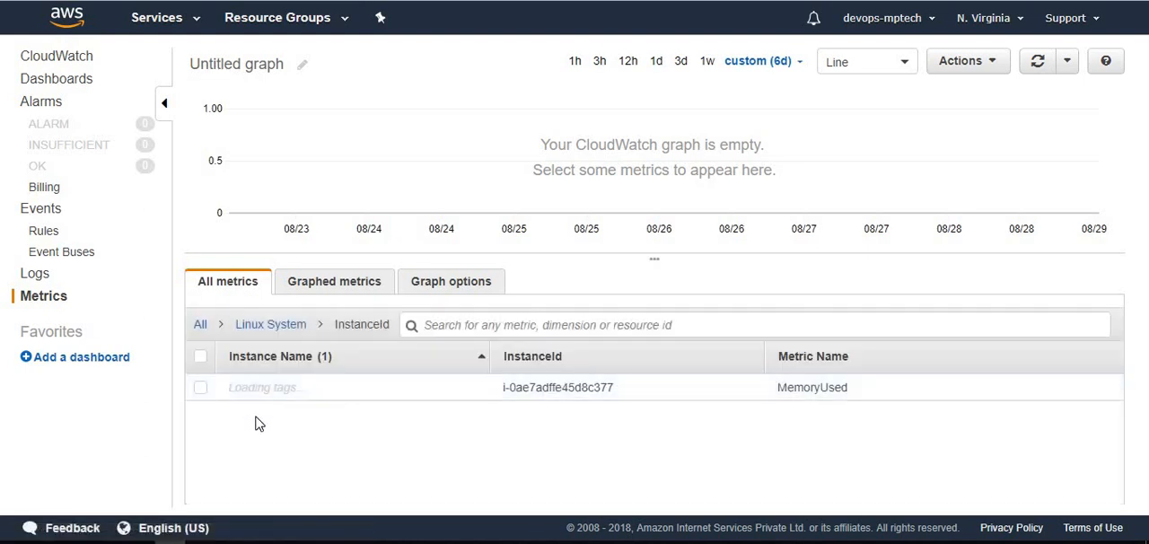
click(201, 388)
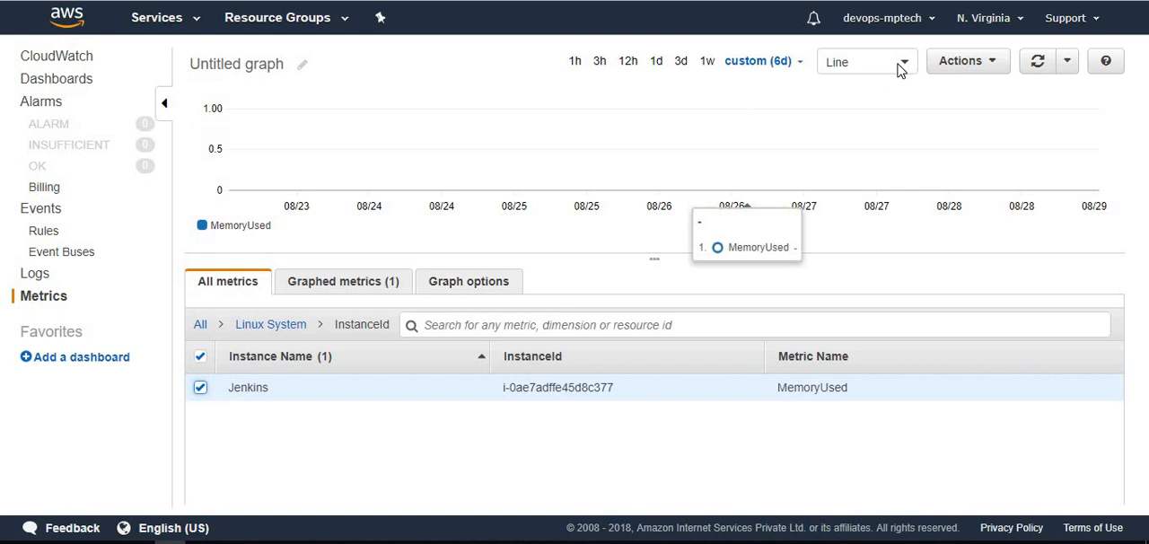
click(865, 61)
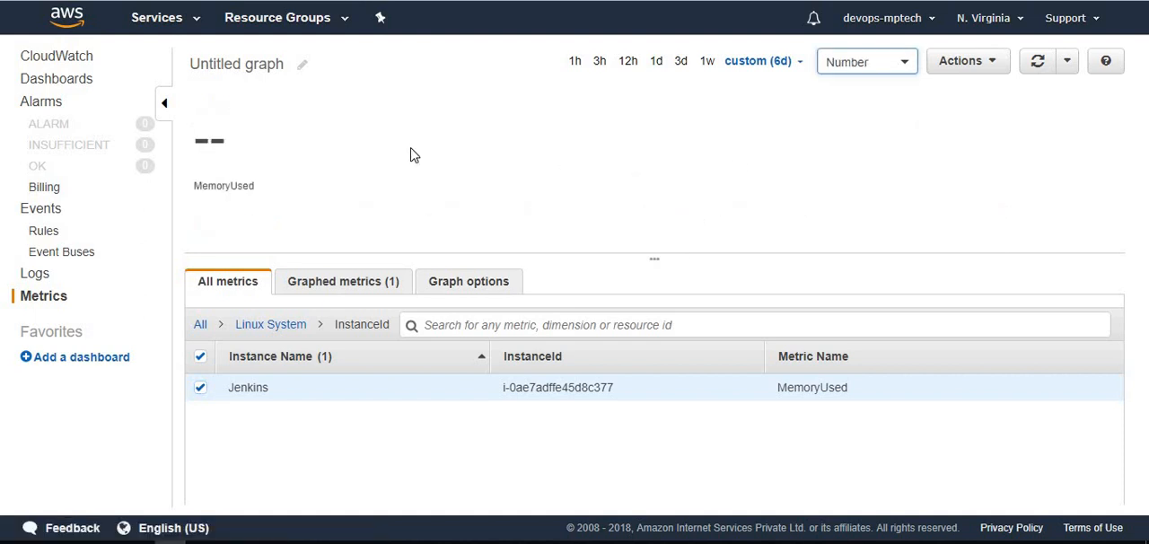
click(1037, 61)
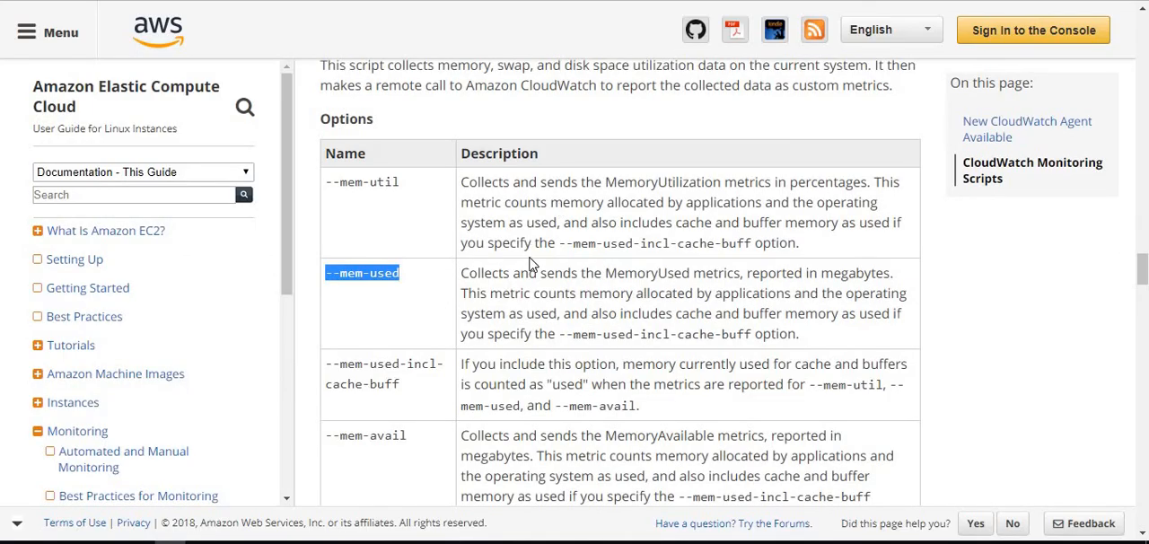
Recall the monitoring command in PuTTY and edit it to use --disk-path=/
scroll(down, 3)
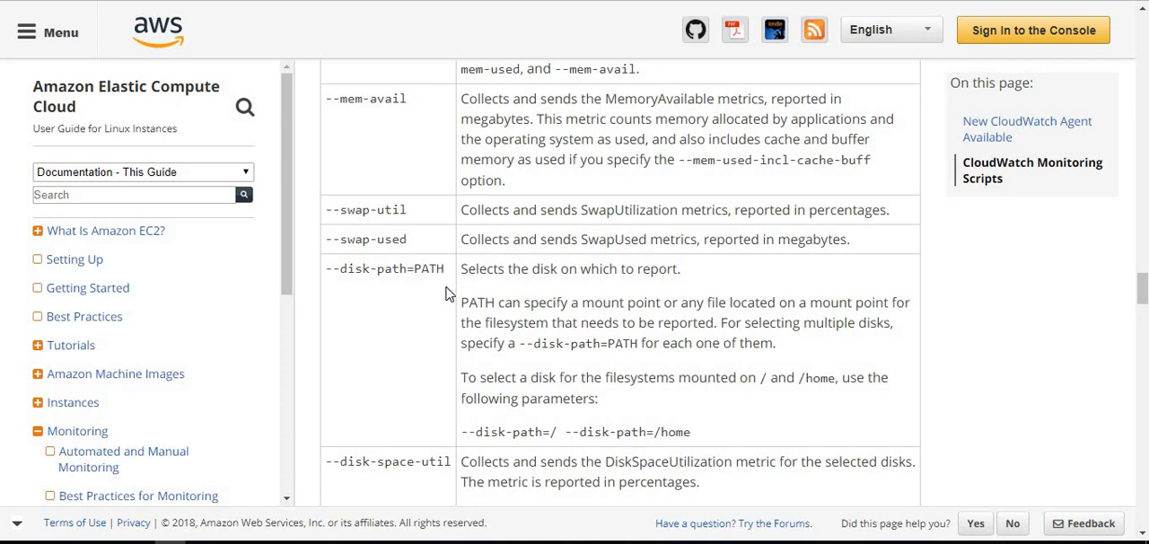
mouse_move(448, 319)
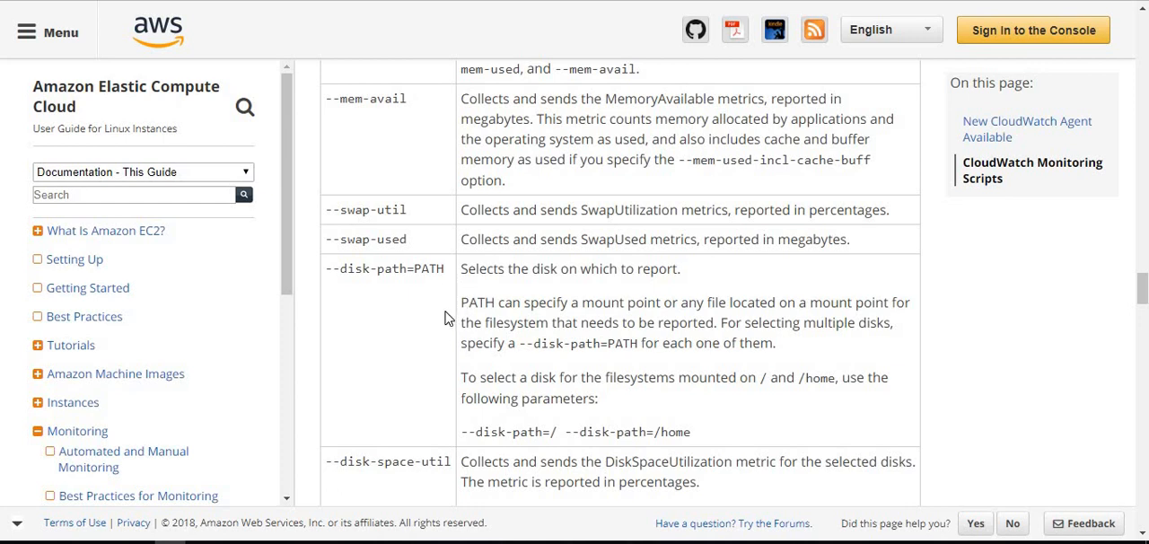
mouse_move(391, 334)
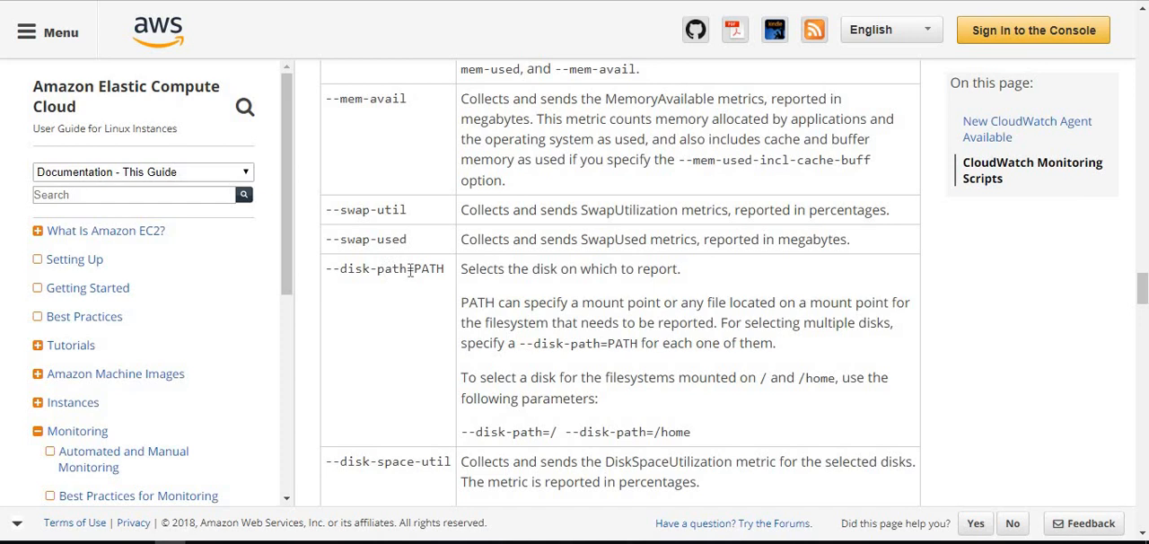
scroll(down, 3)
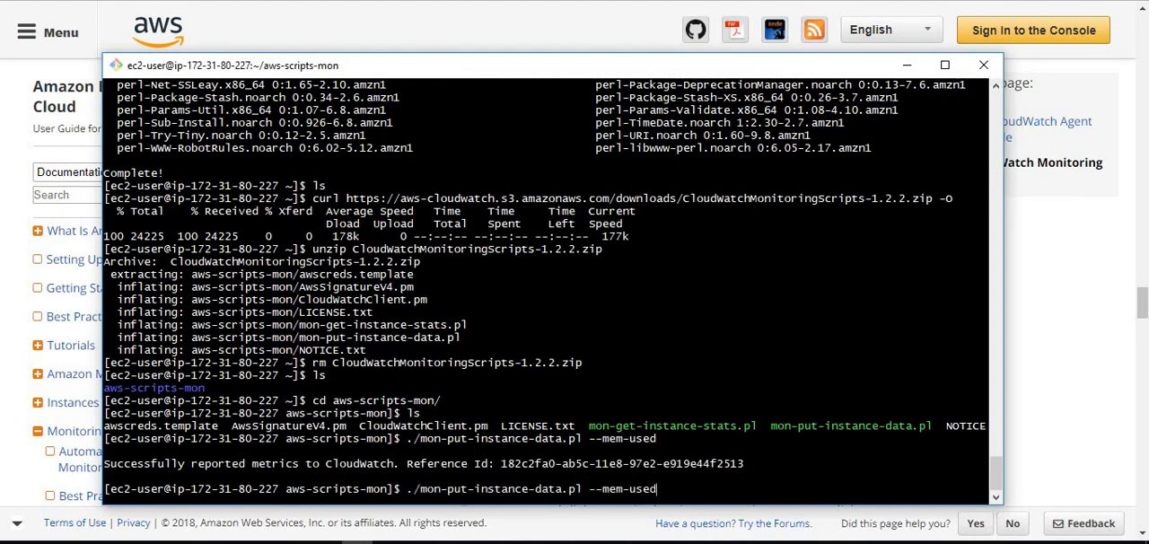
key(BackSpace)
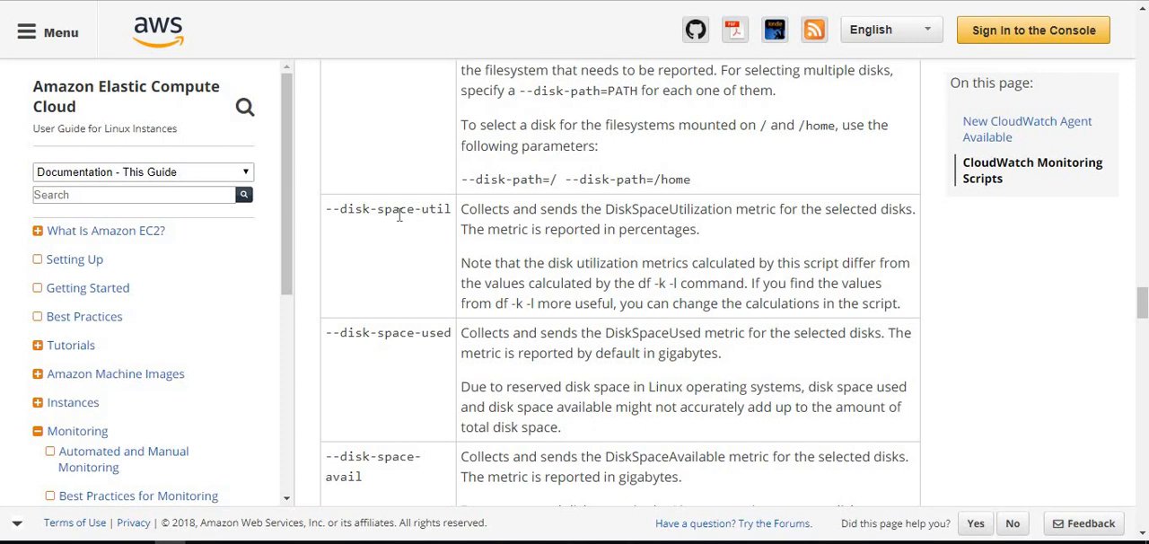
double_click(370, 208)
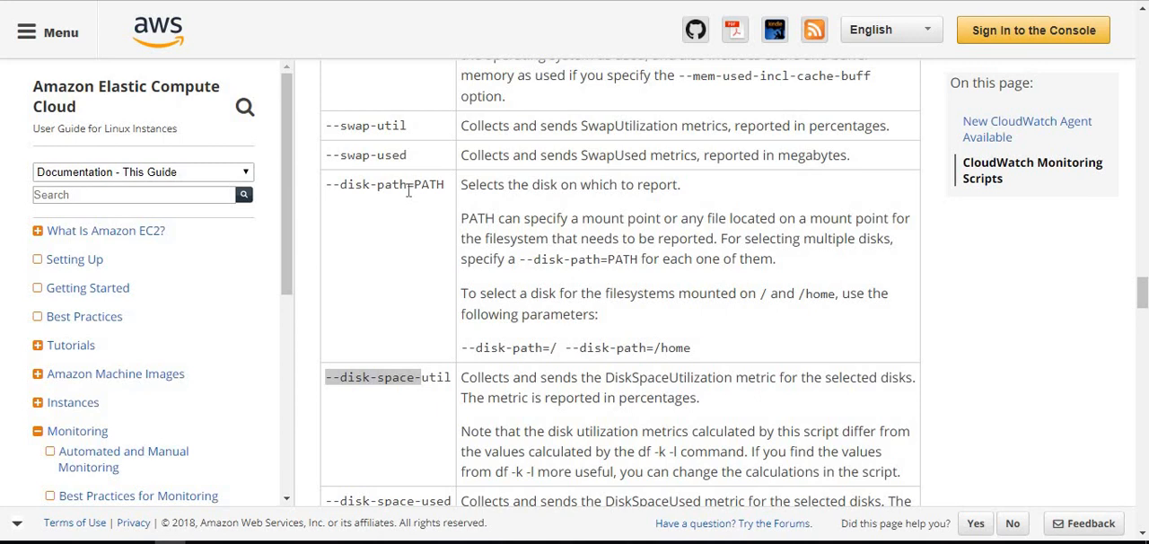
right_click(368, 183)
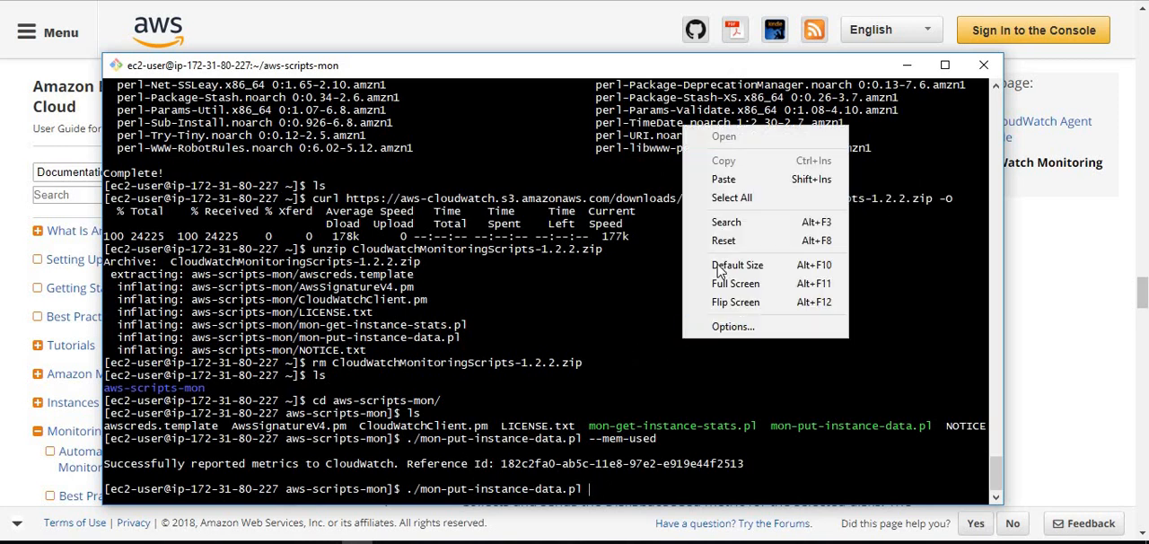
text(--disk-path=)
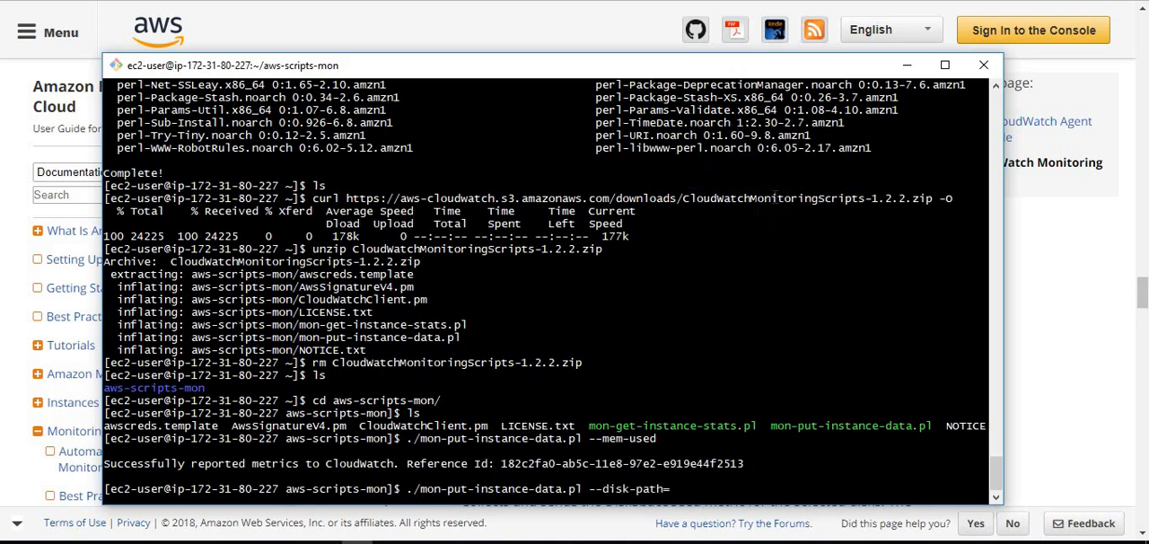
text(/)
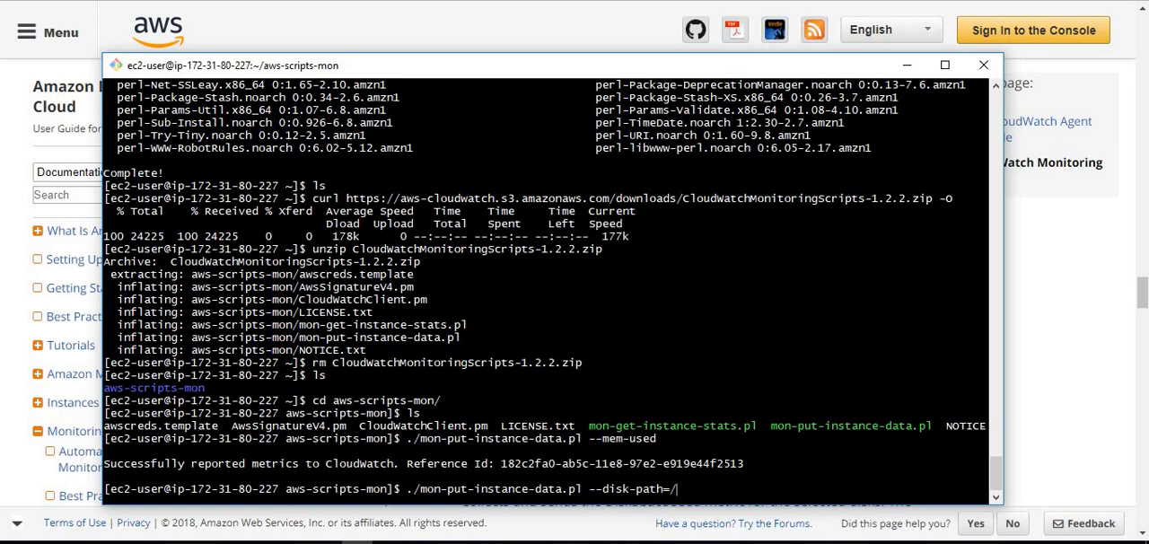
Copy --disk-space-used from the Options table into the command, then return to the console
click(983, 65)
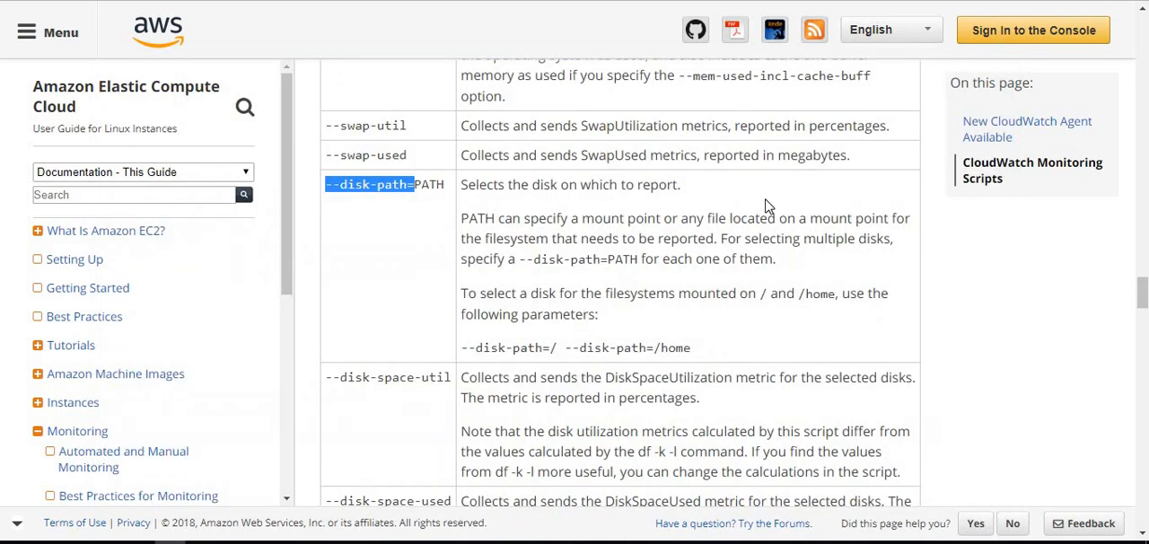
scroll(down, 3)
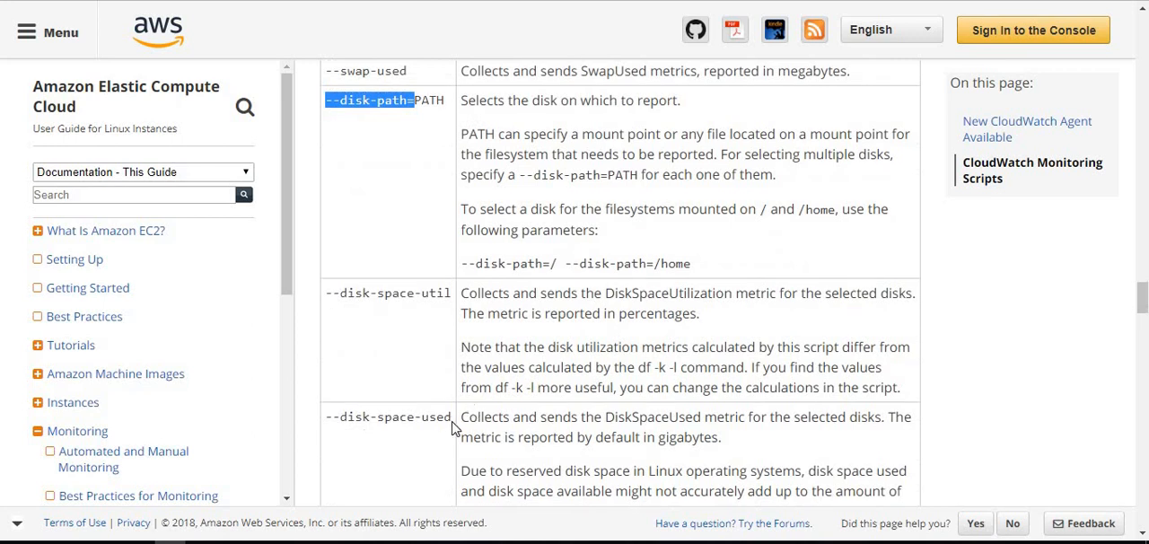
right_click(388, 416)
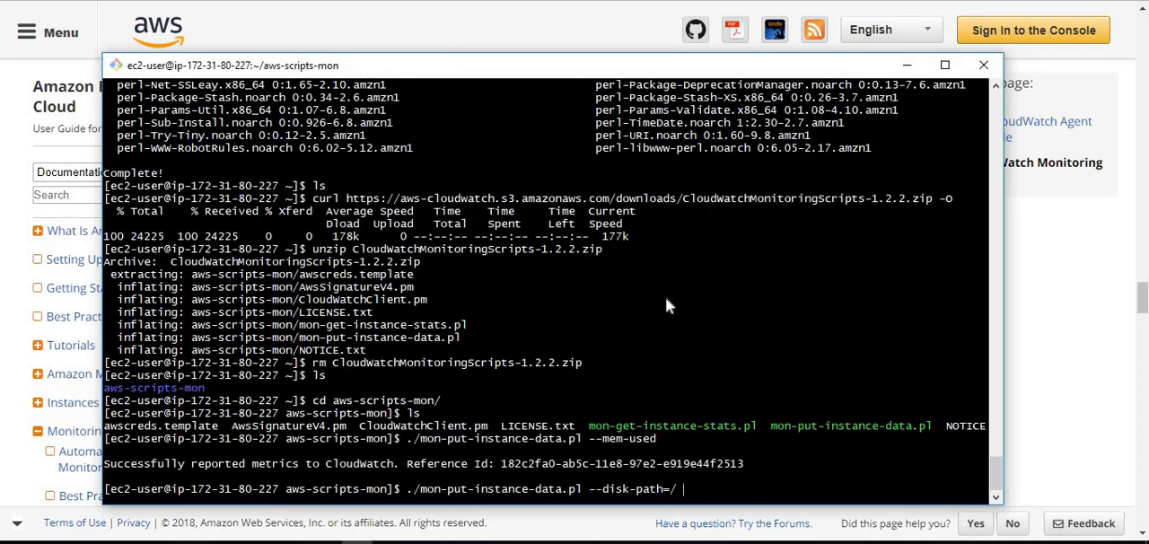
text(--disk-space-used)
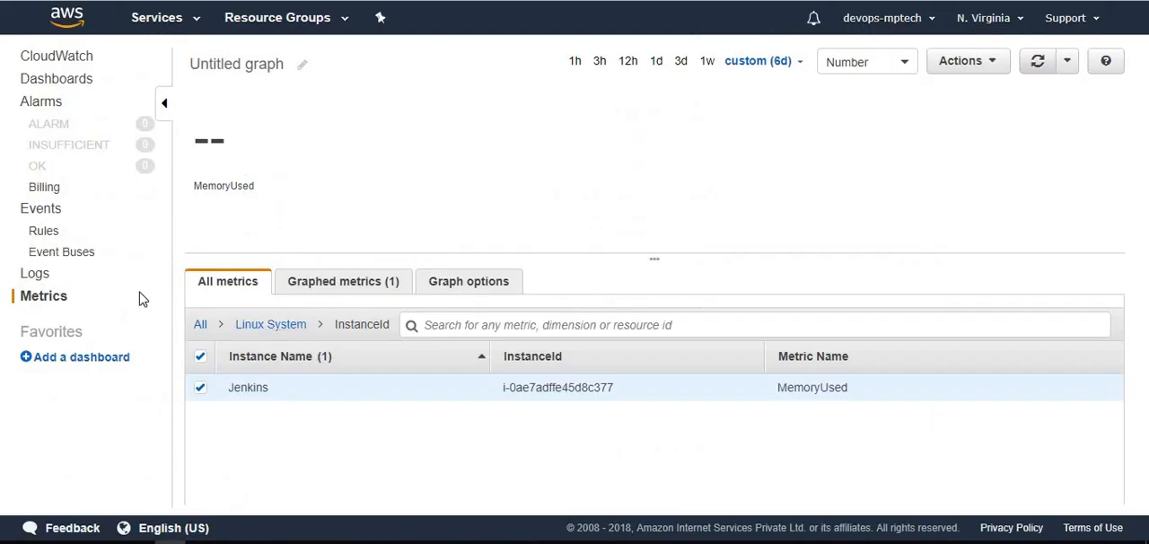
mouse_move(179, 343)
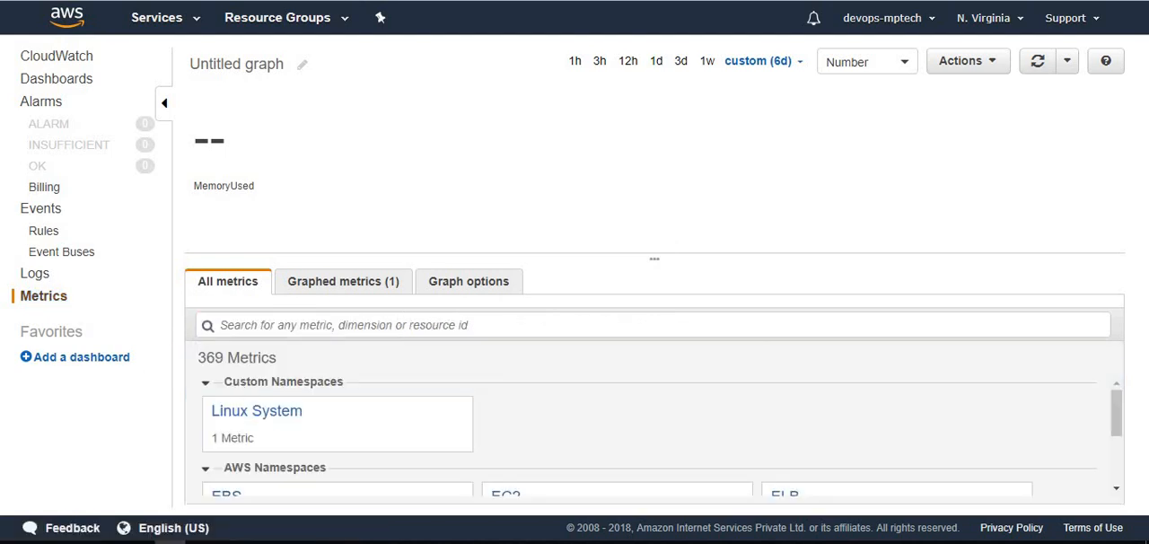
Refresh CloudWatch Metrics repeatedly until Linux System shows 2 metrics
click(1037, 62)
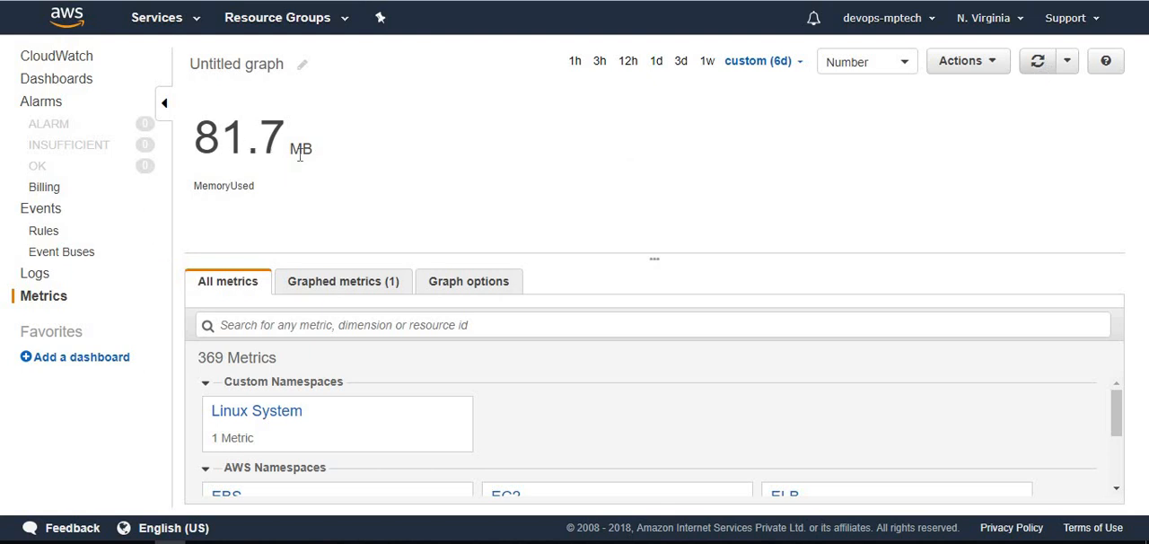
click(255, 409)
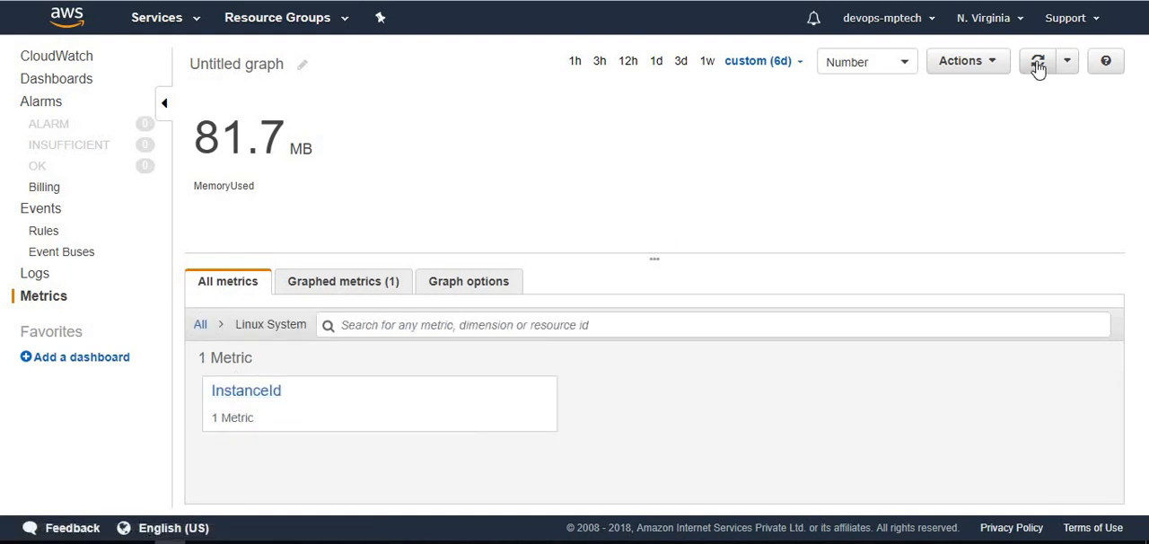
click(1037, 61)
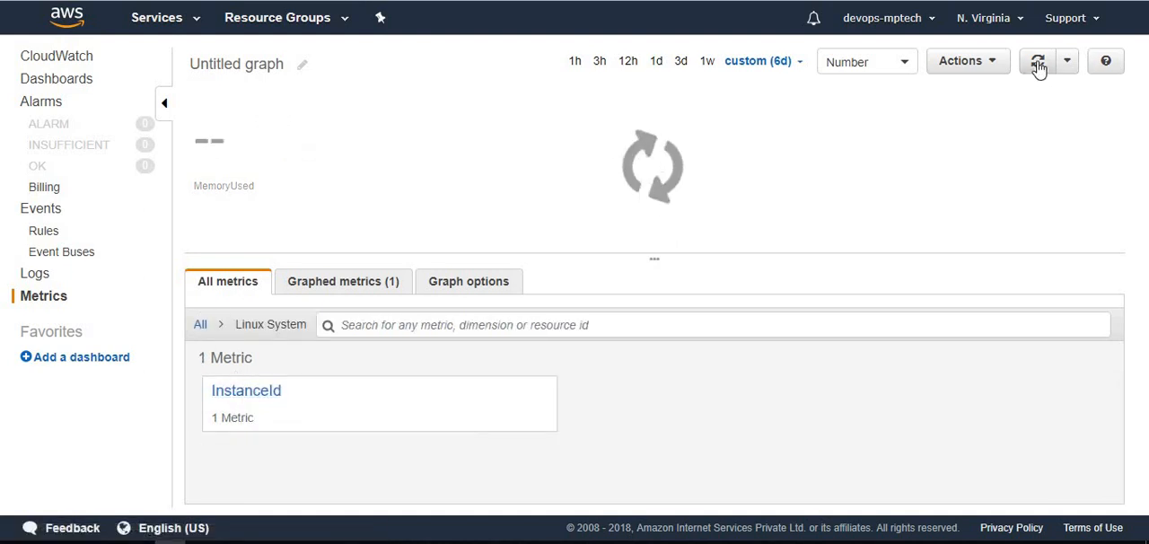
click(1037, 61)
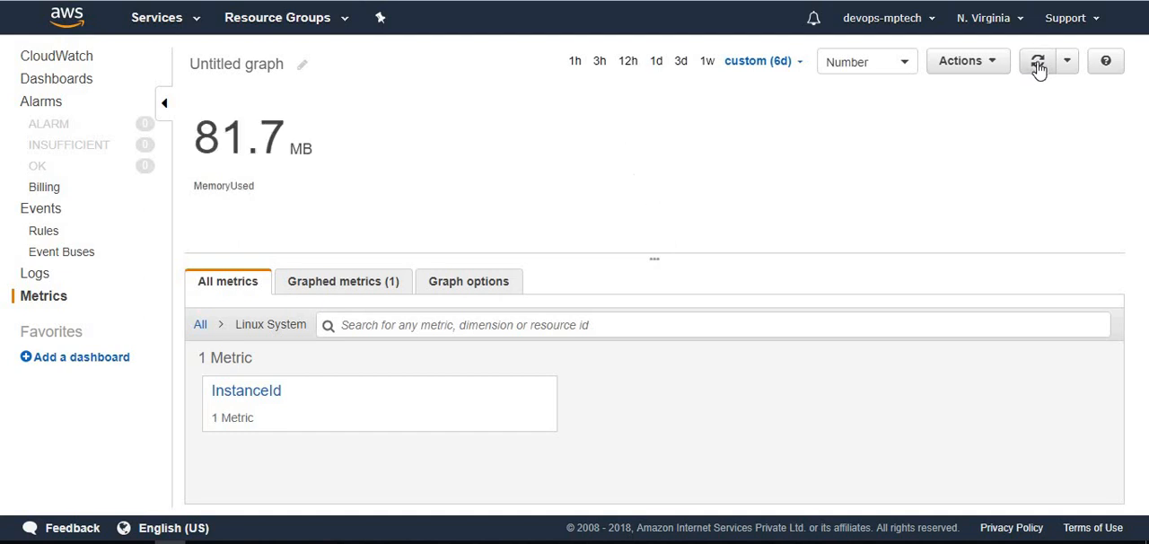
click(1037, 61)
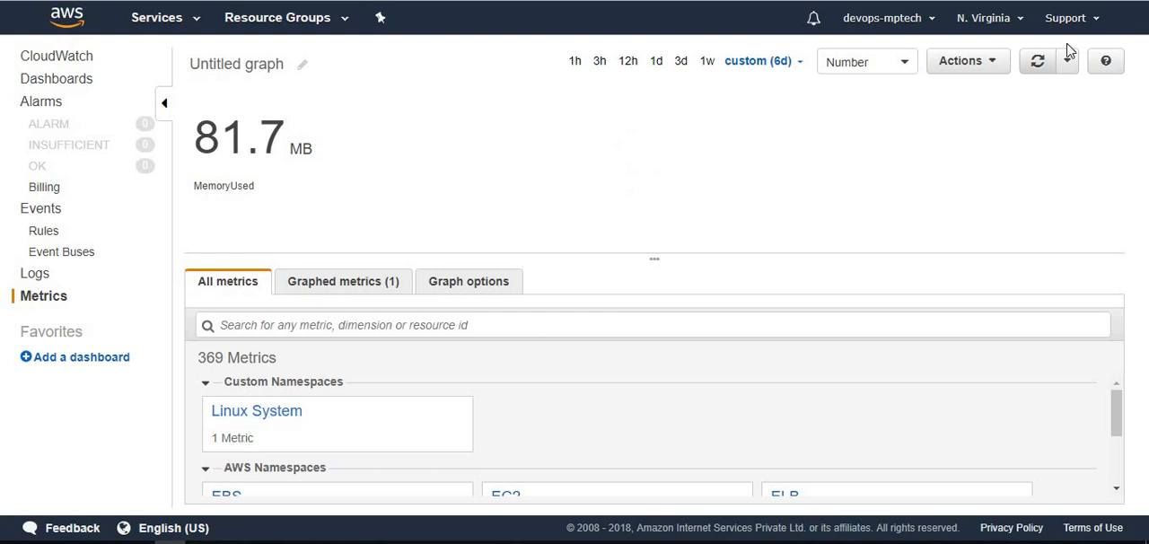
click(1037, 61)
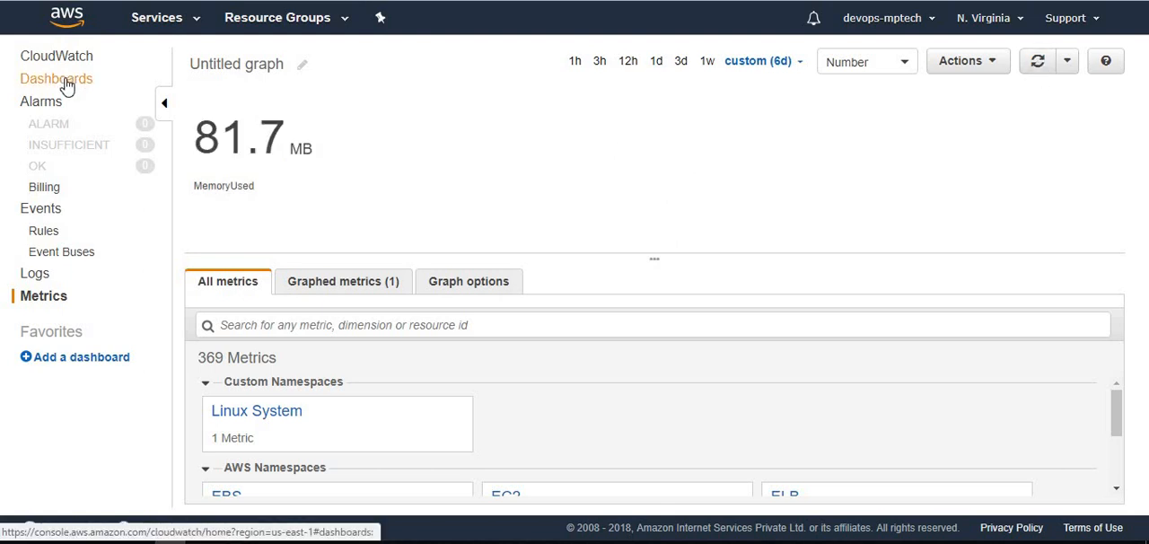
click(342, 280)
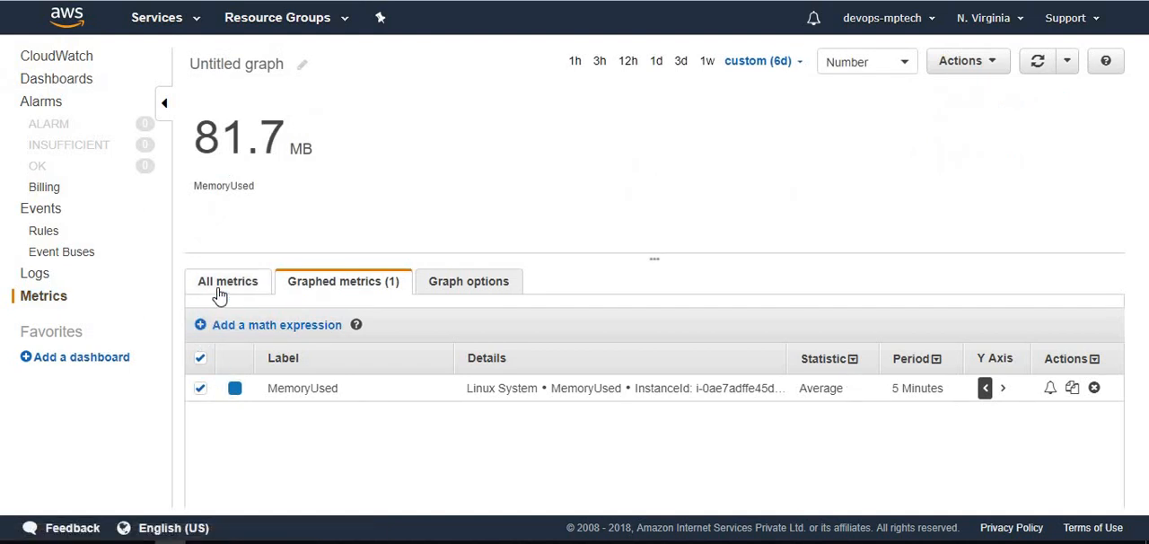
click(228, 280)
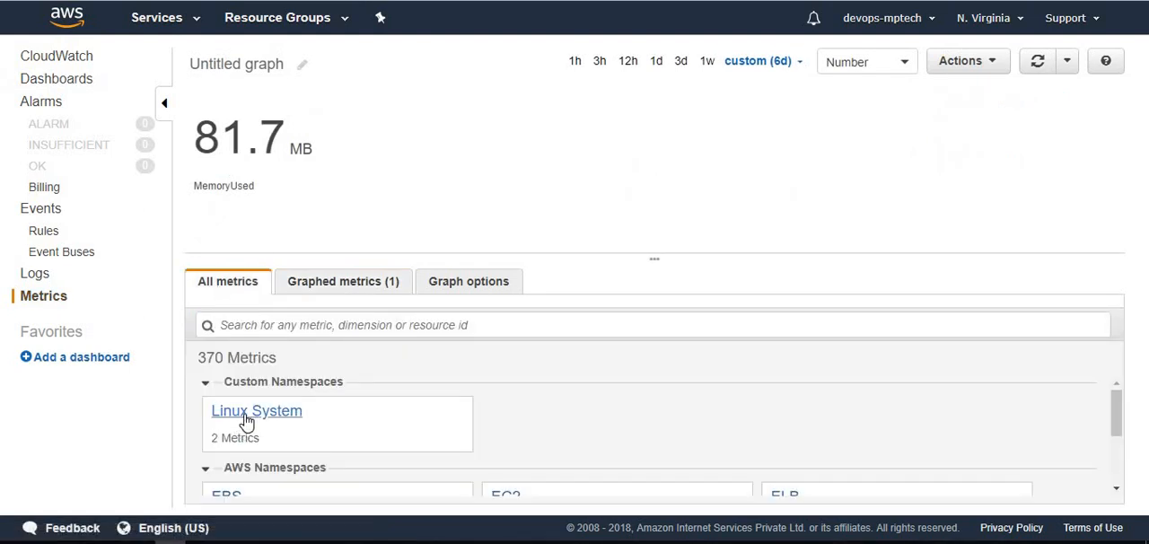
Add Jenkins DiskSpaceUsed from Filesystem, InstanceId, MountPath and refresh to show 1.05 GB
click(255, 409)
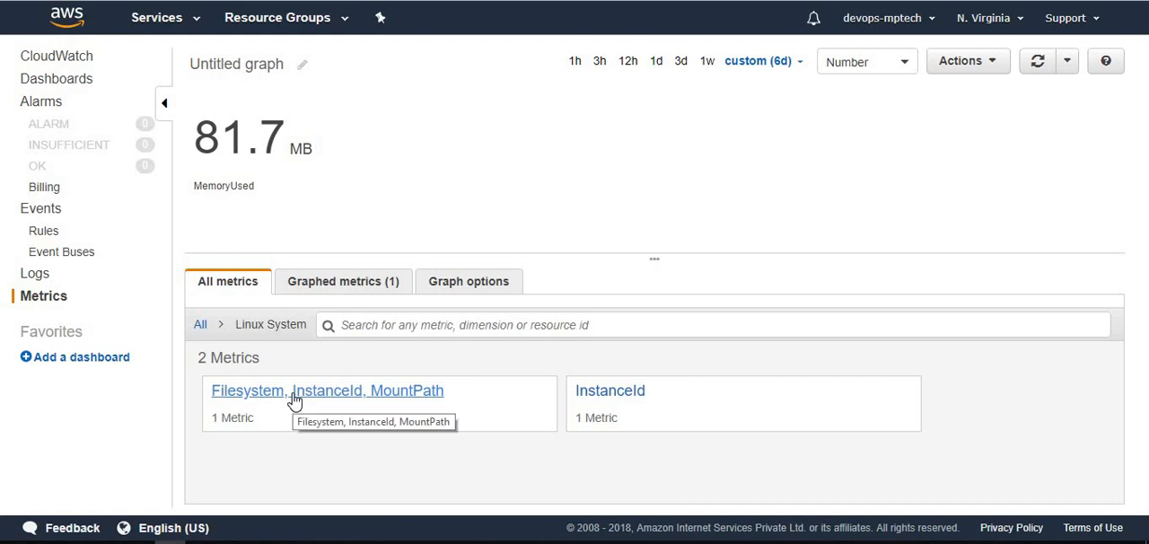
click(327, 391)
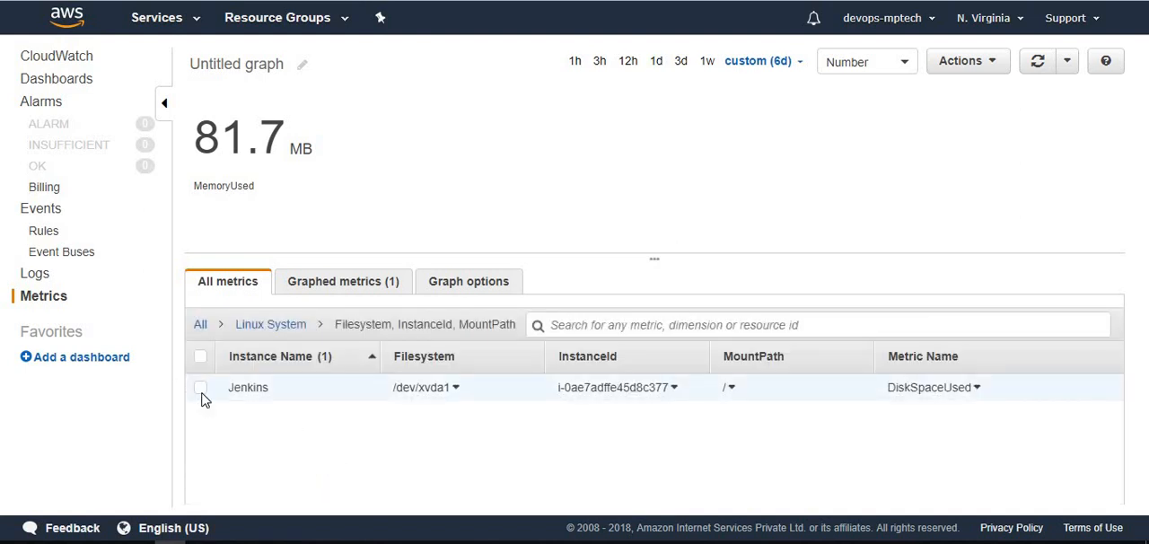
click(201, 387)
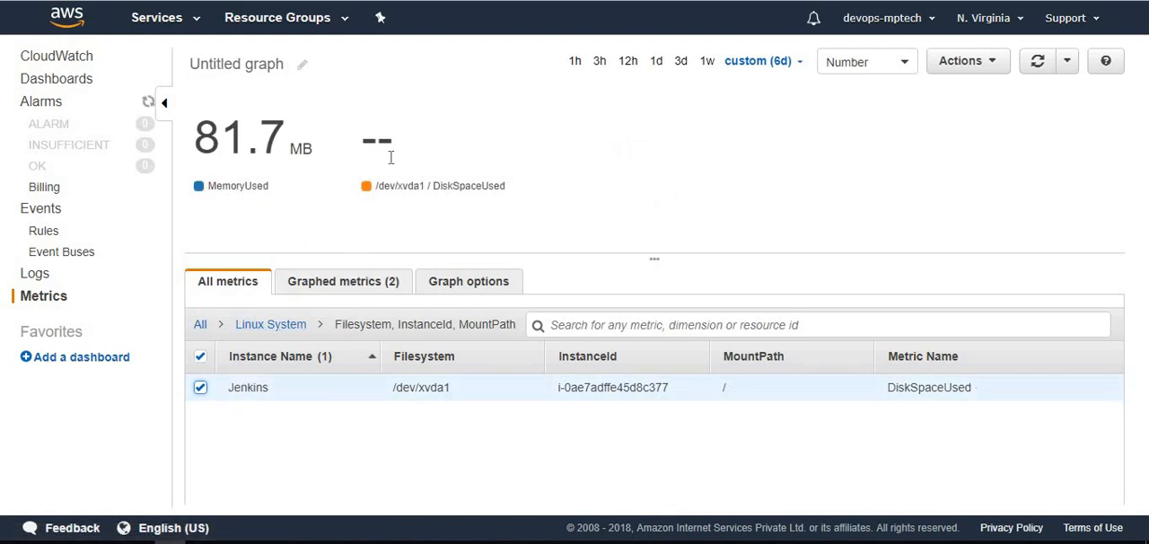
mouse_move(467, 186)
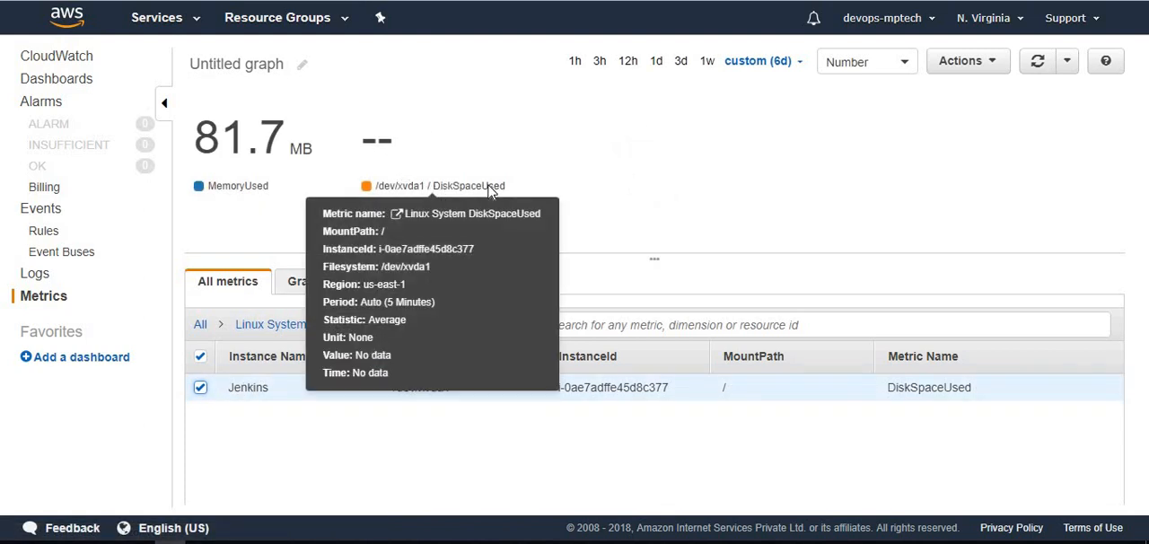
click(1037, 62)
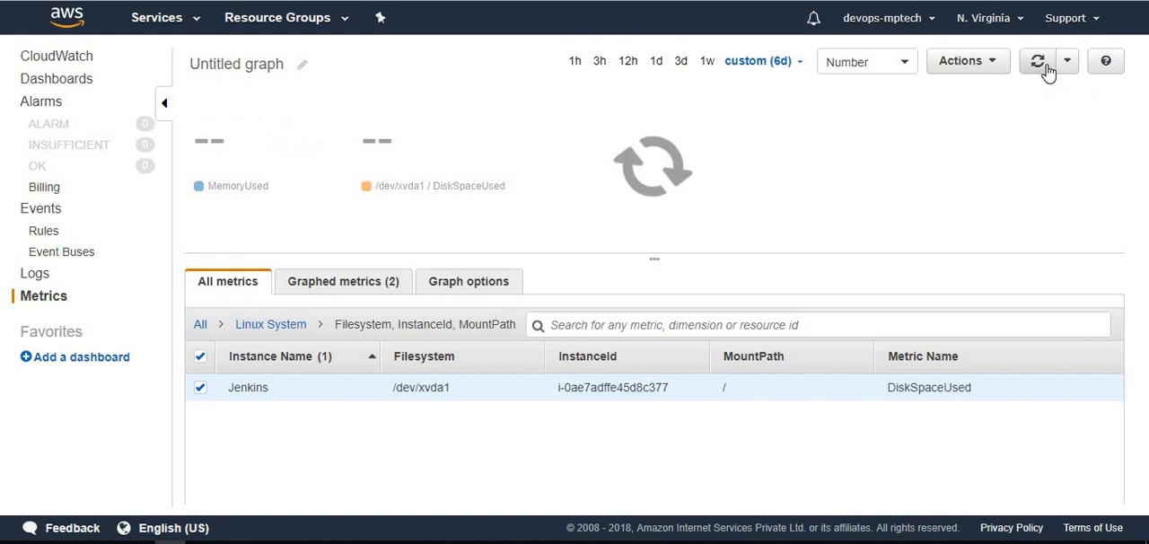
click(1037, 62)
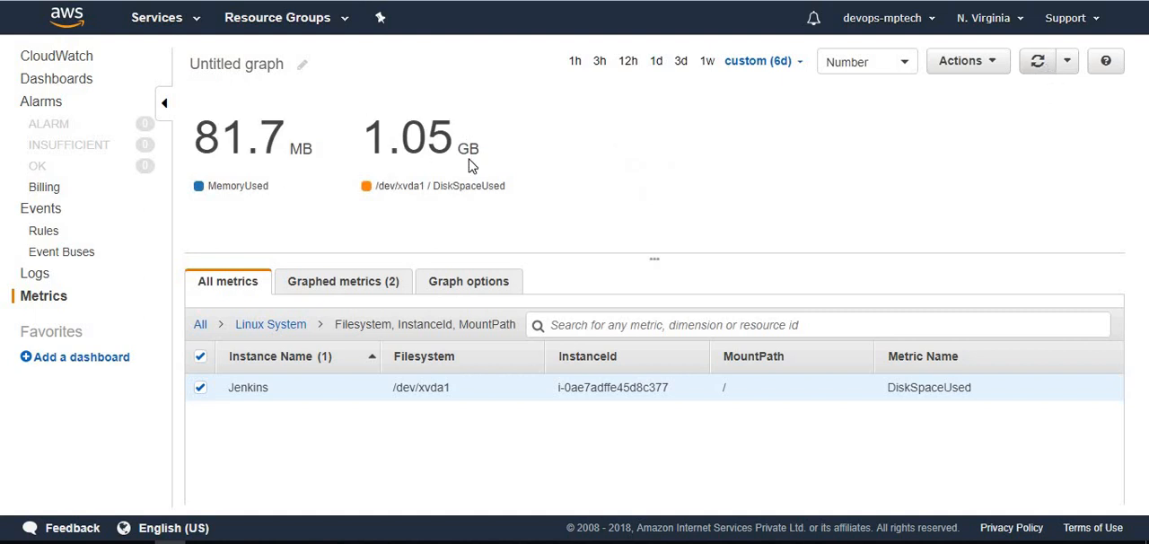
mouse_move(278, 305)
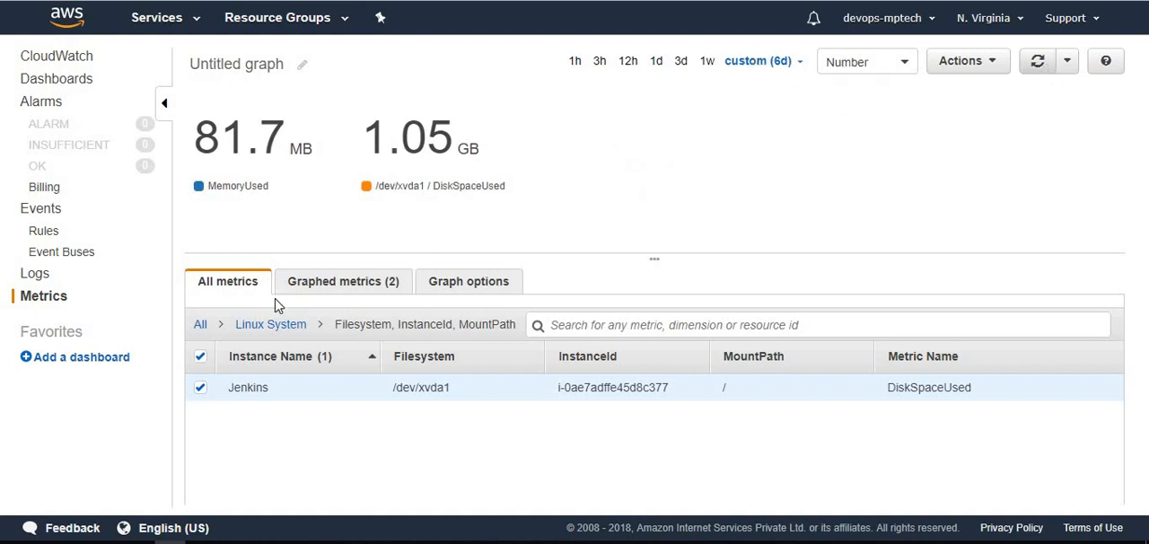
Return to the Linux System groups and reopen InstanceId to check MemoryUsed at 81.7 MB
click(269, 324)
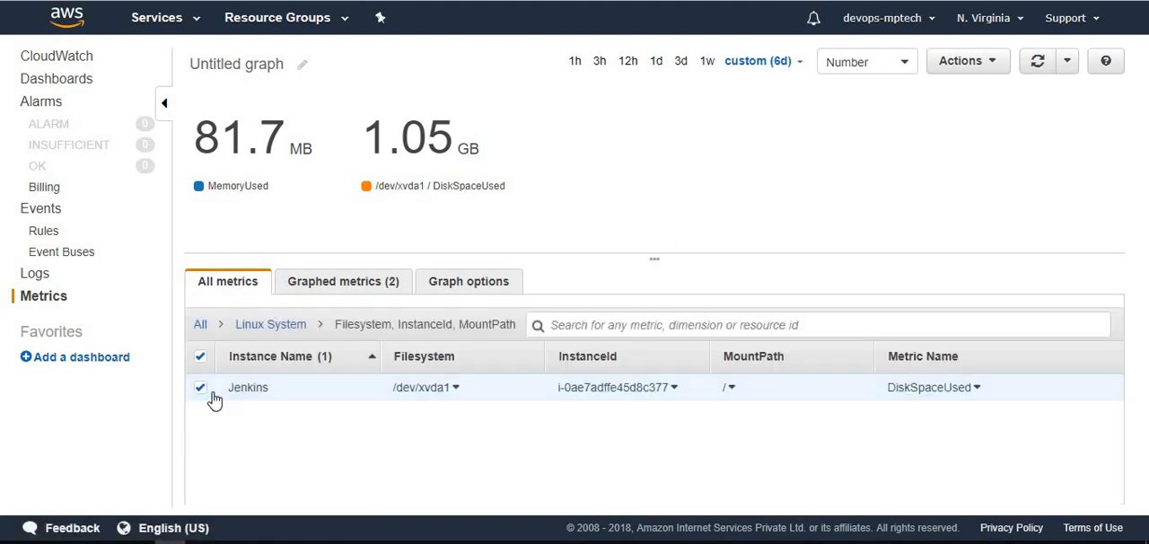
click(270, 325)
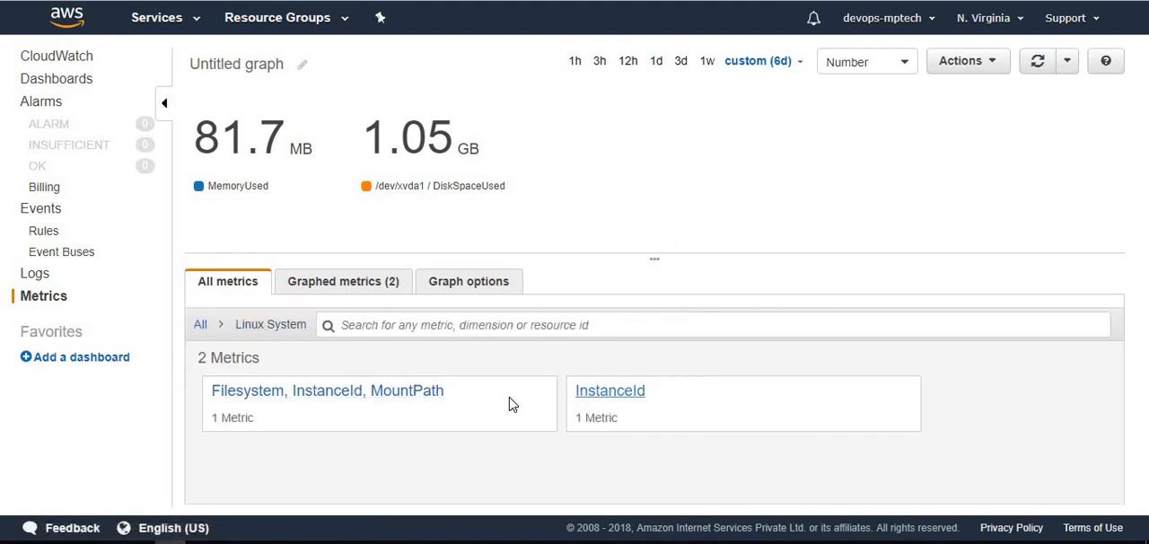
click(611, 391)
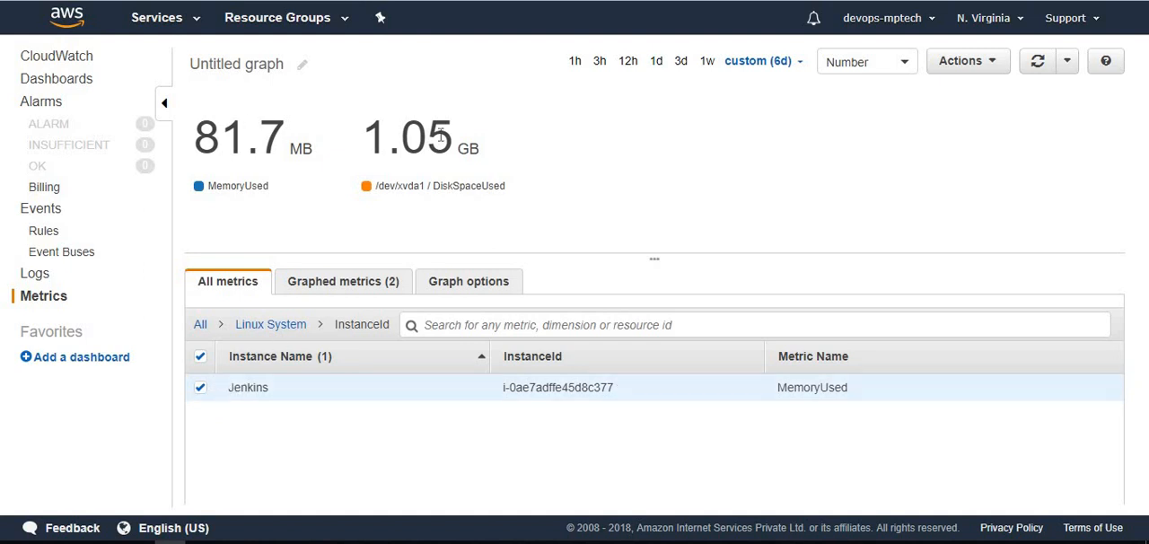
mouse_move(962, 61)
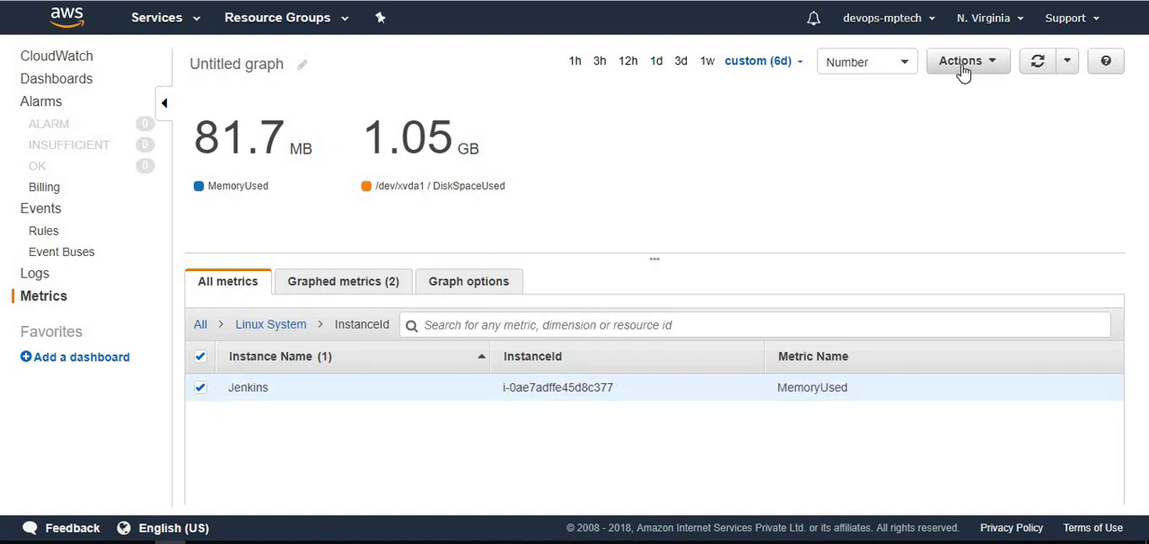
Add both metrics as a Number widget to a new dashboard named JenkinsDashboard
click(960, 61)
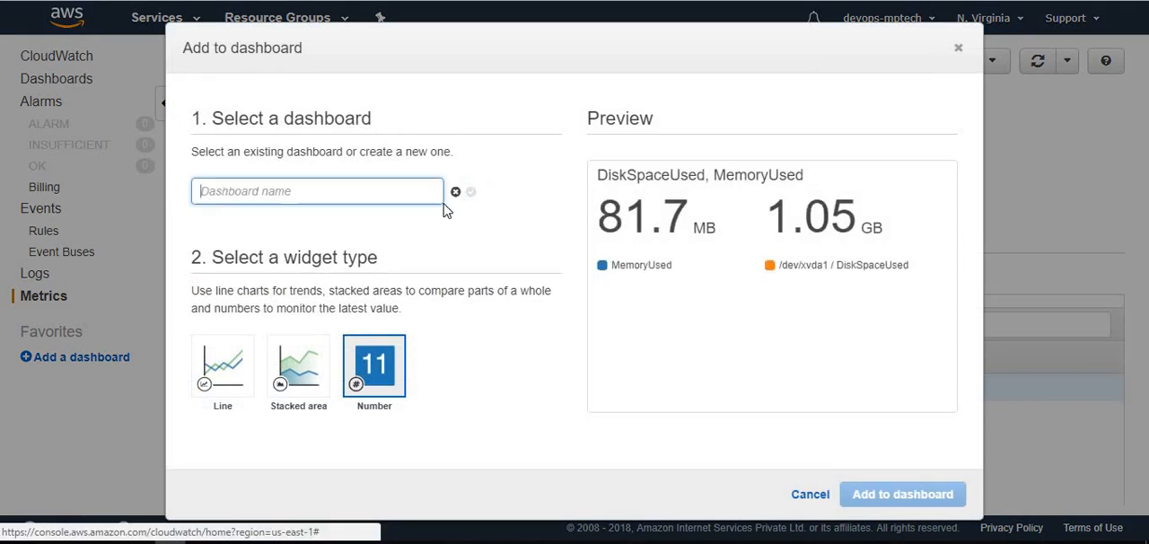
text(J)
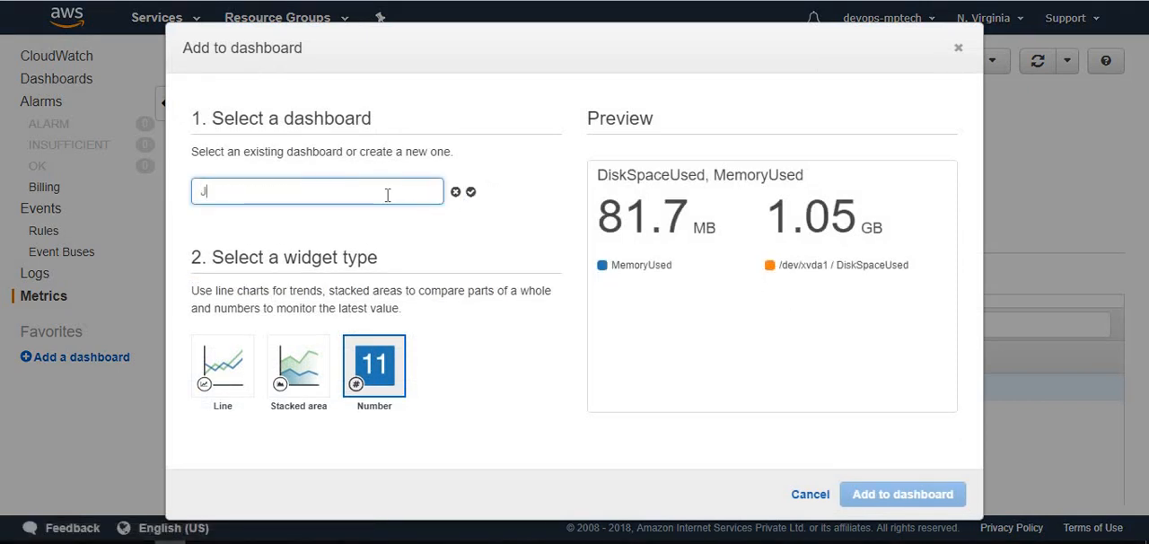
text(enkins)
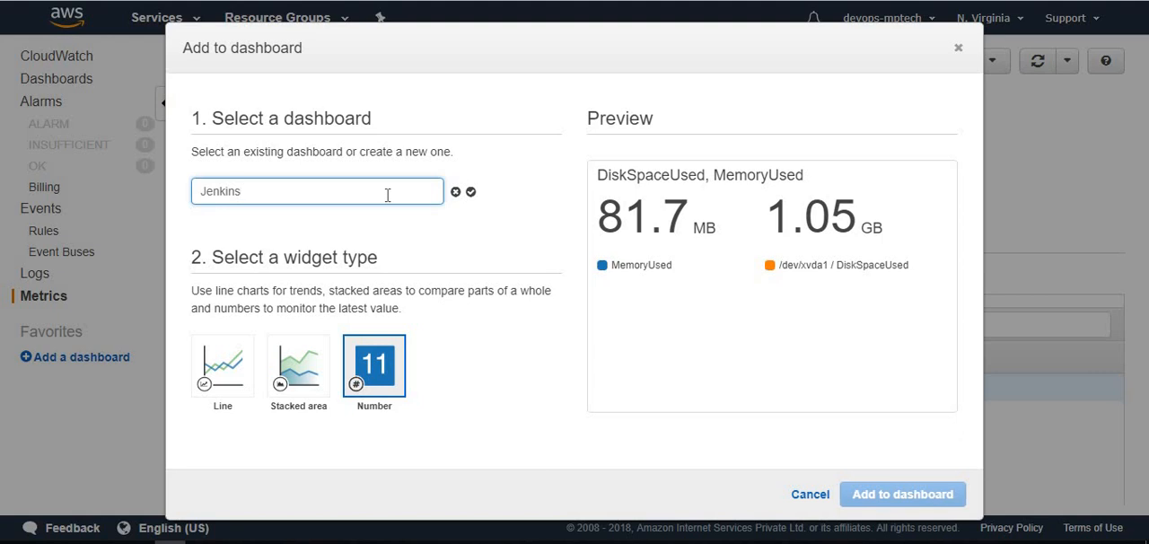
text(Dash)
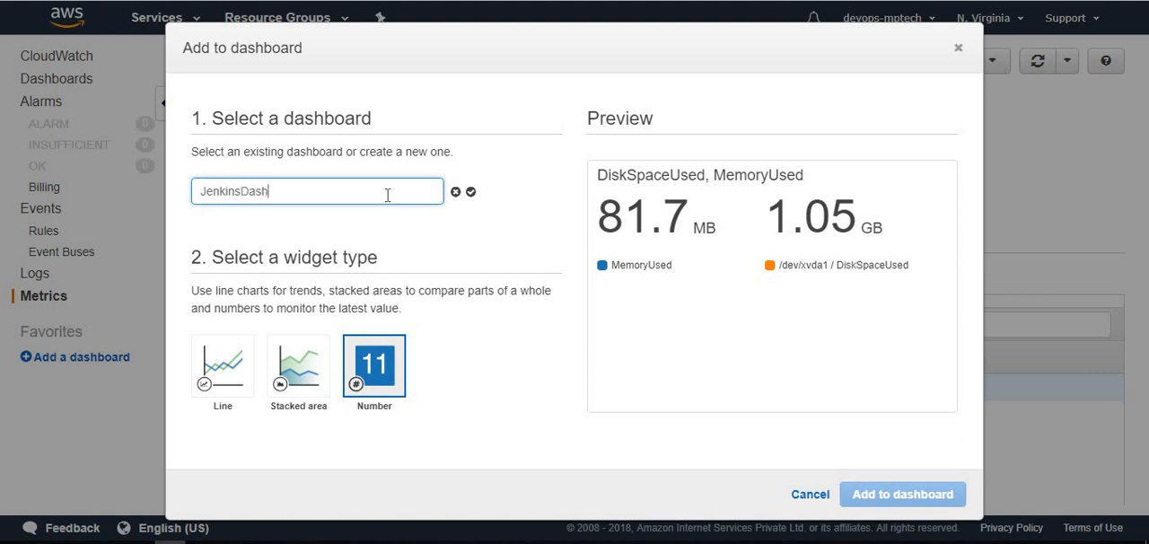
text(board)
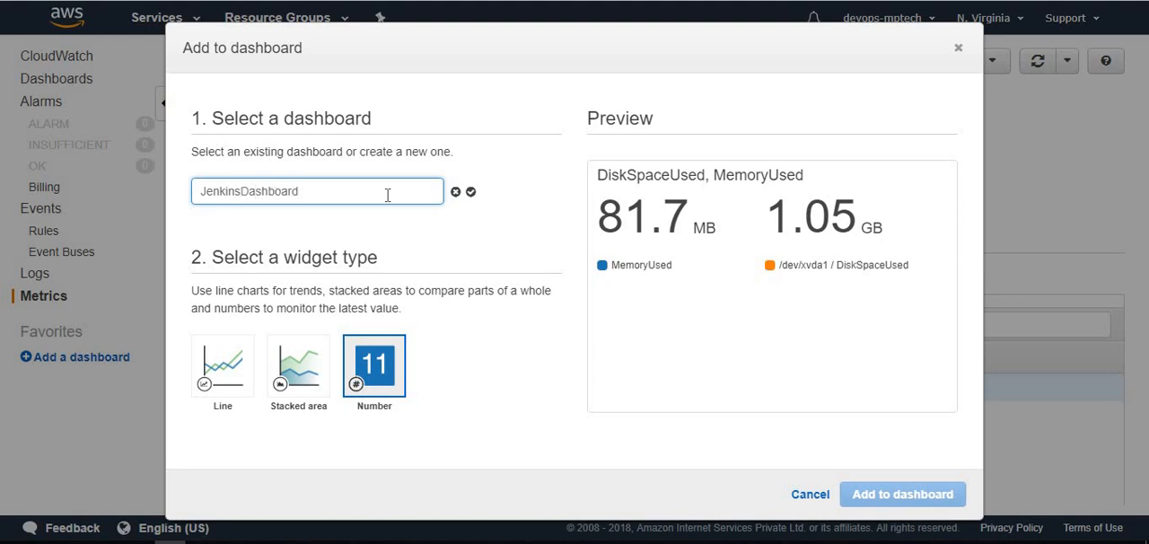
mouse_move(223, 366)
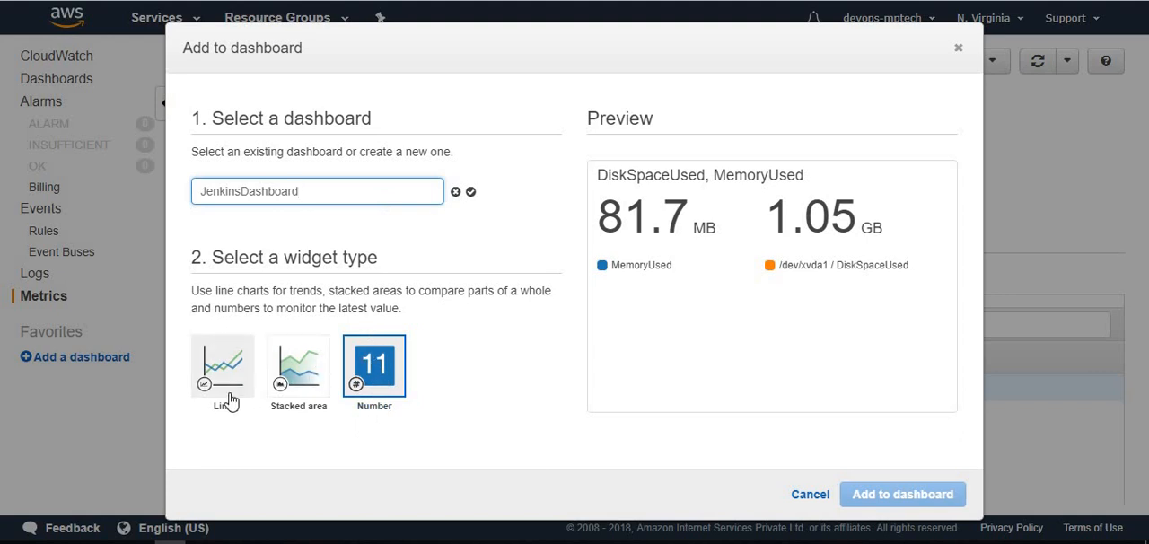
mouse_move(298, 368)
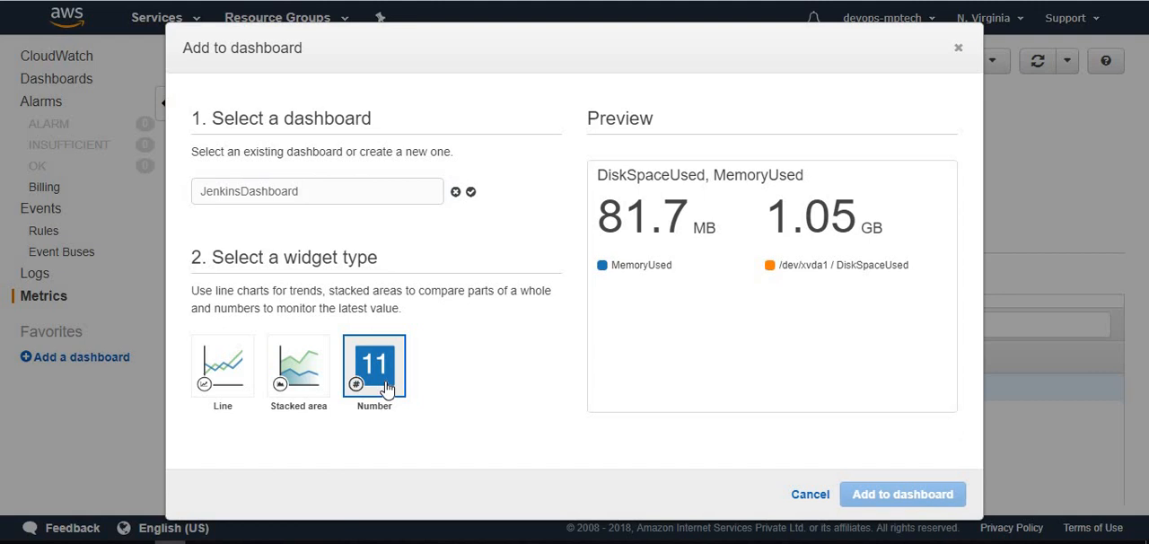
mouse_move(492, 167)
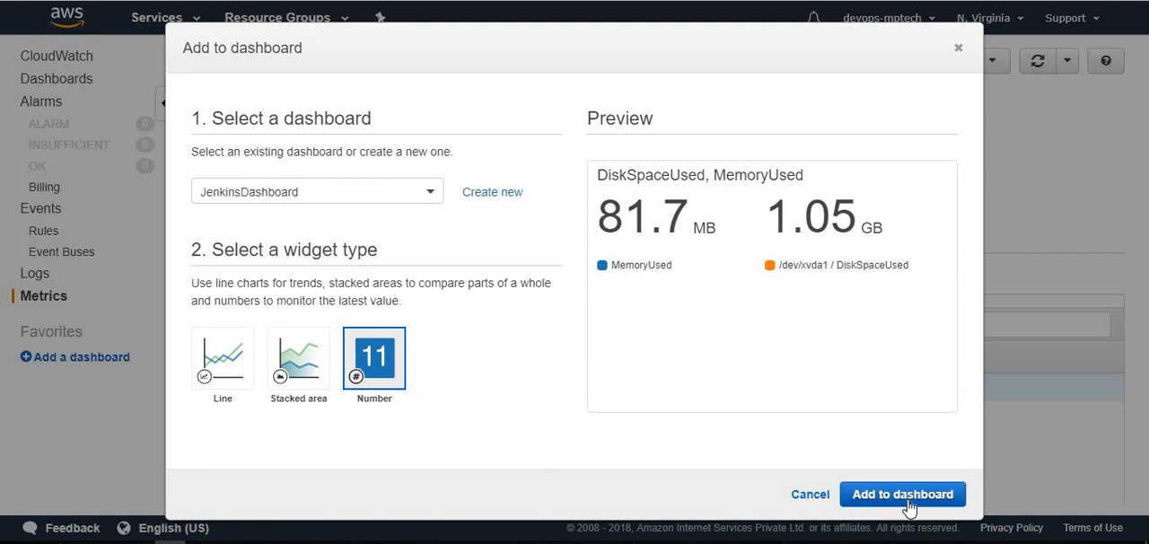
click(901, 493)
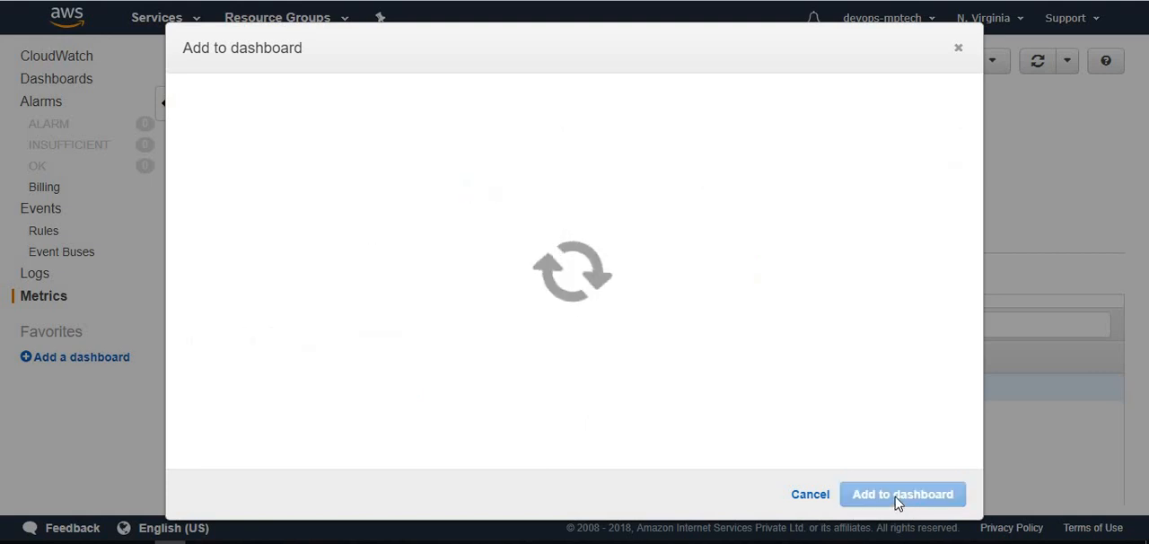
click(901, 494)
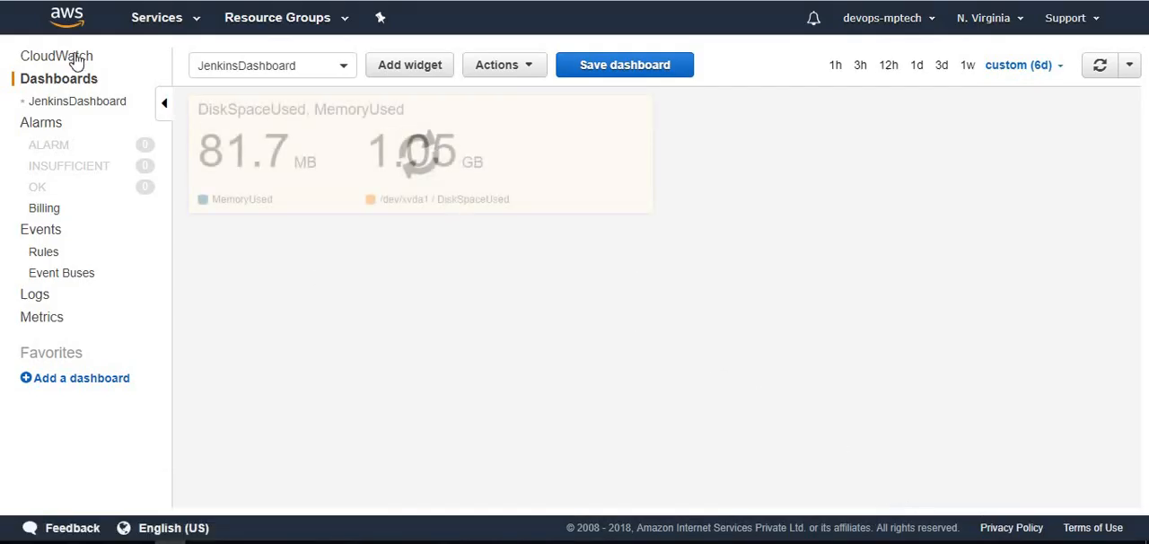
click(58, 79)
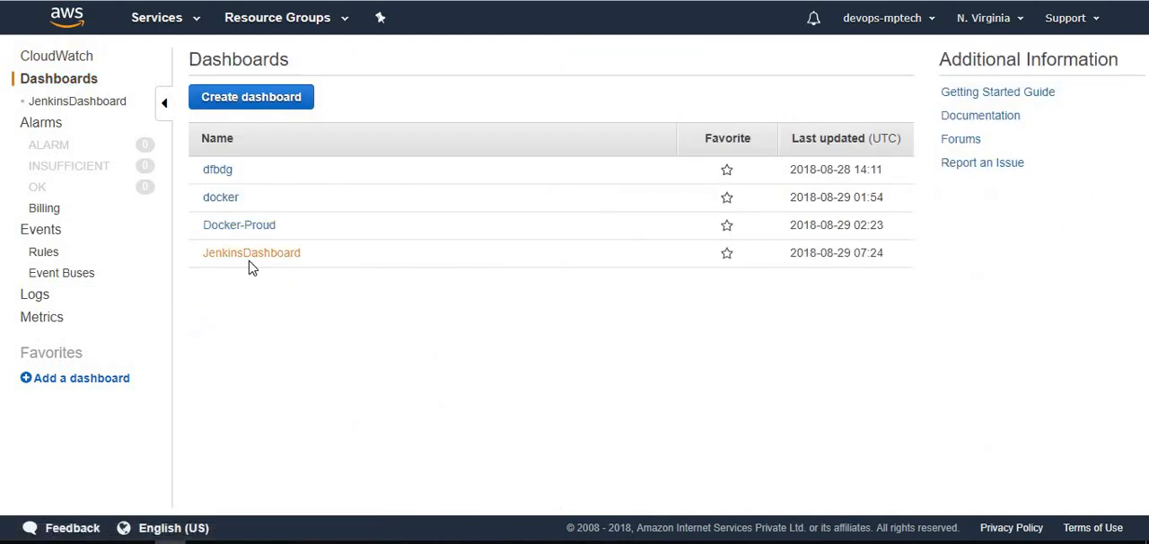
click(251, 251)
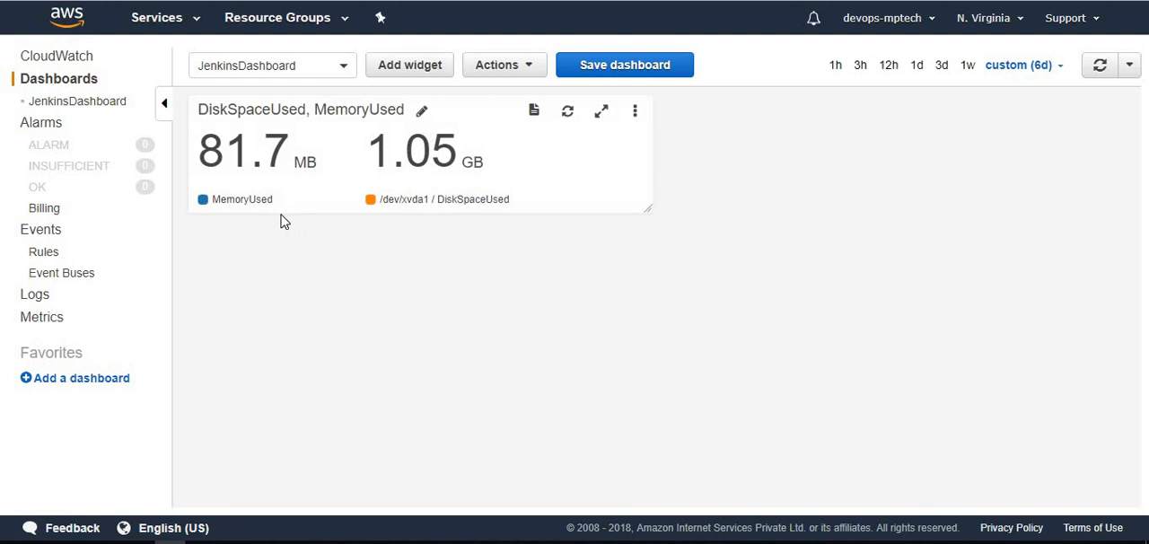